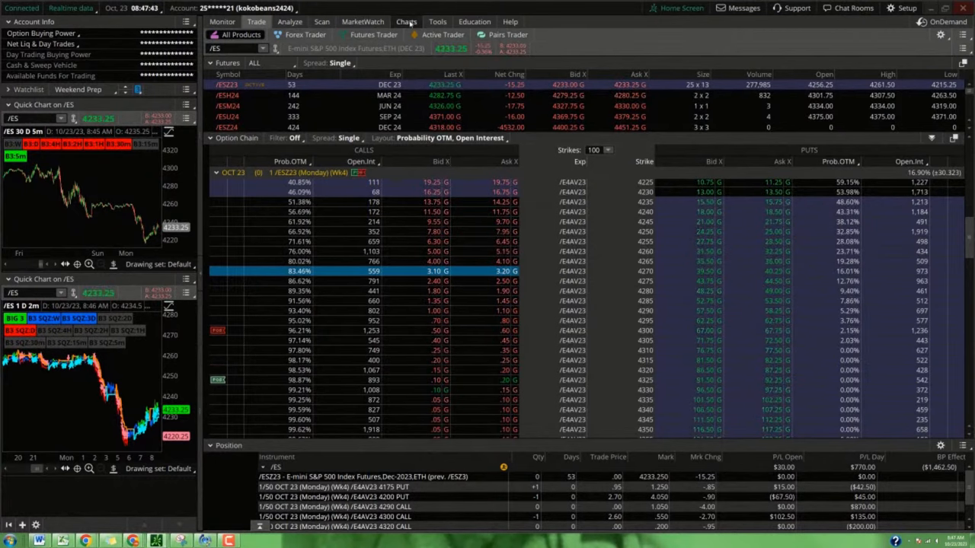
Step: Switch from the ES option chain to the Charts layout and set the main chart to 1Y:1D
{"action": "left_click", "coordinate": [412, 21]}
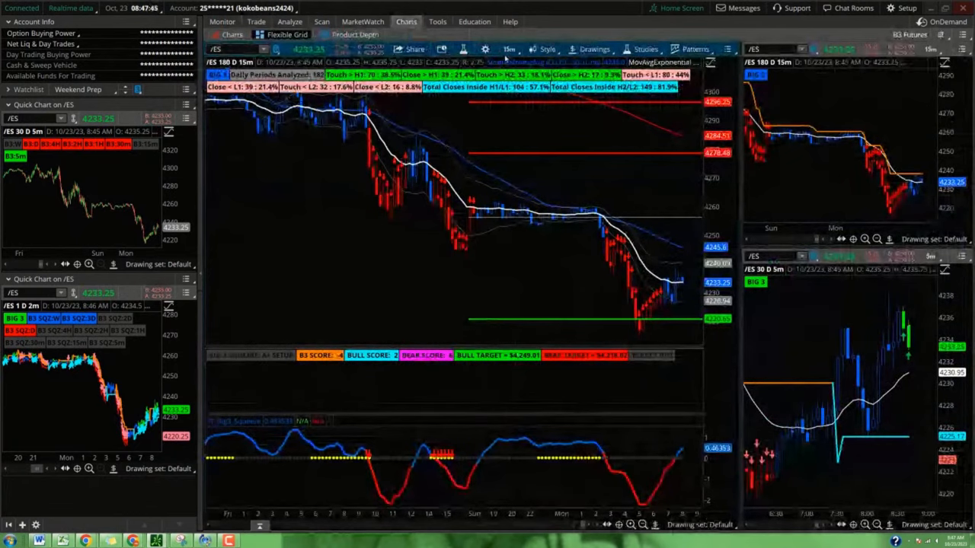
{"action": "left_click", "coordinate": [509, 49]}
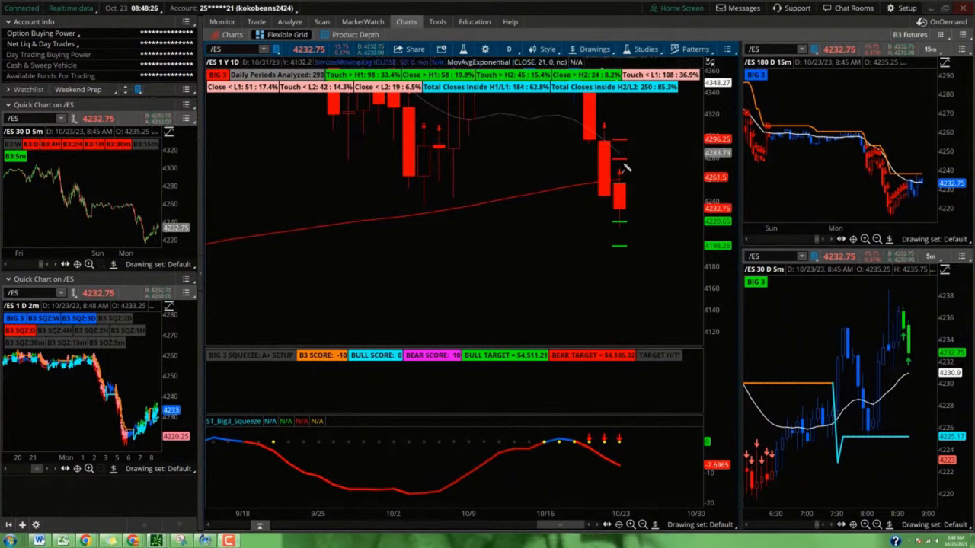
{"action": "mouse_move", "coordinate": [636, 164]}
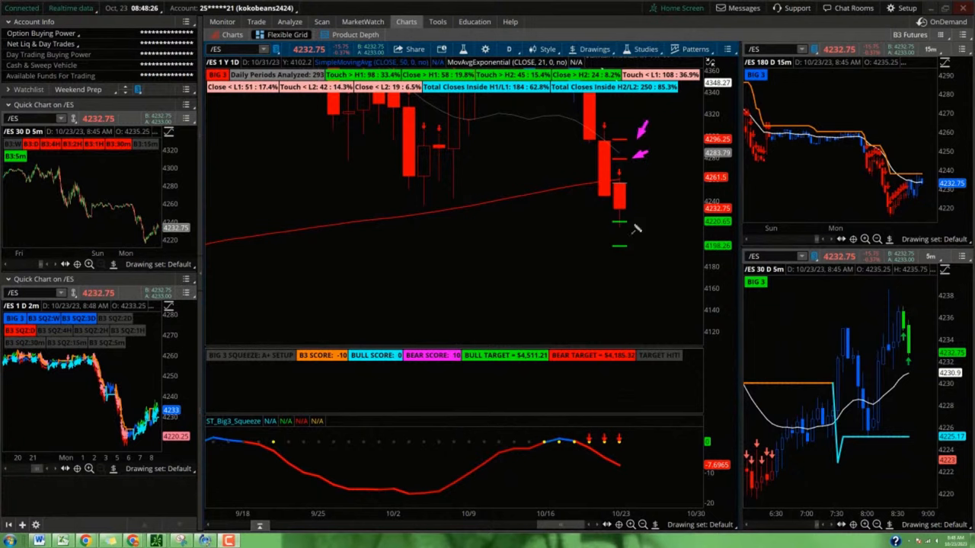
{"action": "mouse_move", "coordinate": [634, 228]}
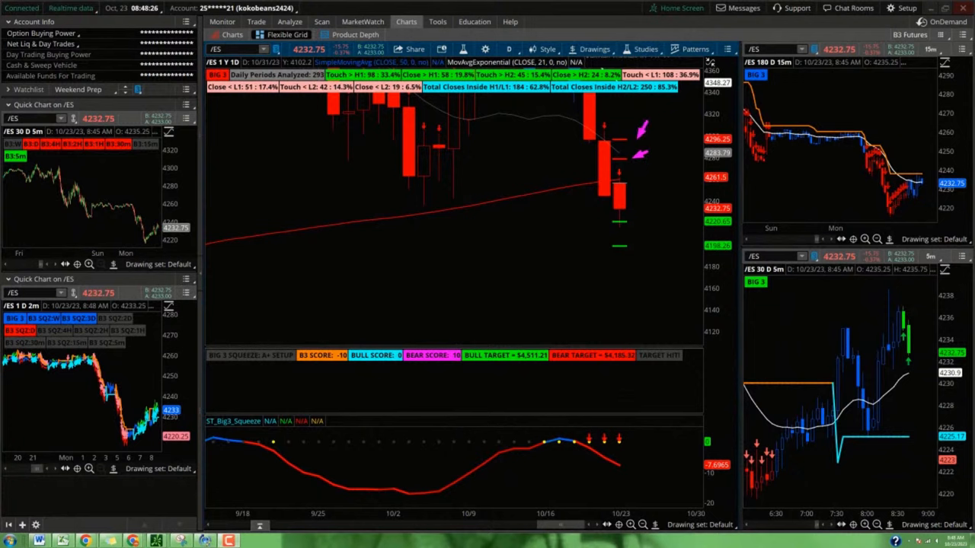
{"action": "mouse_move", "coordinate": [388, 122]}
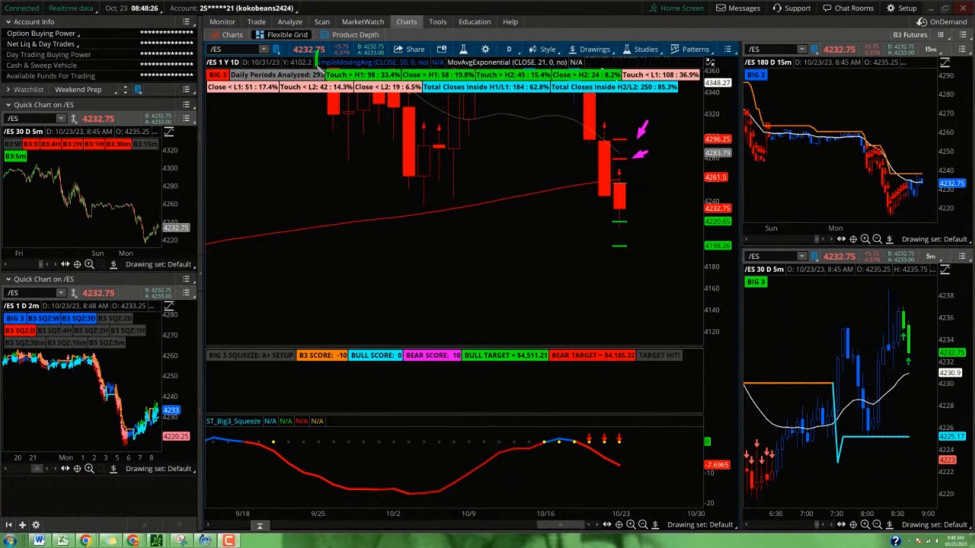
{"action": "mouse_move", "coordinate": [597, 116]}
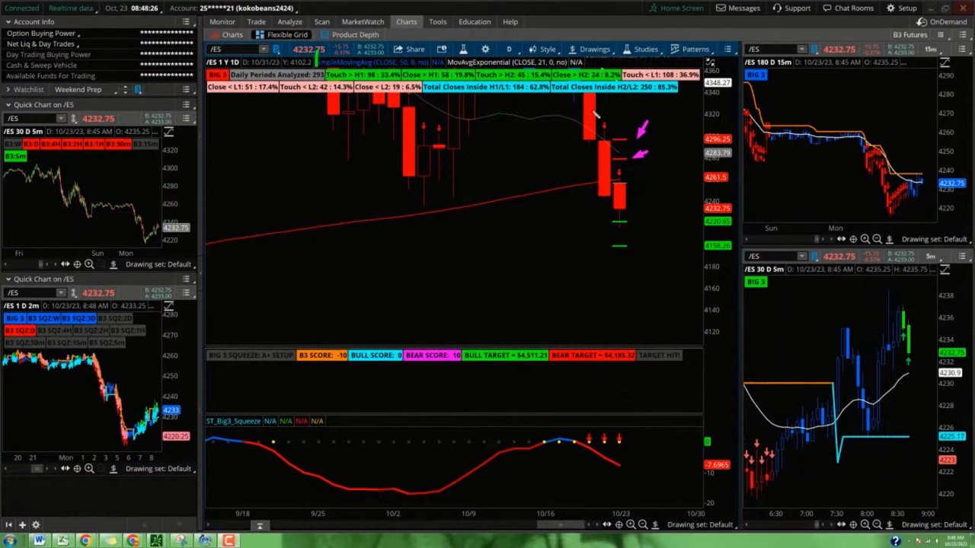
{"action": "mouse_move", "coordinate": [399, 104]}
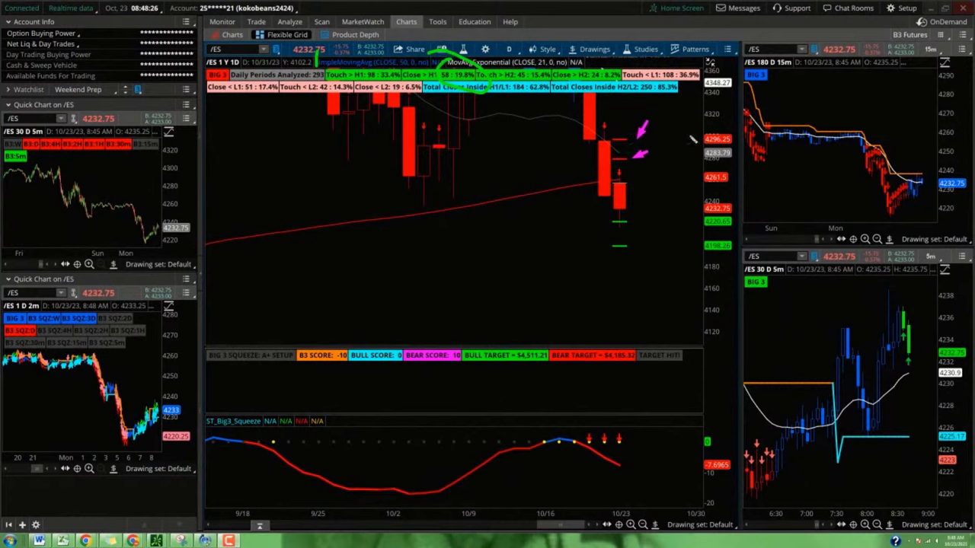
{"action": "mouse_move", "coordinate": [551, 128]}
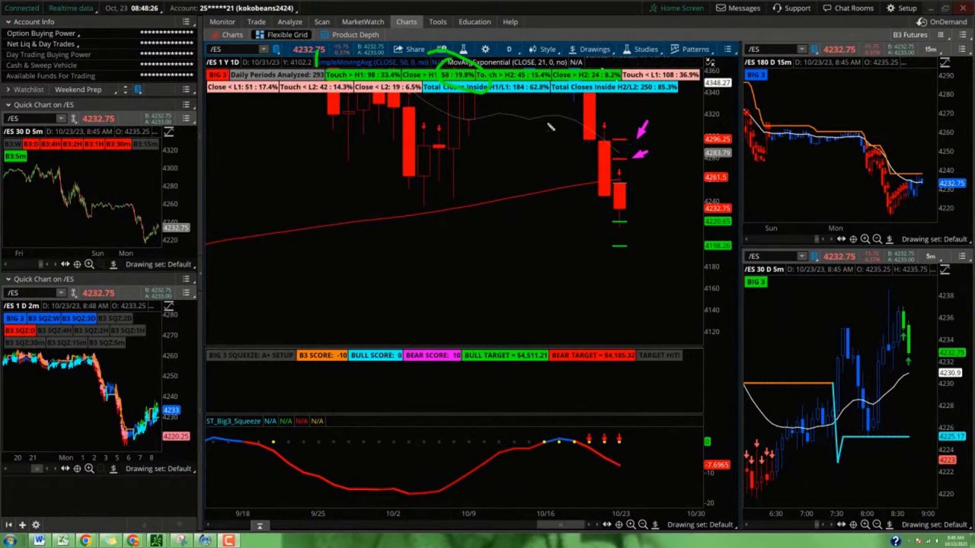
{"action": "mouse_move", "coordinate": [533, 122]}
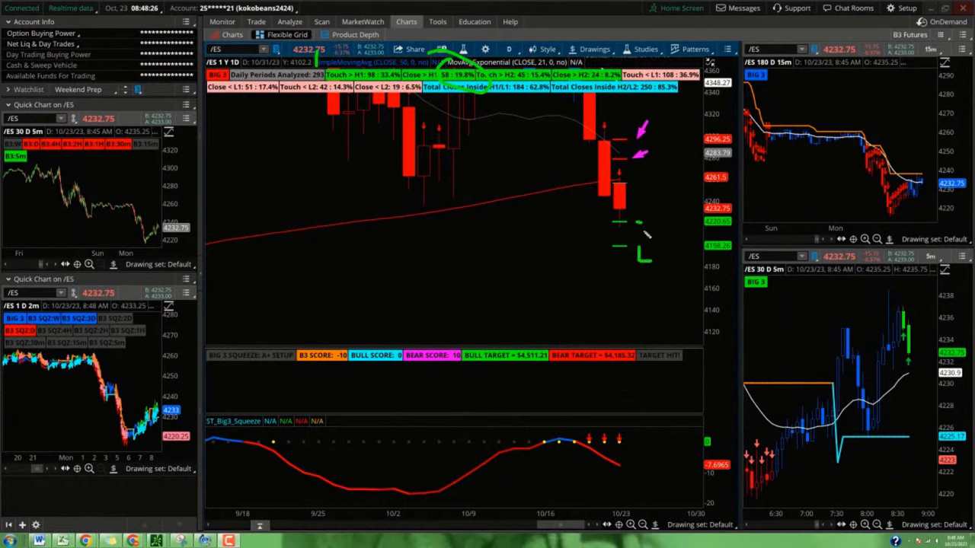
{"action": "mouse_move", "coordinate": [664, 116]}
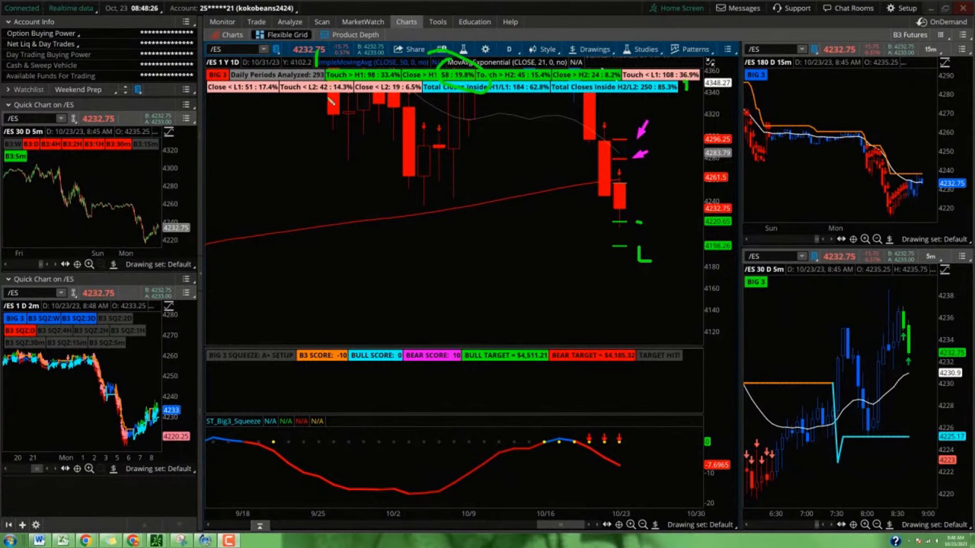
{"action": "mouse_move", "coordinate": [272, 102]}
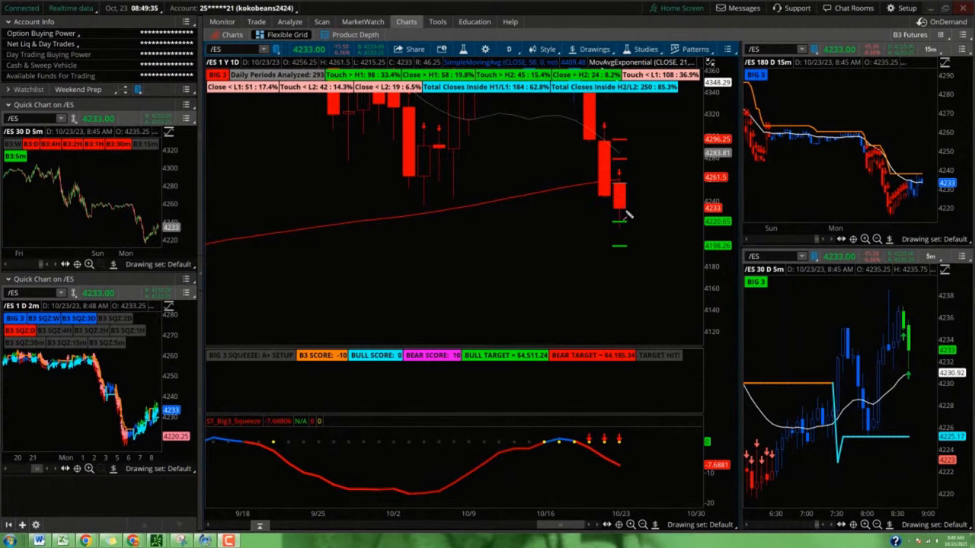
{"action": "mouse_move", "coordinate": [639, 225]}
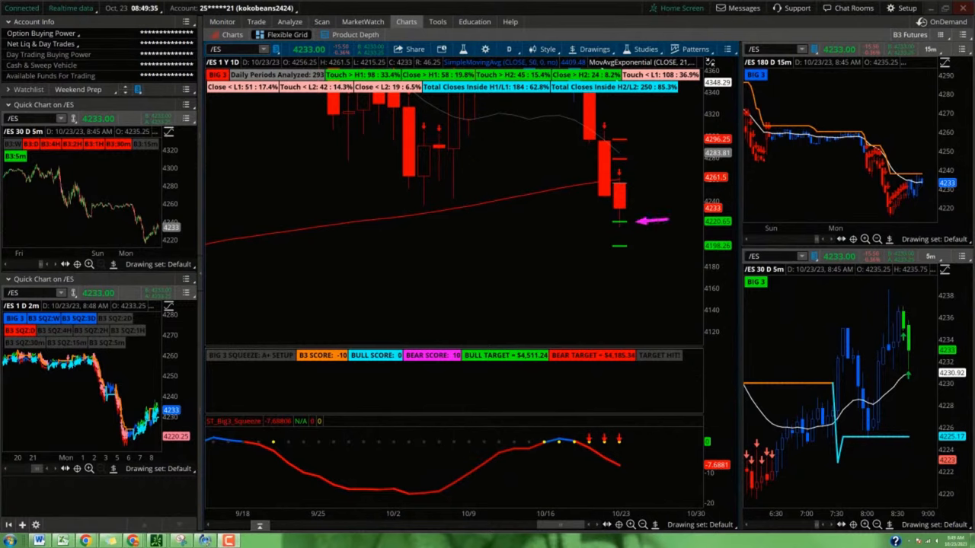
{"action": "mouse_move", "coordinate": [630, 242]}
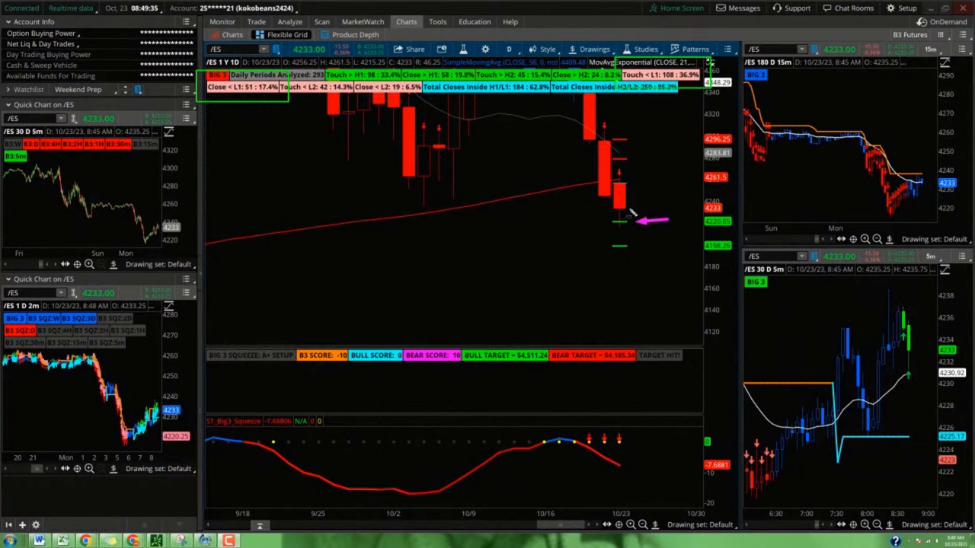
{"action": "mouse_move", "coordinate": [652, 229]}
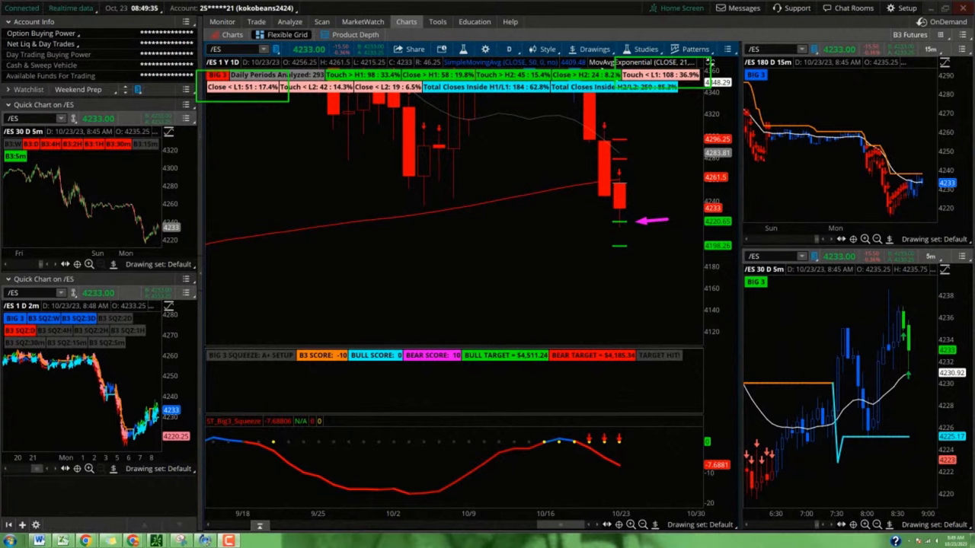
{"action": "mouse_move", "coordinate": [606, 249]}
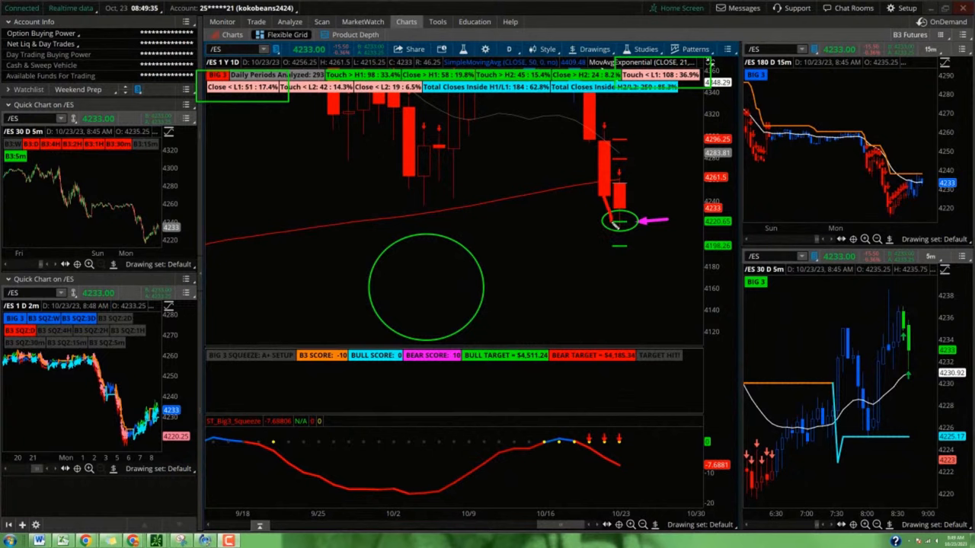
{"action": "mouse_move", "coordinate": [612, 222]}
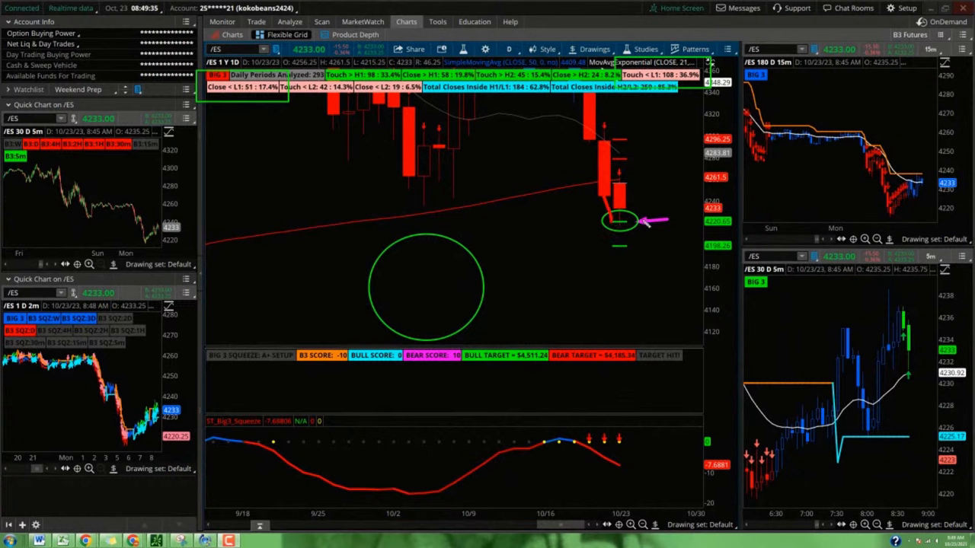
{"action": "mouse_move", "coordinate": [490, 238]}
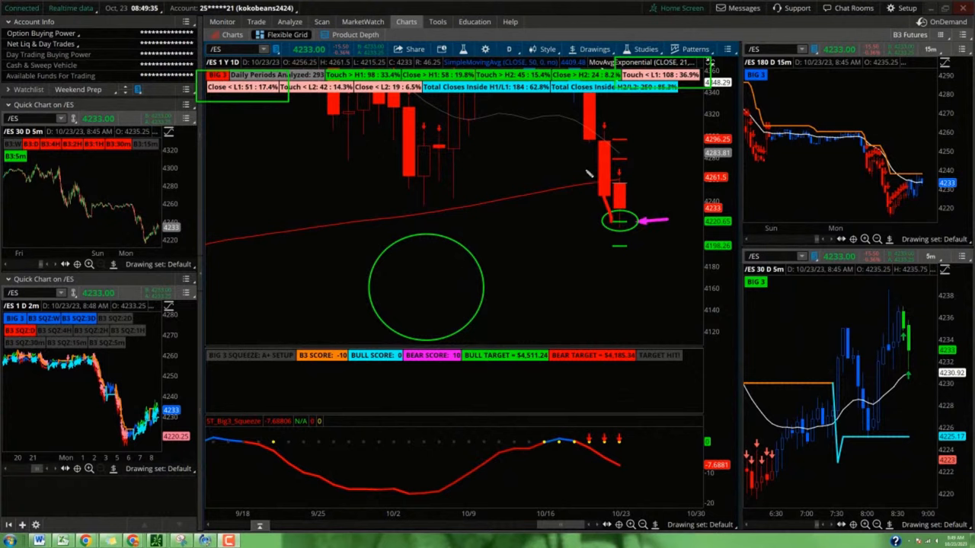
{"action": "mouse_move", "coordinate": [594, 219]}
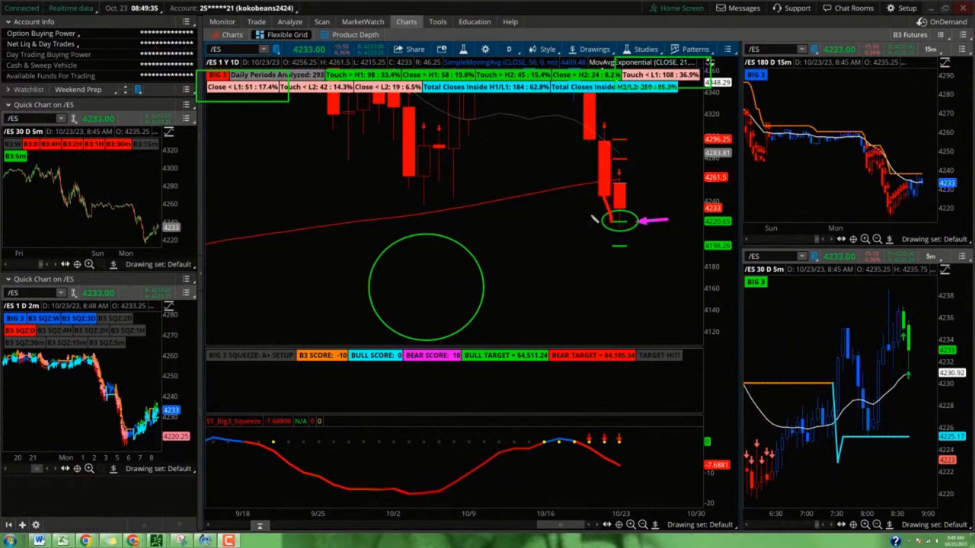
{"action": "mouse_move", "coordinate": [551, 173]}
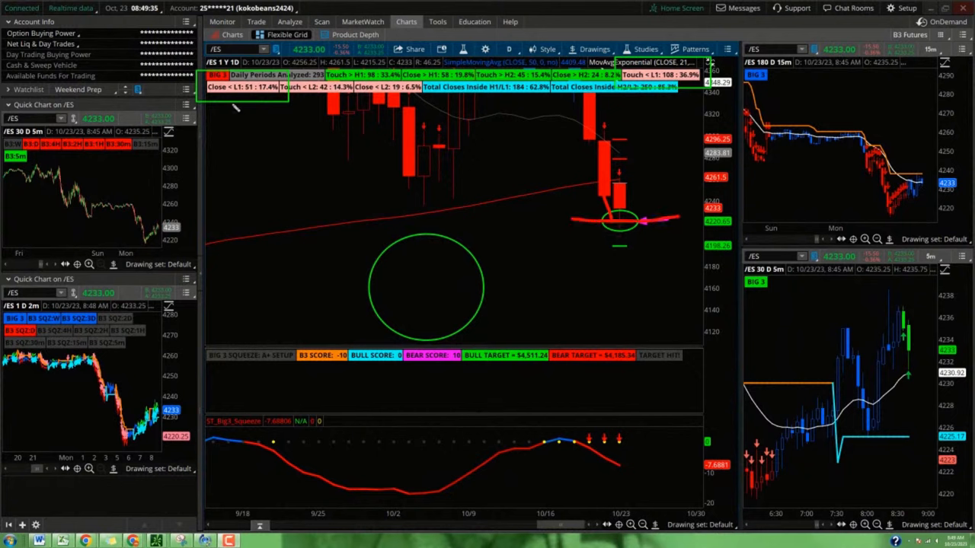
{"action": "mouse_move", "coordinate": [255, 113]}
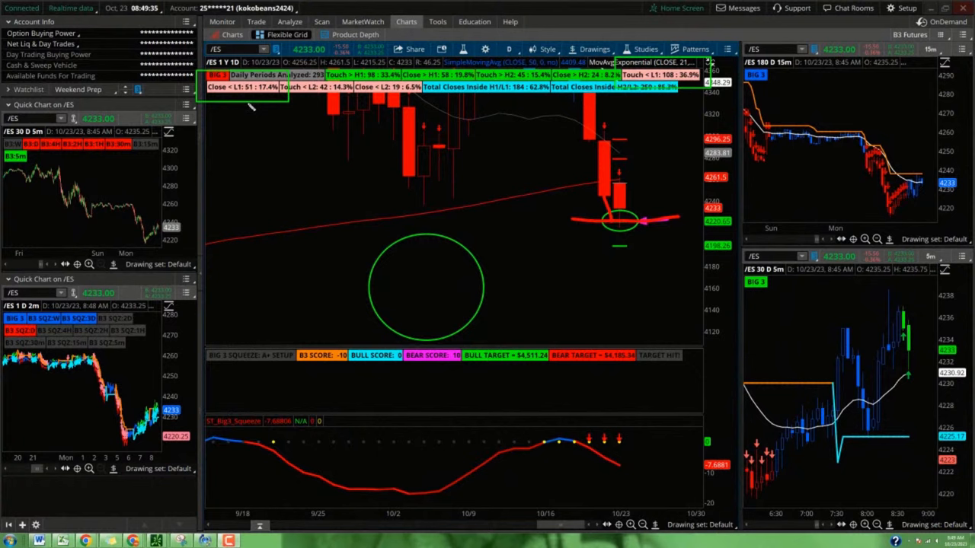
{"action": "mouse_move", "coordinate": [586, 235]}
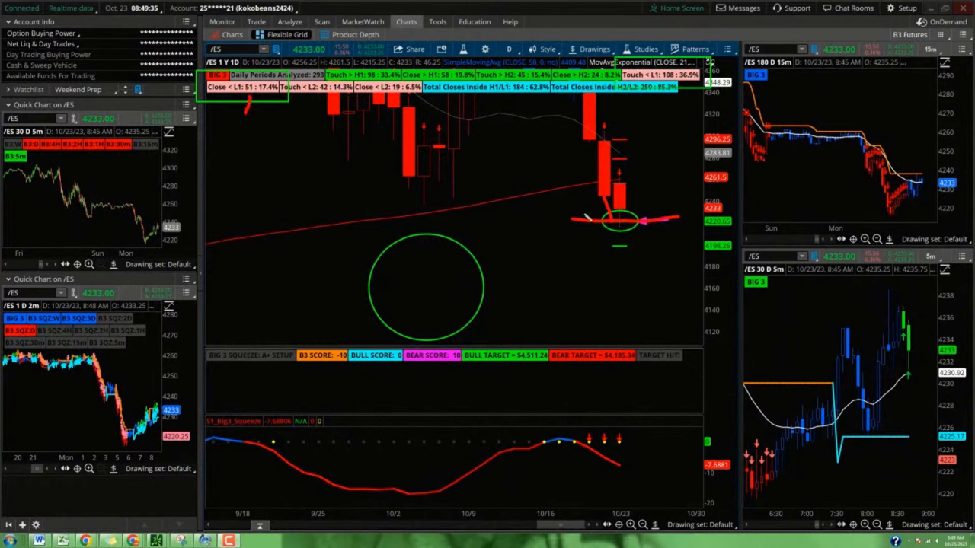
{"action": "mouse_move", "coordinate": [647, 219]}
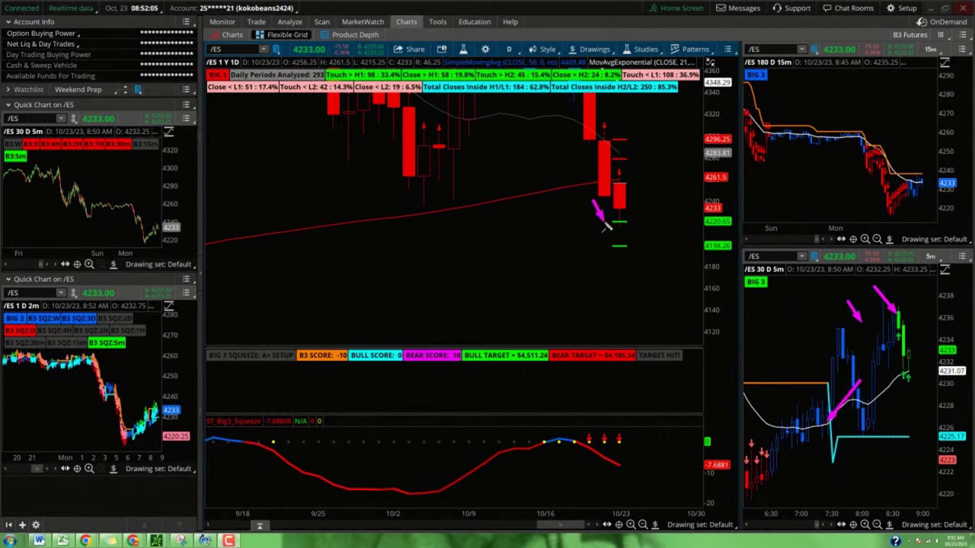
{"action": "mouse_move", "coordinate": [290, 122]}
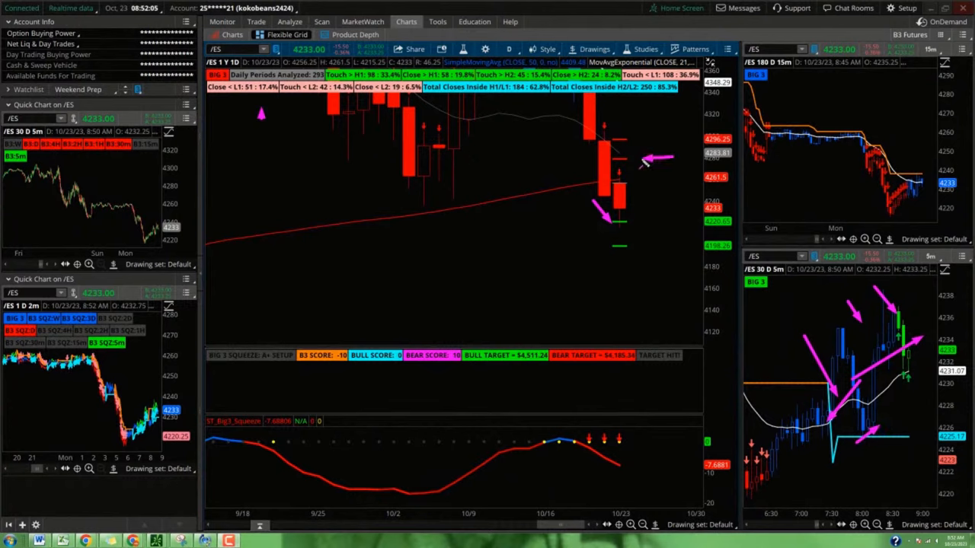
{"action": "mouse_move", "coordinate": [651, 156]}
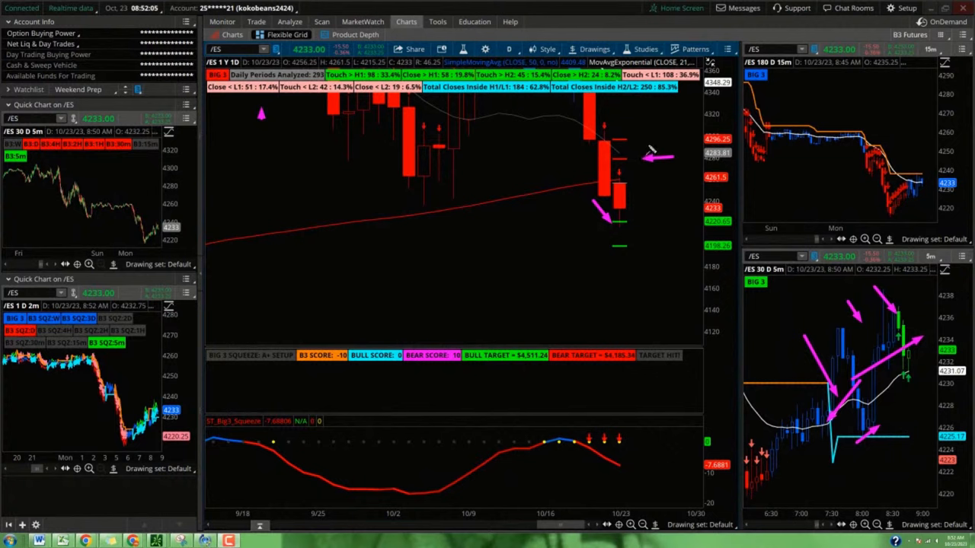
{"action": "mouse_move", "coordinate": [642, 160]}
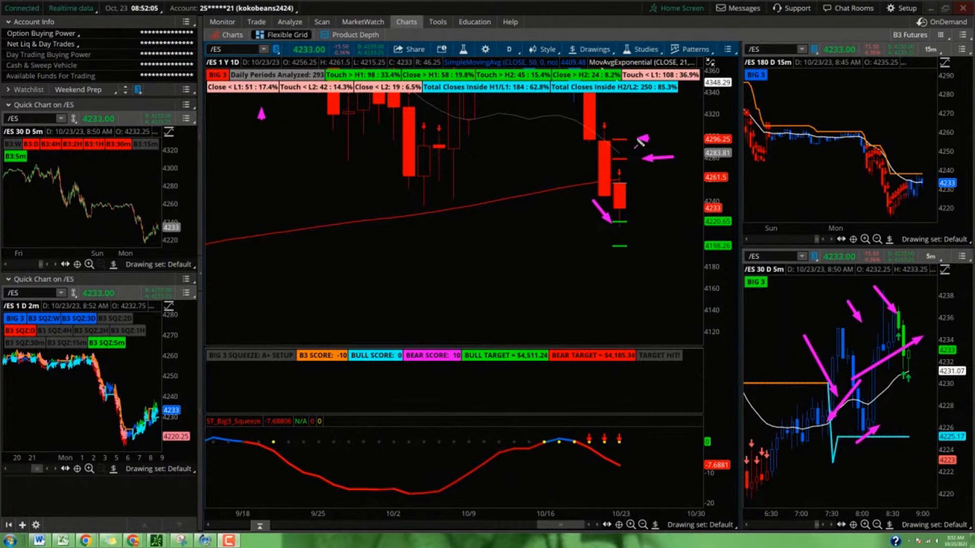
{"action": "mouse_move", "coordinate": [859, 341]}
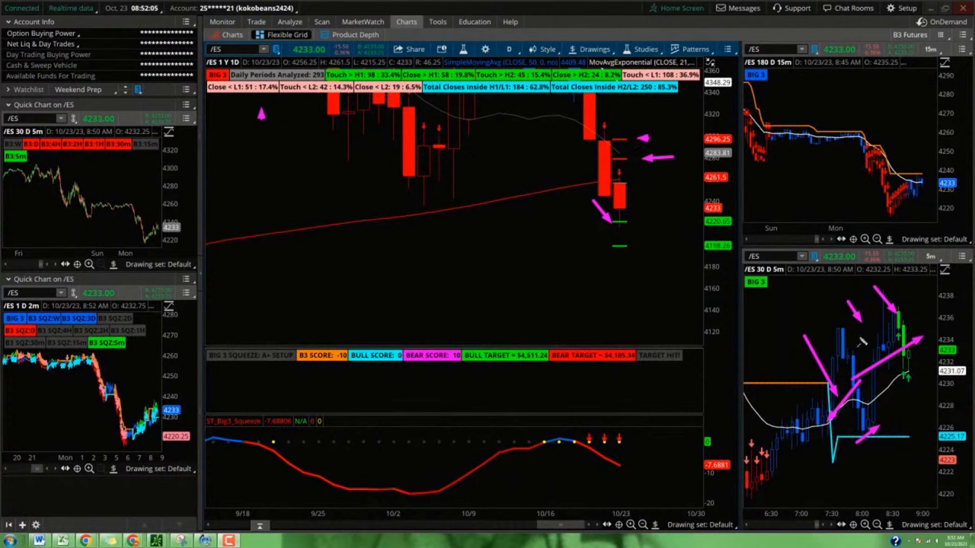
{"action": "mouse_move", "coordinate": [901, 408]}
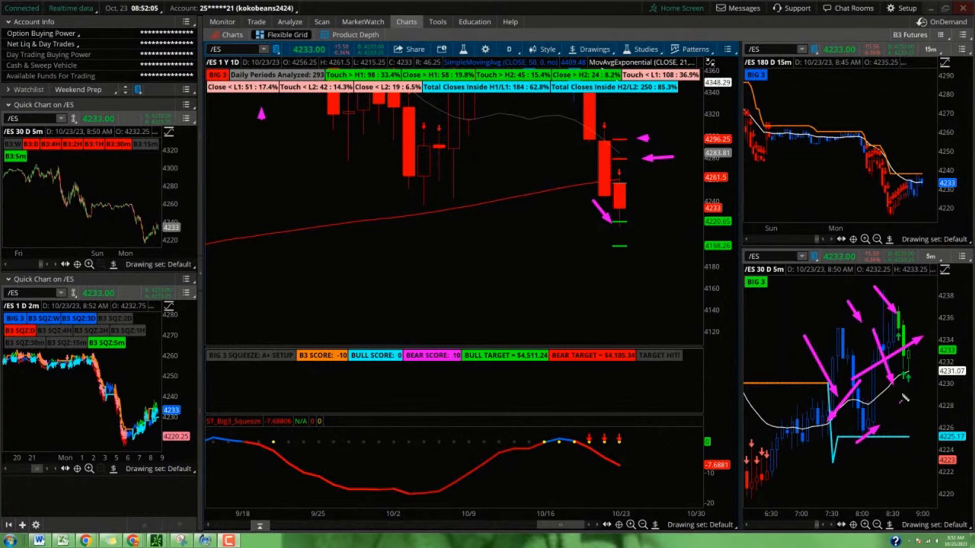
{"action": "mouse_move", "coordinate": [831, 343]}
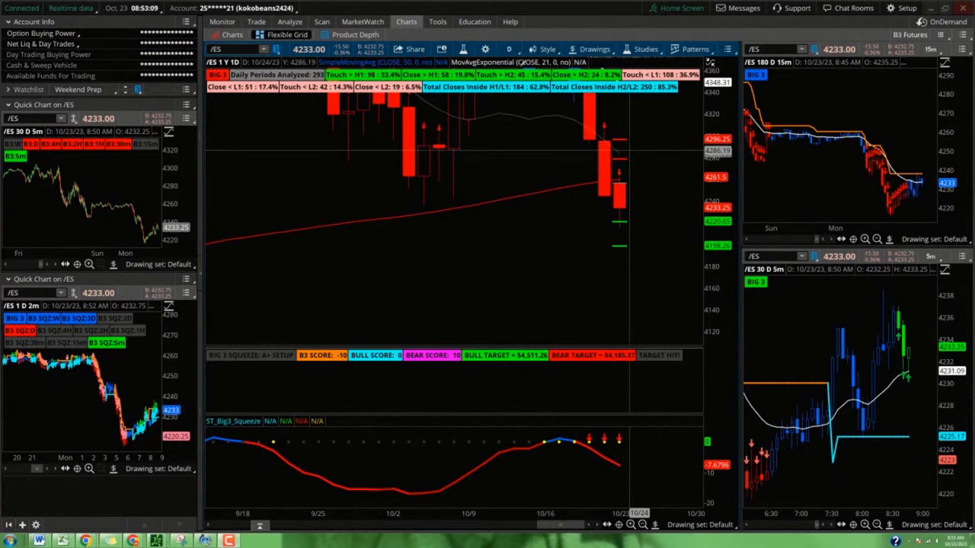
Step: Set the main /ES chart to 180 D : 15m and mark the selloff with a pink arrow
{"action": "left_click", "coordinate": [520, 49]}
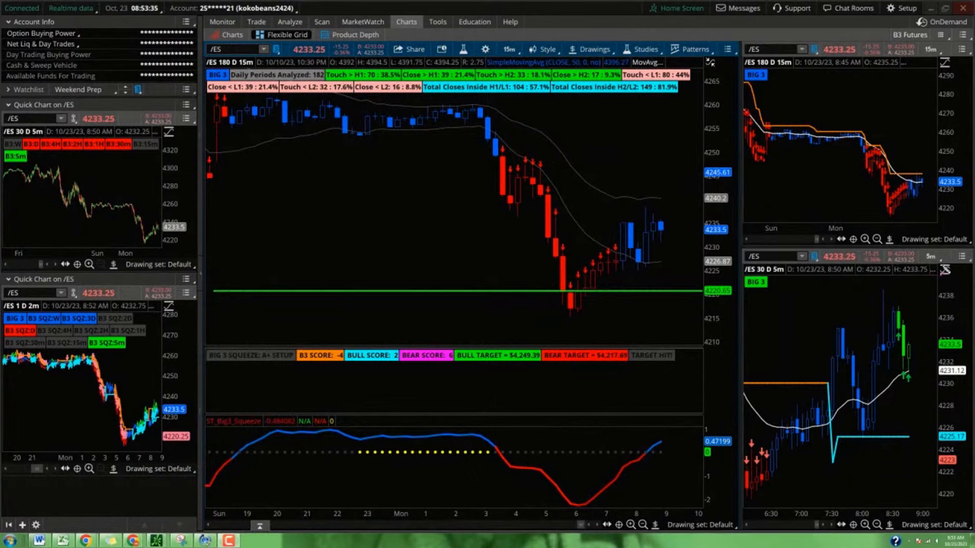
{"action": "mouse_move", "coordinate": [495, 189]}
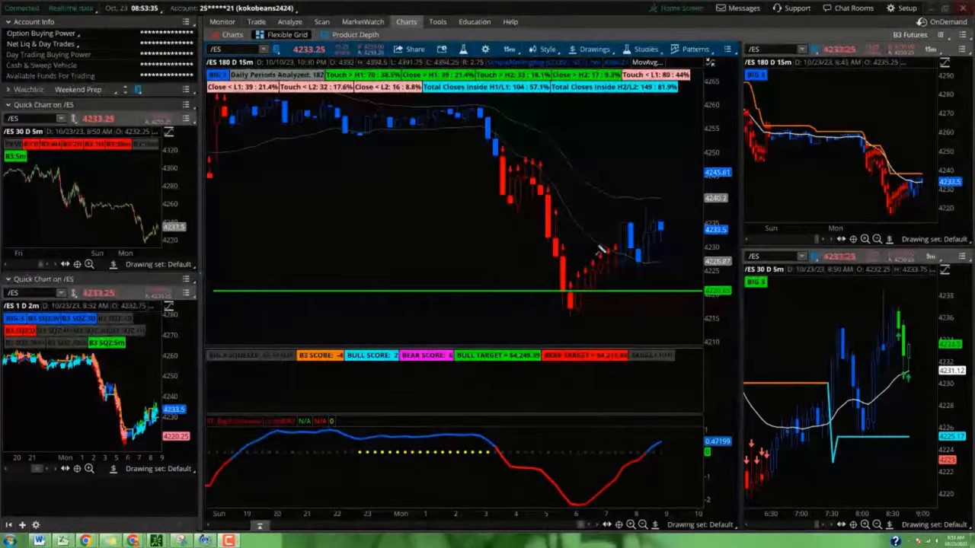
{"action": "mouse_move", "coordinate": [534, 278]}
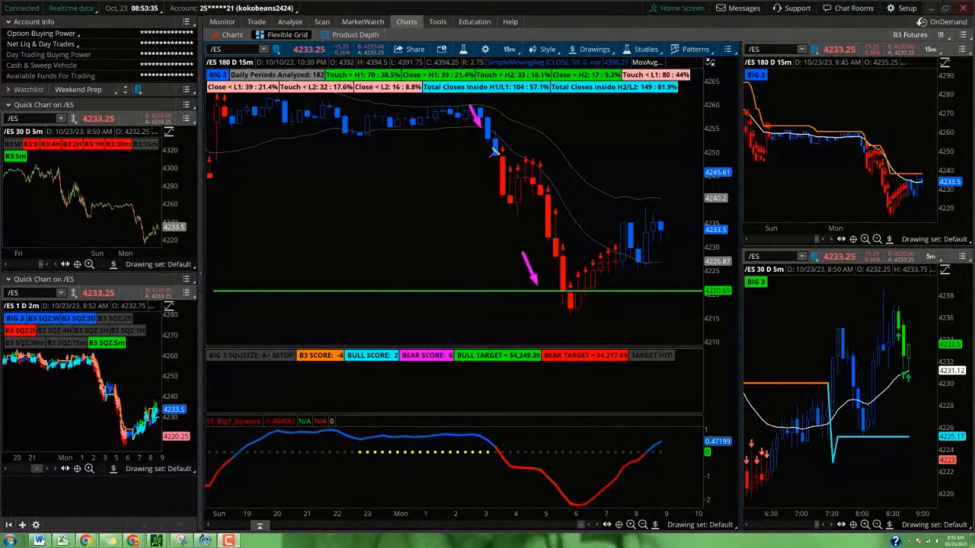
{"action": "left_click_drag", "start_coordinate": [475, 109], "coordinate": [551, 286]}
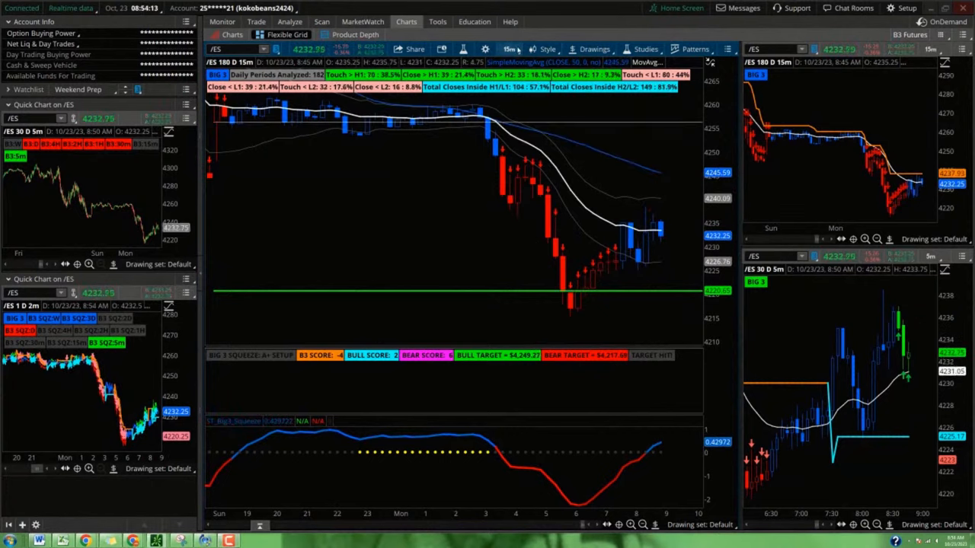
Step: Return the main /ES chart to 1 Y : 1D and come back to Charts after the Trade tab
{"action": "left_click", "coordinate": [511, 49]}
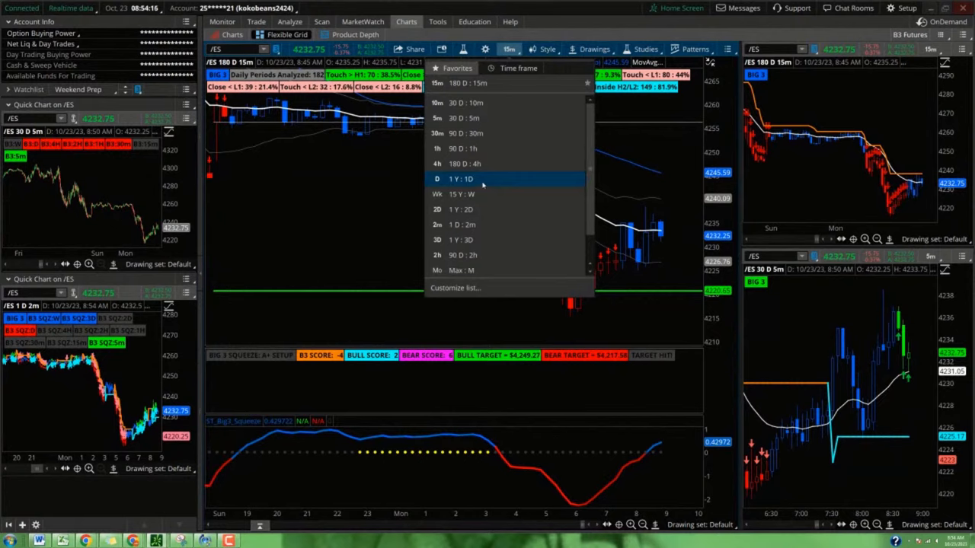
{"action": "left_click", "coordinate": [455, 178]}
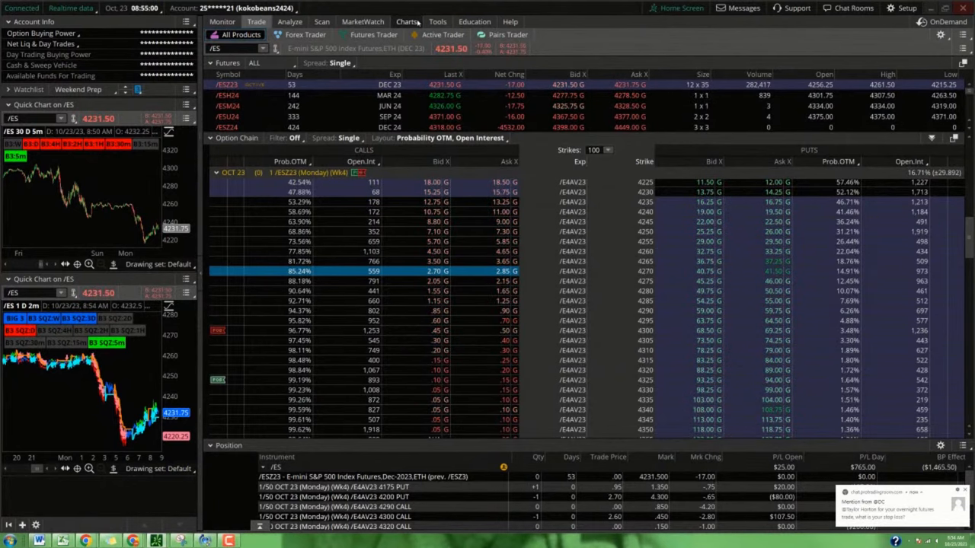
{"action": "left_click", "coordinate": [406, 21]}
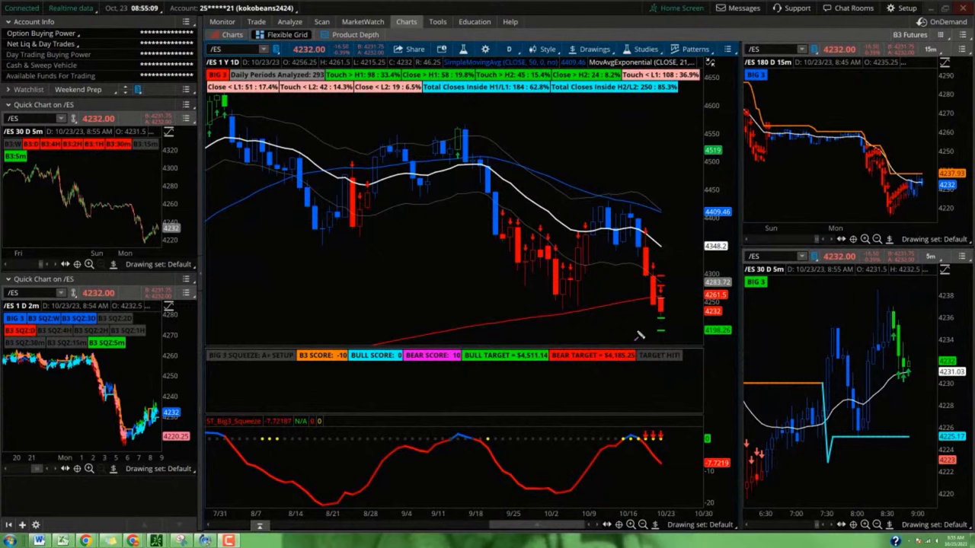
Step: Mark the latest price levels on the daily chart, then bring up the /ES option chain on Trade
{"action": "left_click_drag", "start_coordinate": [637, 332], "coordinate": [673, 332]}
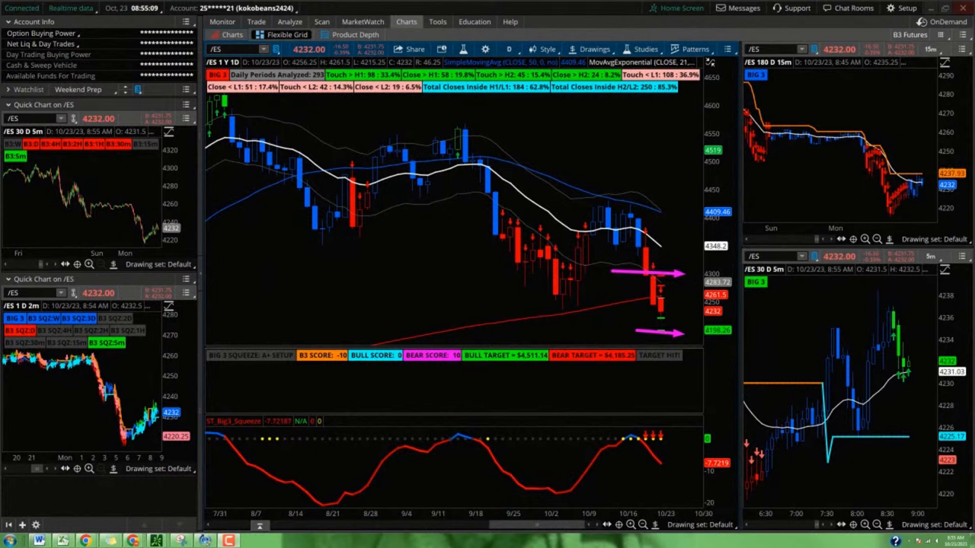
{"action": "mouse_move", "coordinate": [469, 145]}
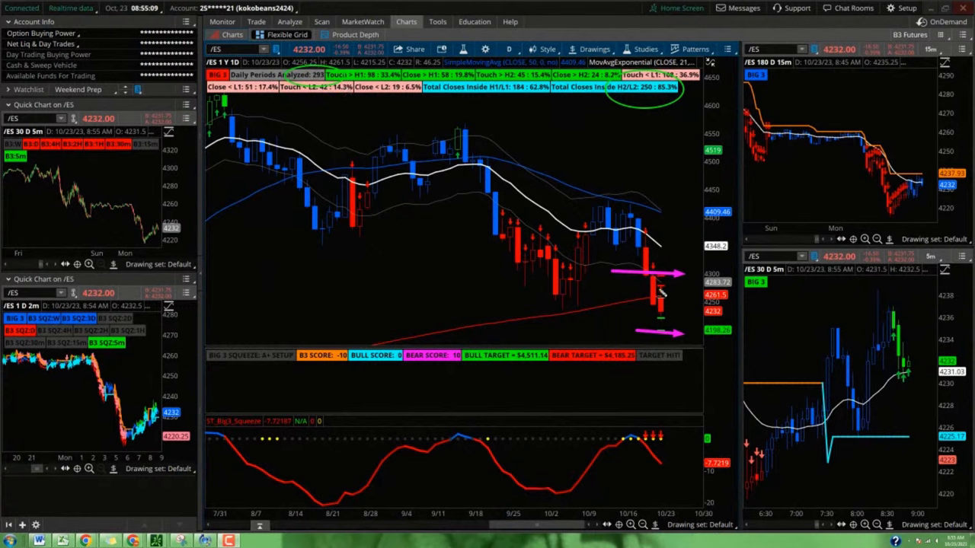
{"action": "mouse_move", "coordinate": [652, 277]}
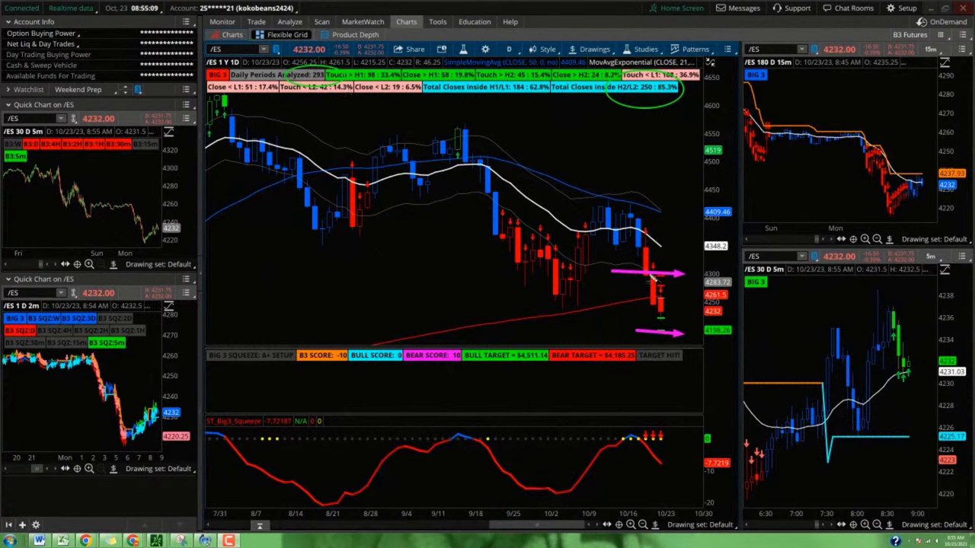
{"action": "mouse_move", "coordinate": [657, 273]}
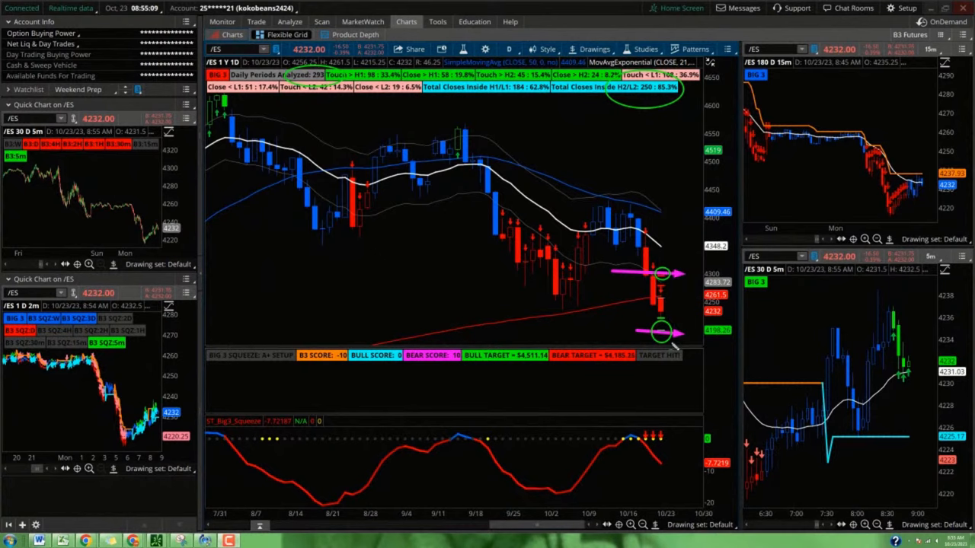
{"action": "left_click", "coordinate": [256, 22]}
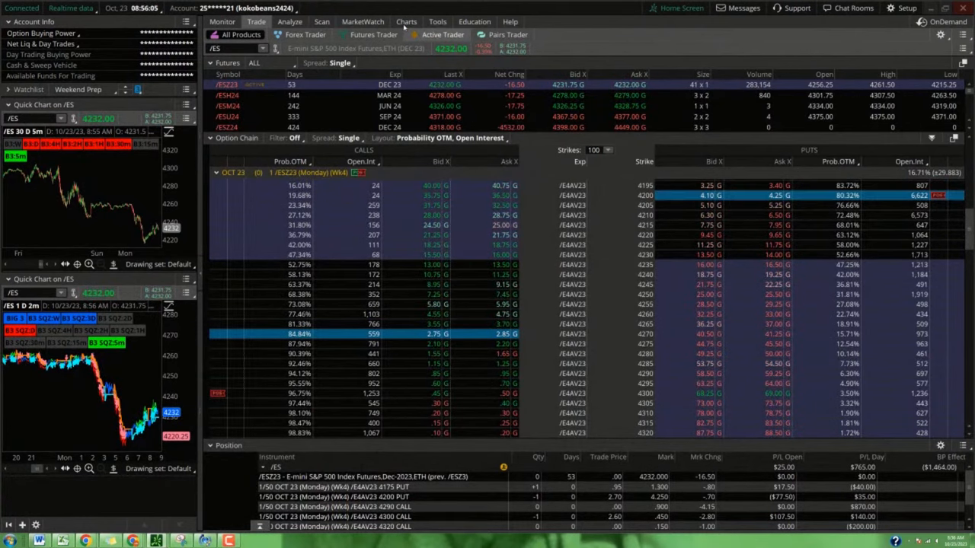
Step: Bring back the Charts layout with the 1-year daily /ES chart
{"action": "left_click", "coordinate": [405, 21]}
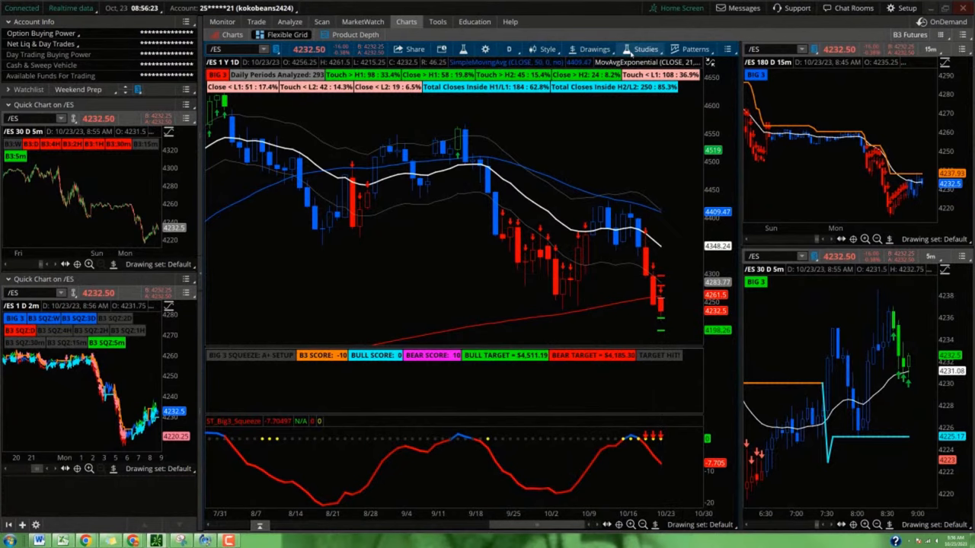
Step: Remove ST_QuantPivots from the main /ES chart via Edit studies and confirm
{"action": "left_click", "coordinate": [643, 47]}
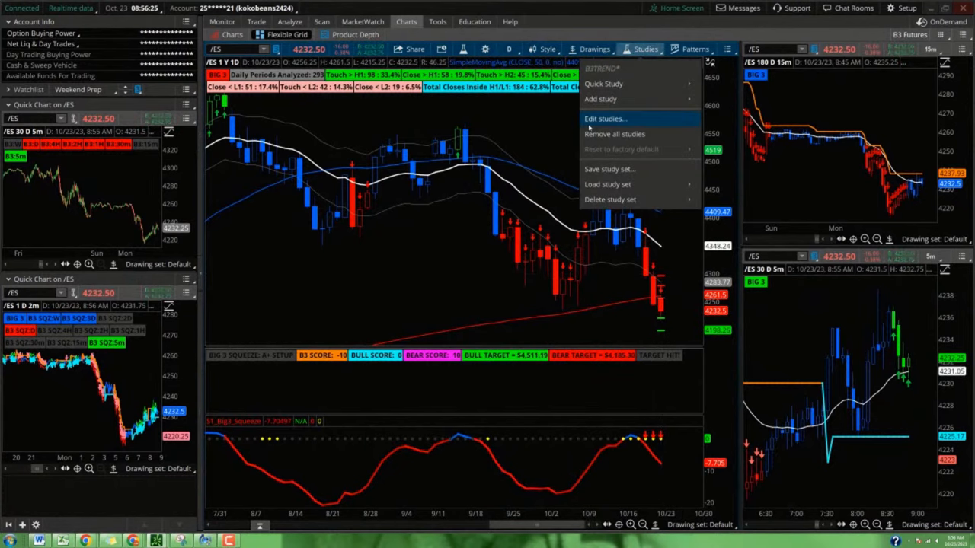
{"action": "left_click", "coordinate": [605, 119]}
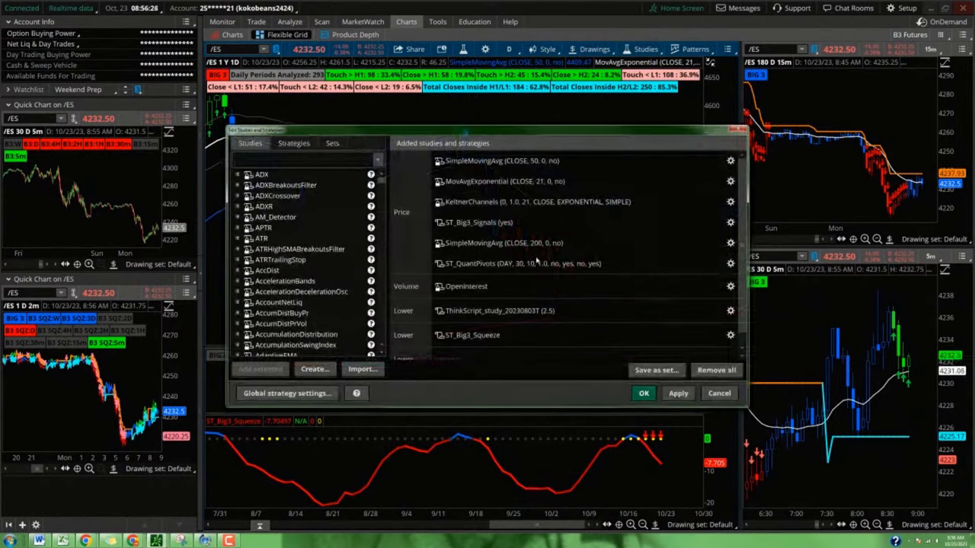
{"action": "left_click", "coordinate": [518, 263]}
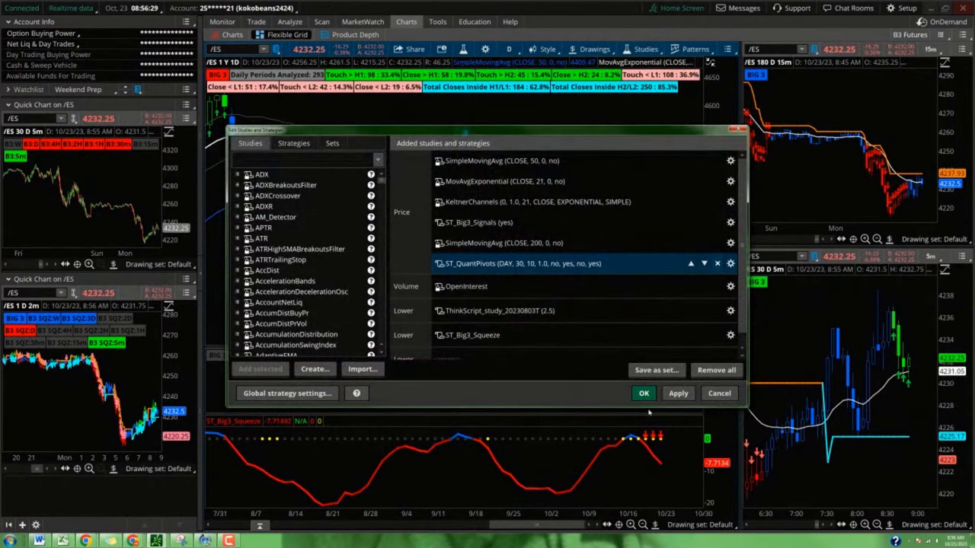
{"action": "left_click", "coordinate": [716, 262]}
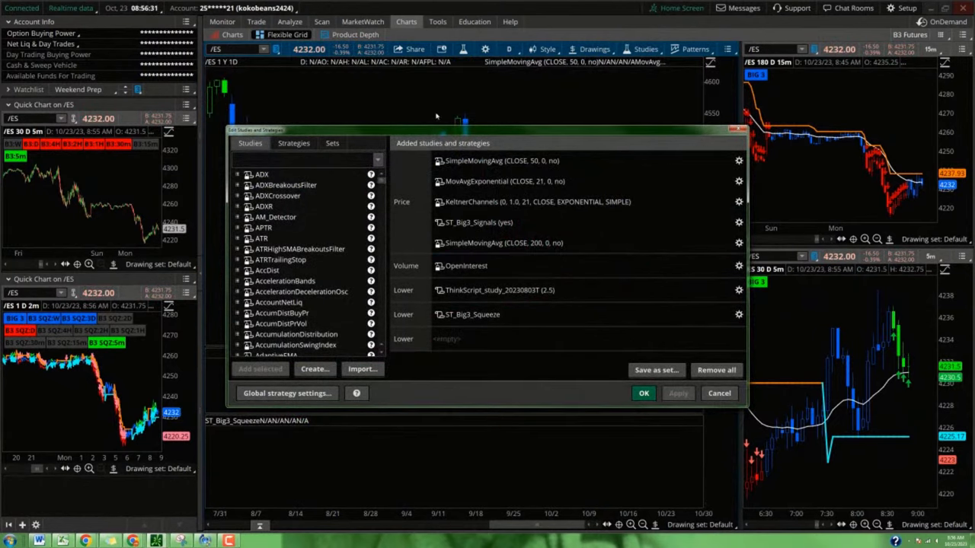
{"action": "left_click", "coordinate": [642, 392]}
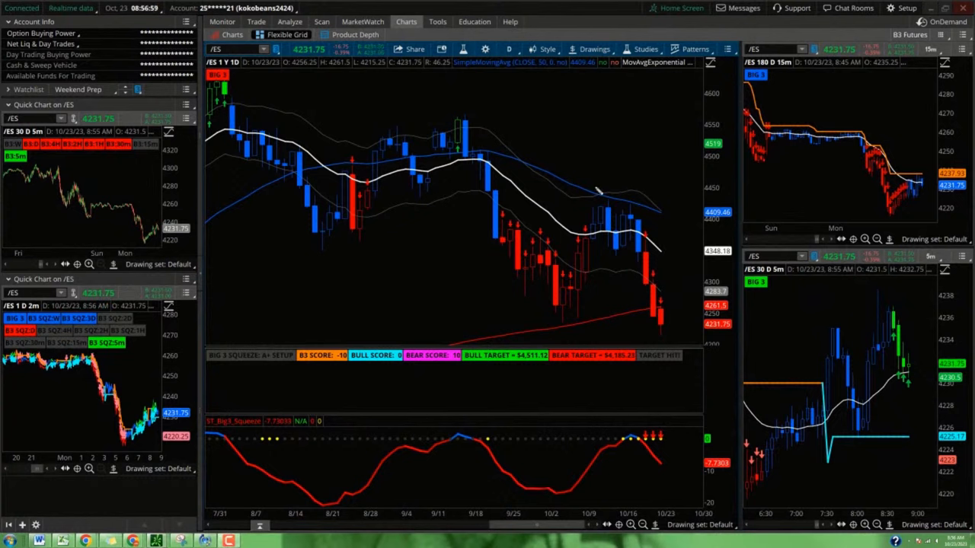
{"action": "mouse_move", "coordinate": [485, 103]}
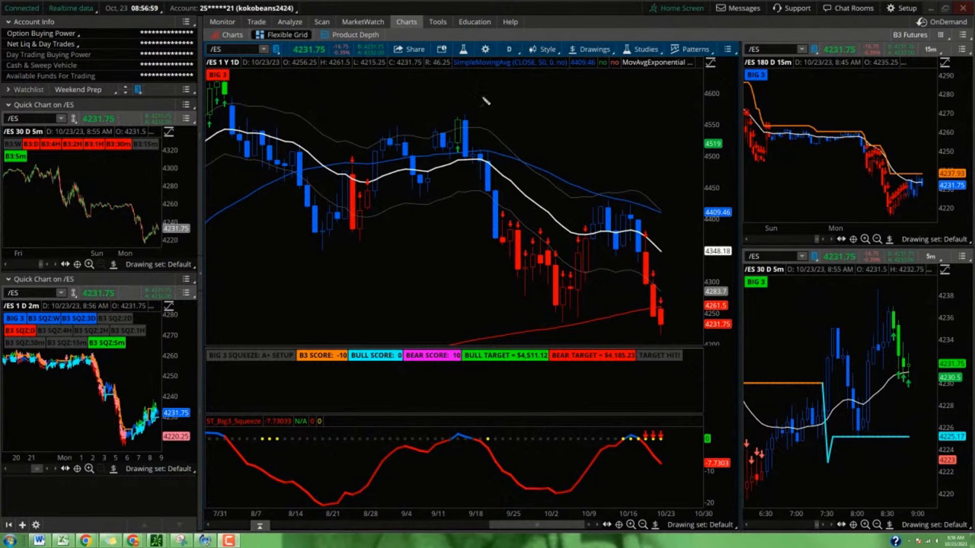
{"action": "left_click_drag", "start_coordinate": [480, 94], "coordinate": [591, 152]}
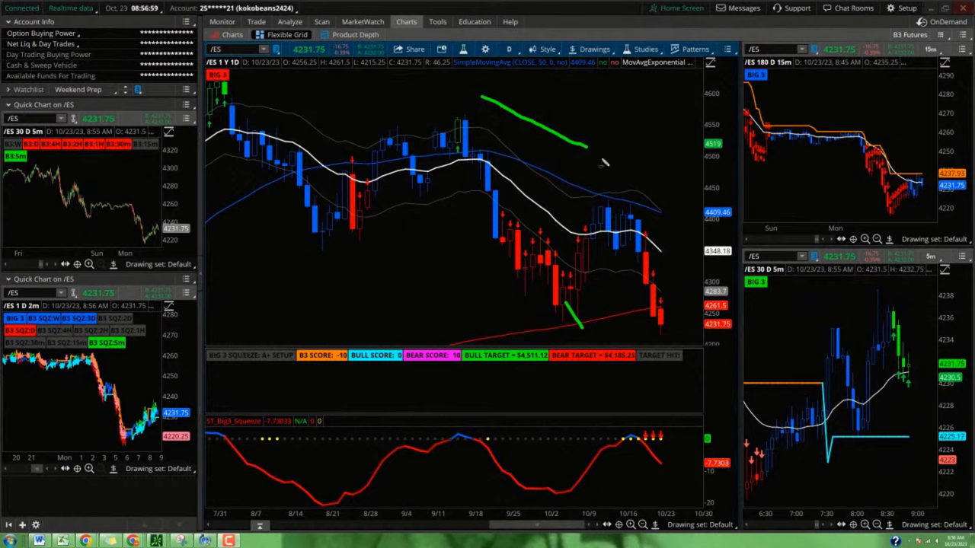
{"action": "left_click_drag", "start_coordinate": [267, 252], "coordinate": [373, 312]}
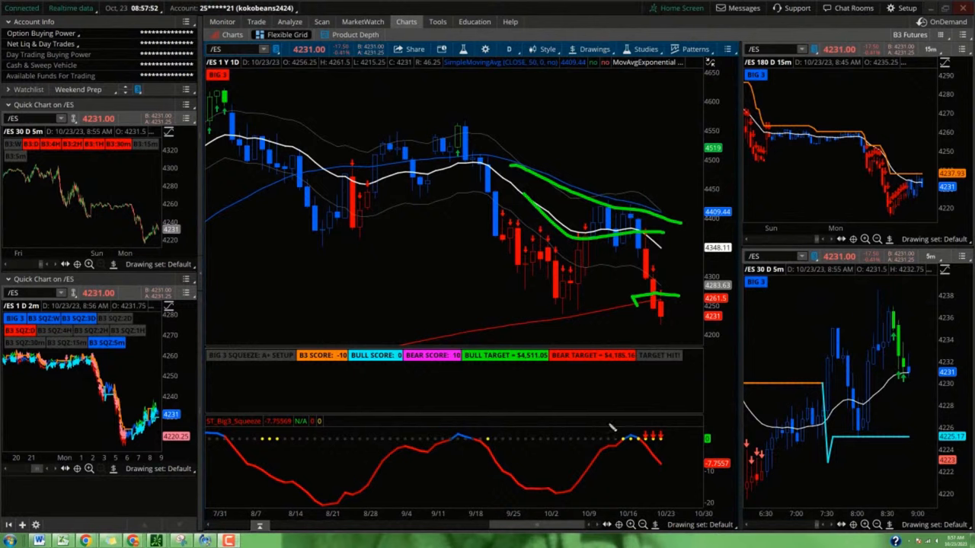
{"action": "left_click_drag", "start_coordinate": [625, 419], "coordinate": [647, 473]}
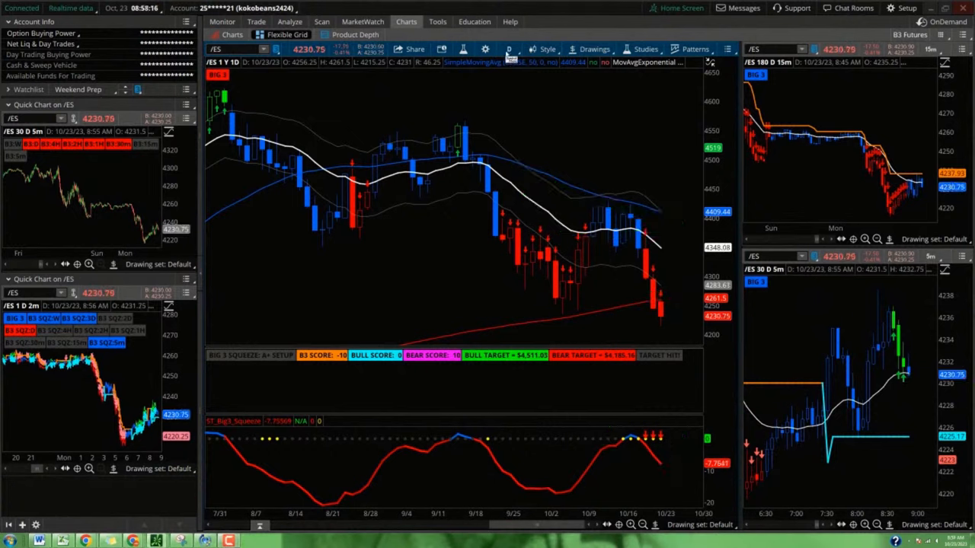
Step: Set the main /ES chart to 15Y:W and circle the squeeze turn and October rollover in the indicator
{"action": "left_click", "coordinate": [520, 49]}
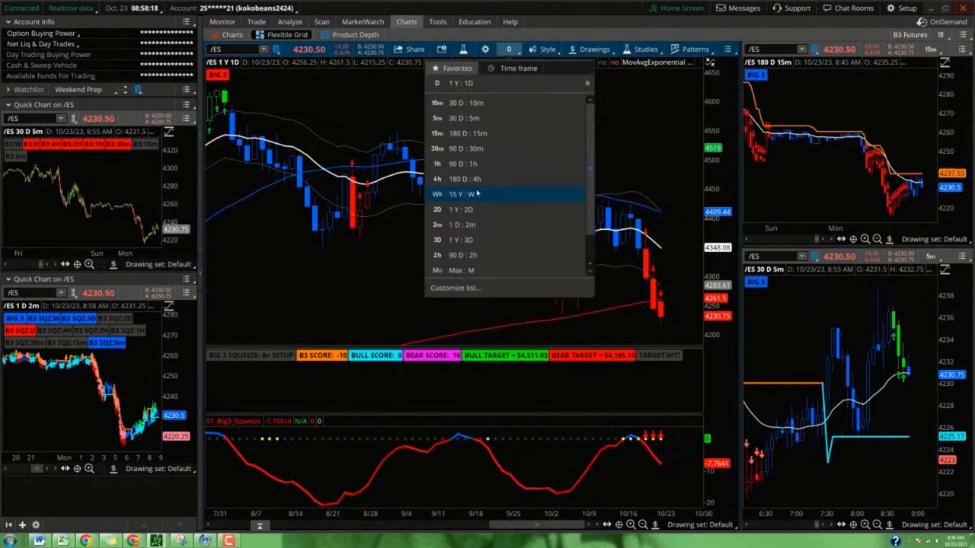
{"action": "left_click", "coordinate": [448, 193]}
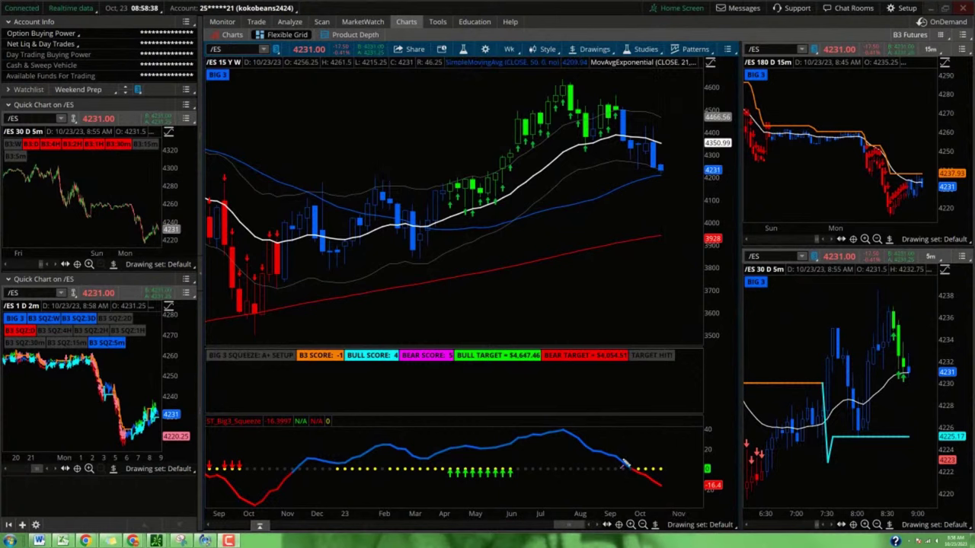
{"action": "mouse_move", "coordinate": [296, 487]}
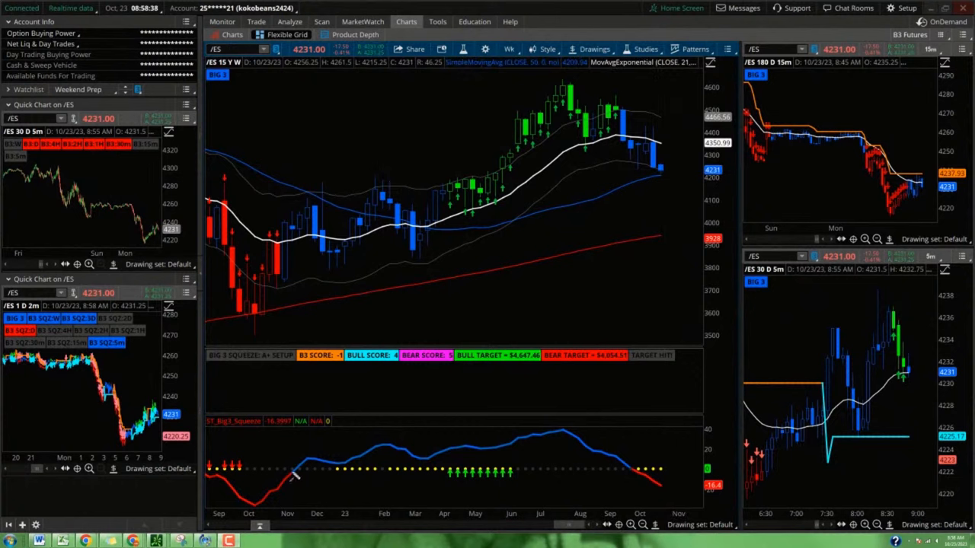
{"action": "mouse_move", "coordinate": [303, 503]}
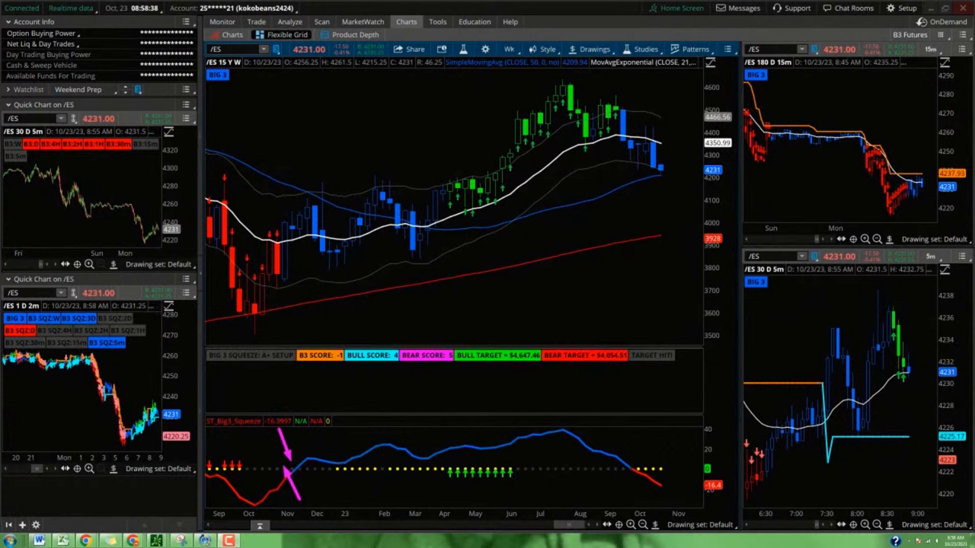
{"action": "left_click_drag", "start_coordinate": [282, 438], "coordinate": [366, 480]}
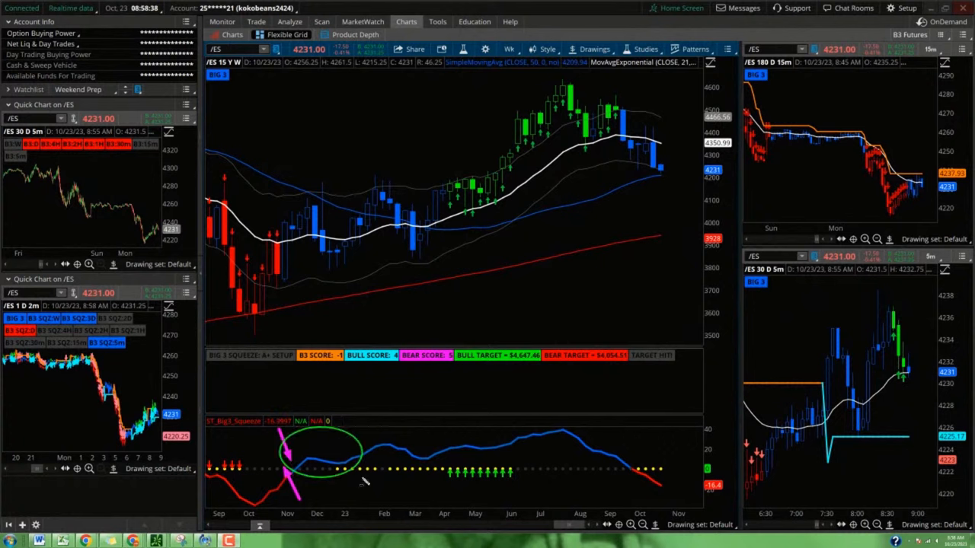
{"action": "mouse_move", "coordinate": [424, 223]}
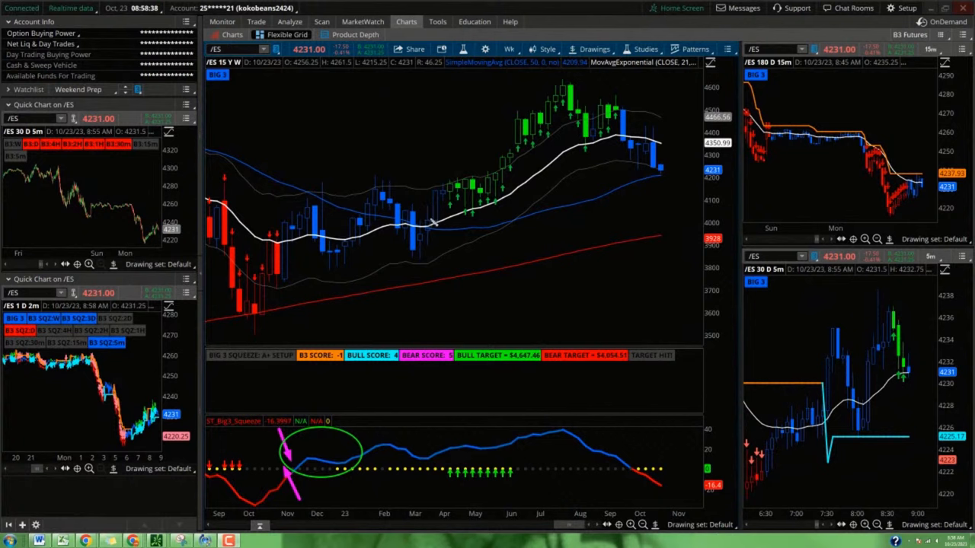
{"action": "mouse_move", "coordinate": [419, 222]}
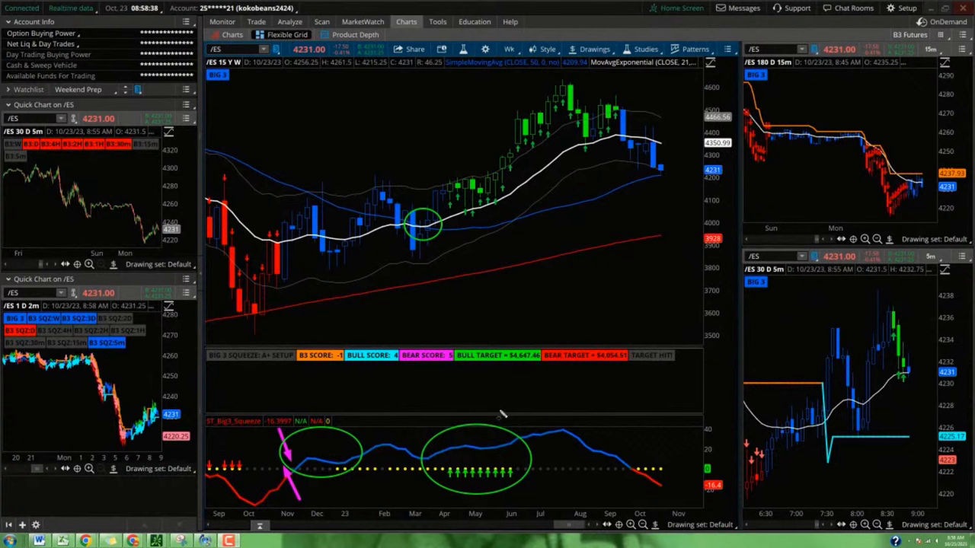
{"action": "mouse_move", "coordinate": [500, 484]}
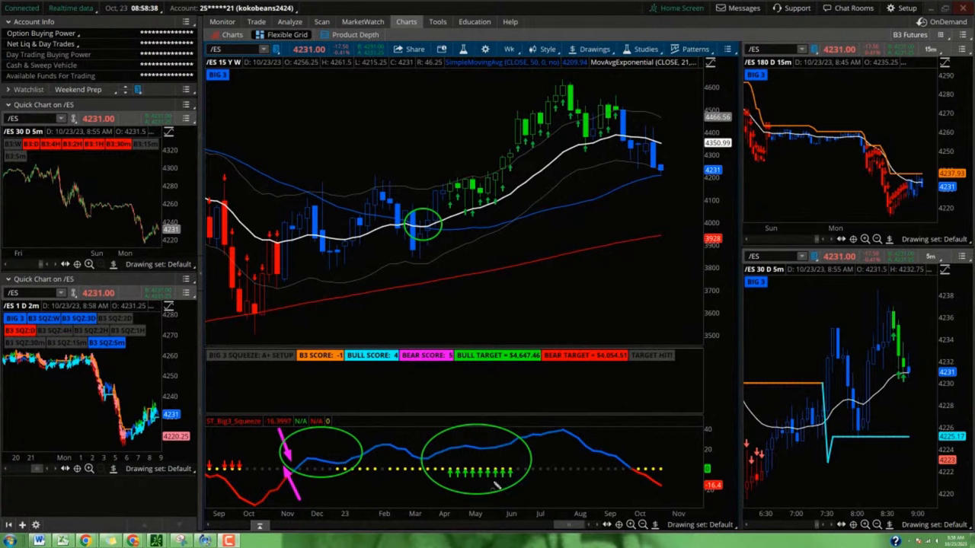
{"action": "mouse_move", "coordinate": [478, 504]}
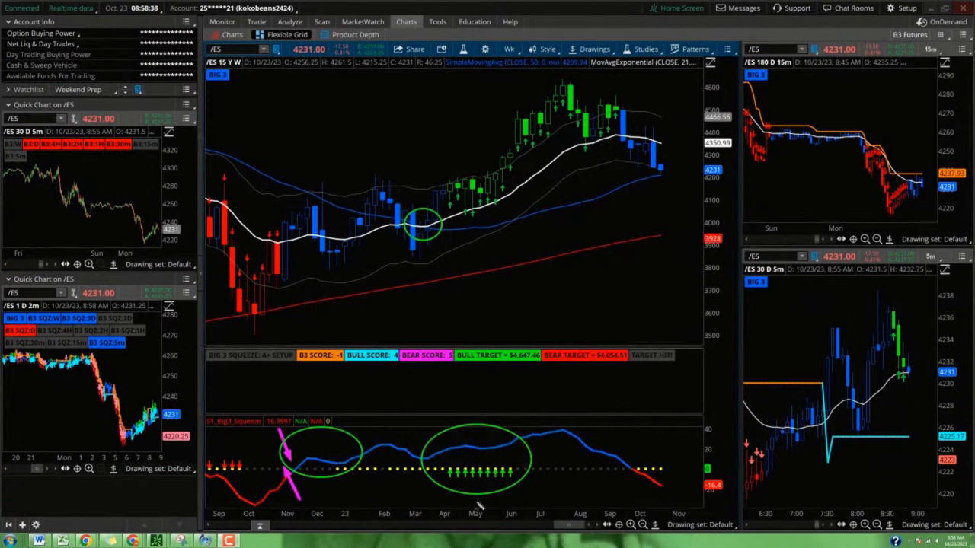
{"action": "mouse_move", "coordinate": [427, 226]}
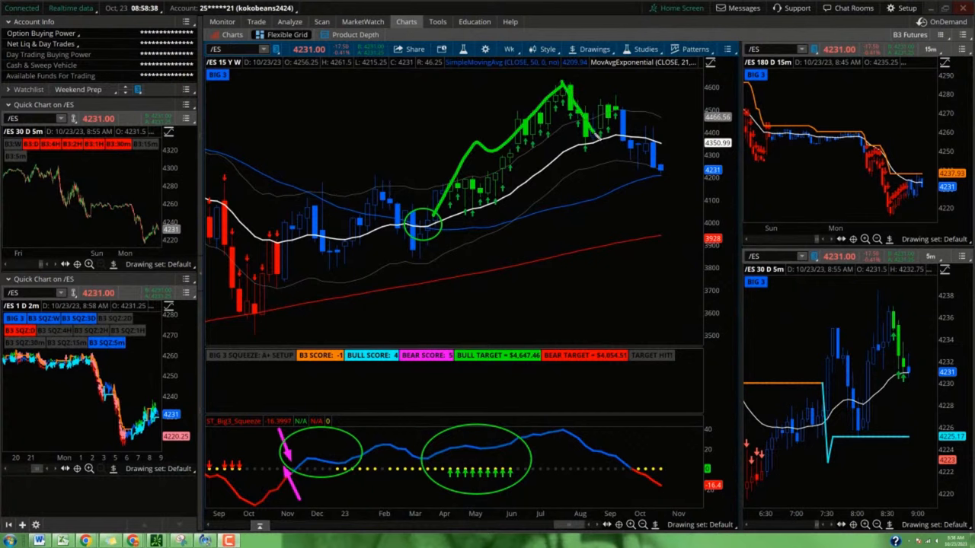
{"action": "left_click_drag", "start_coordinate": [594, 434], "coordinate": [678, 488]}
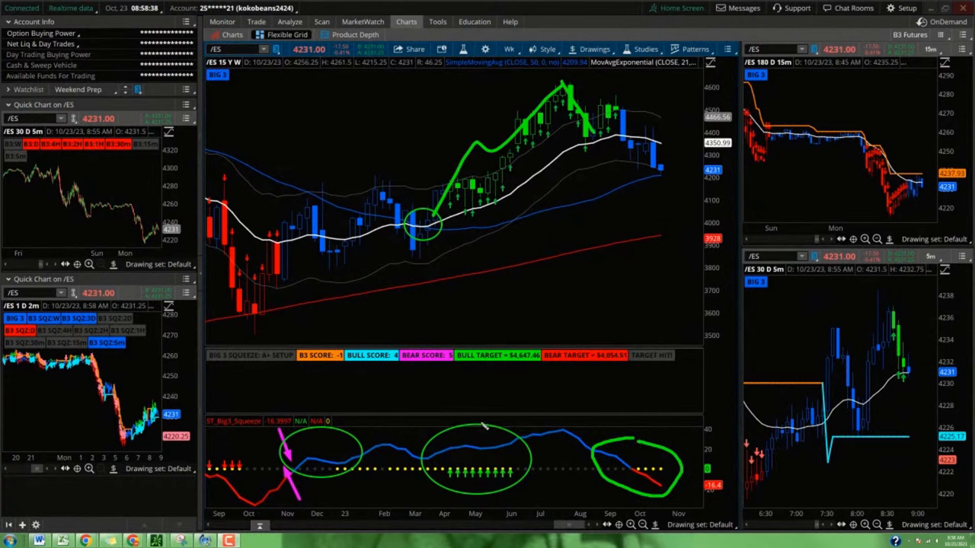
{"action": "mouse_move", "coordinate": [479, 432]}
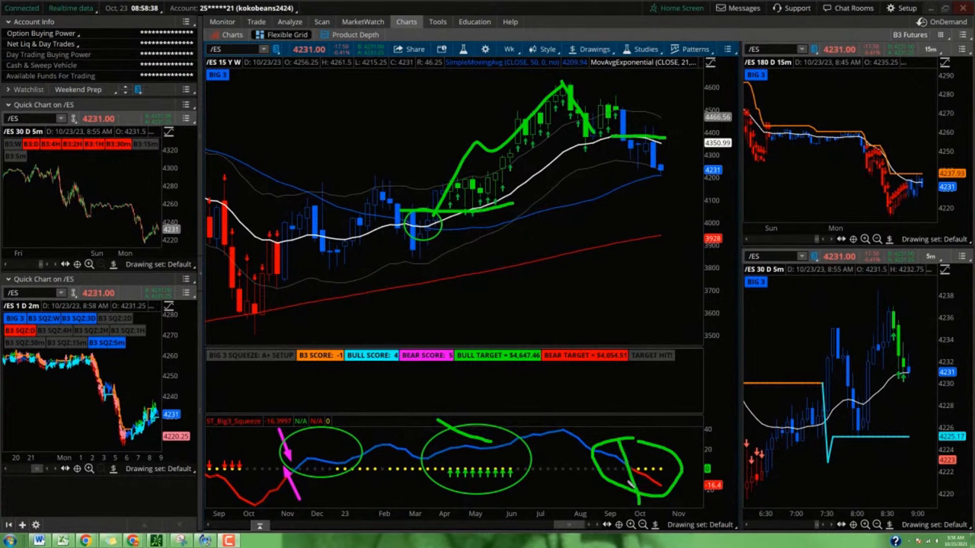
{"action": "mouse_move", "coordinate": [632, 472]}
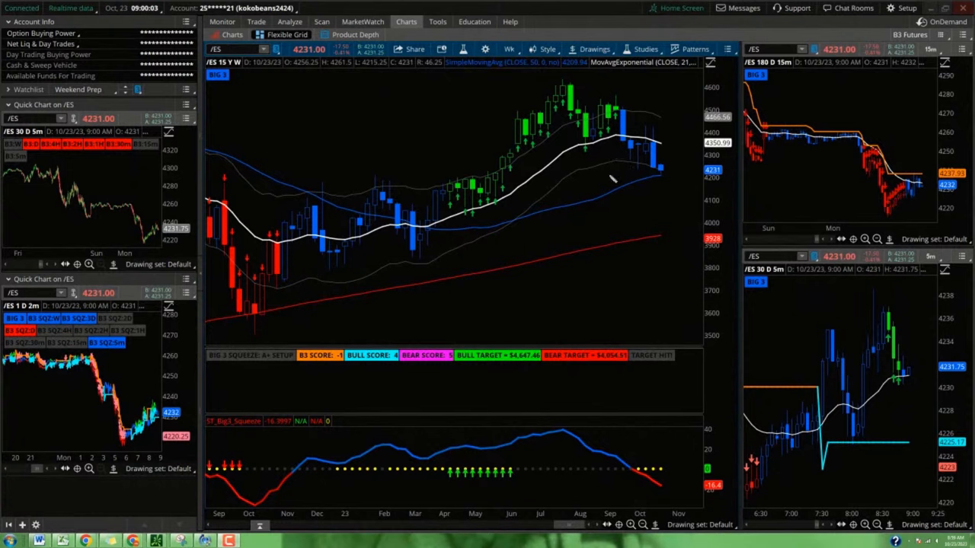
Step: Draw arrows along the rising long-term average on the weekly /ES chart before loading $PCALL
{"action": "left_click_drag", "start_coordinate": [609, 176], "coordinate": [670, 179]}
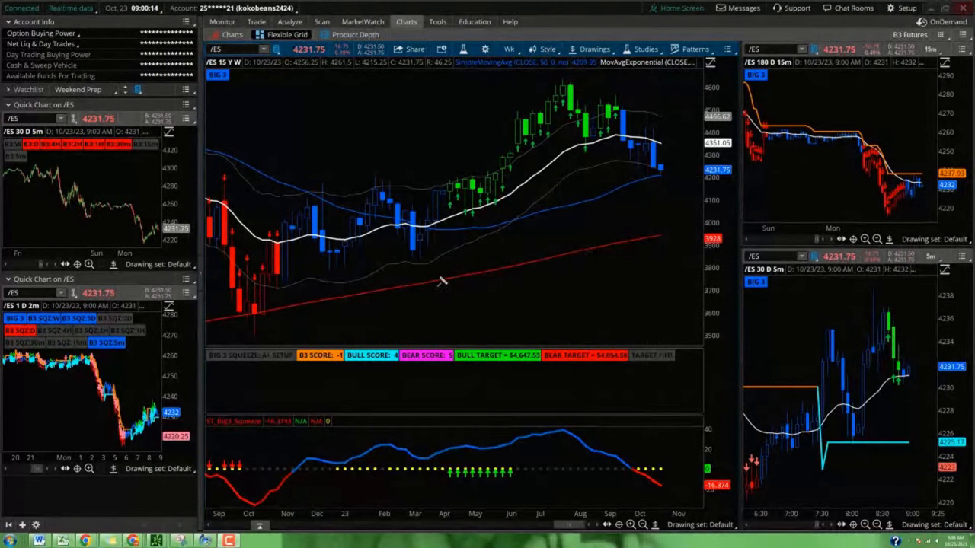
{"action": "left_click_drag", "start_coordinate": [438, 280], "coordinate": [655, 236]}
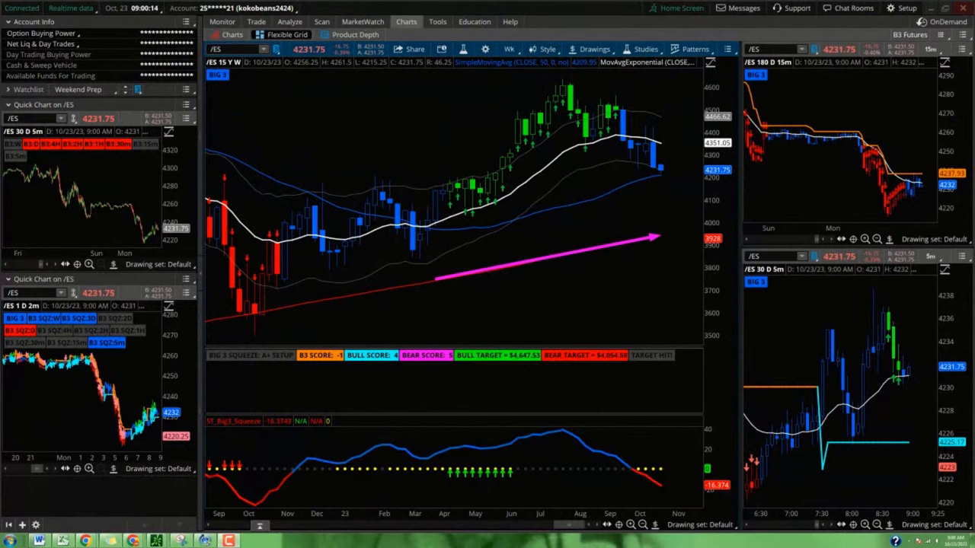
{"action": "mouse_move", "coordinate": [435, 457]}
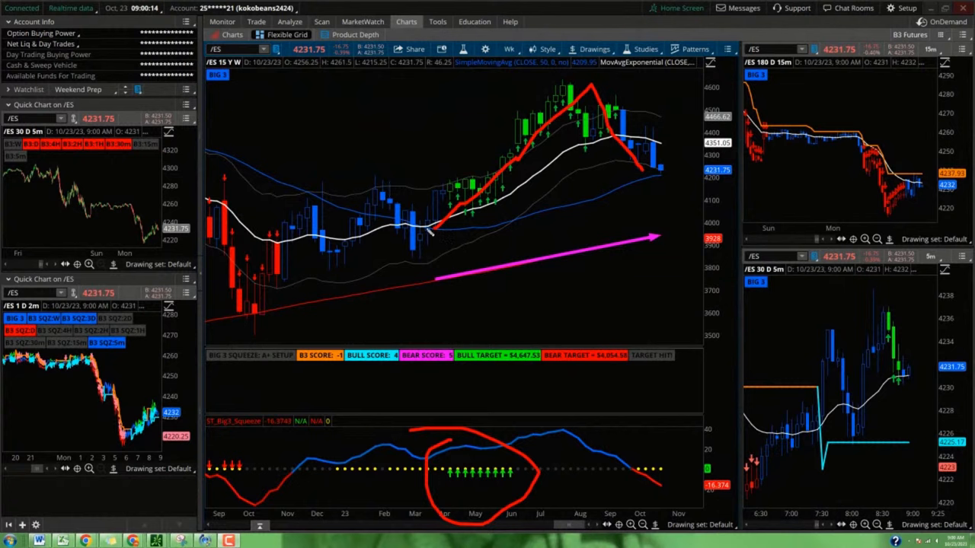
{"action": "mouse_move", "coordinate": [441, 213]}
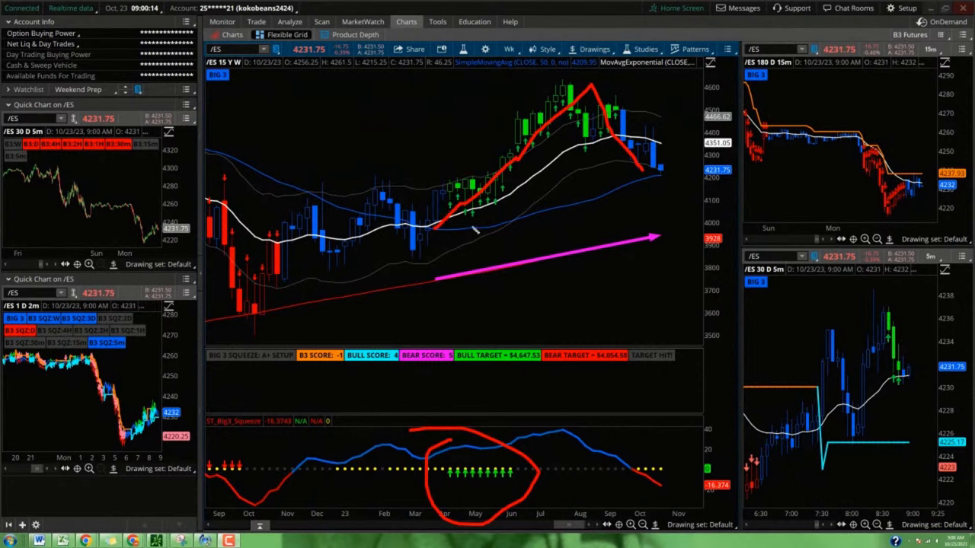
{"action": "left_click_drag", "start_coordinate": [457, 232], "coordinate": [678, 175]}
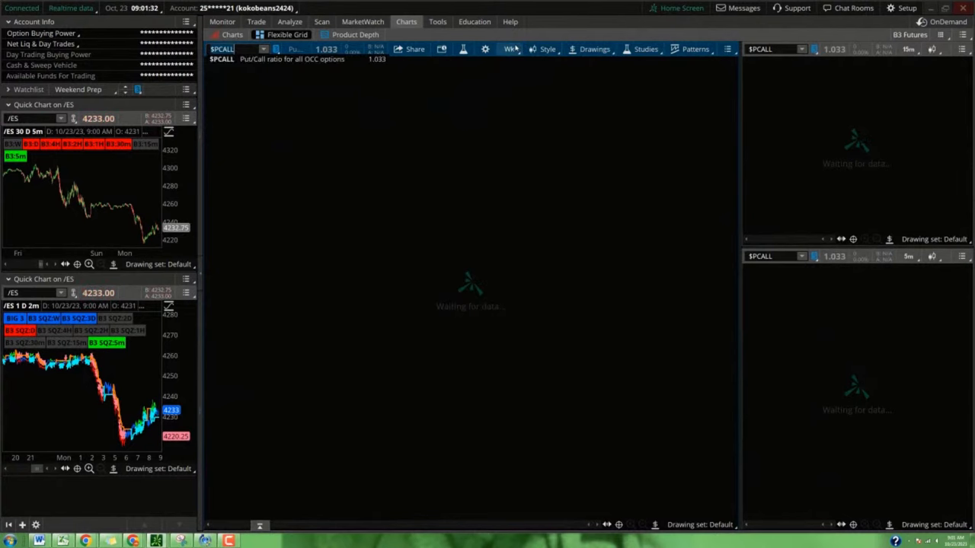
{"action": "left_click", "coordinate": [508, 49]}
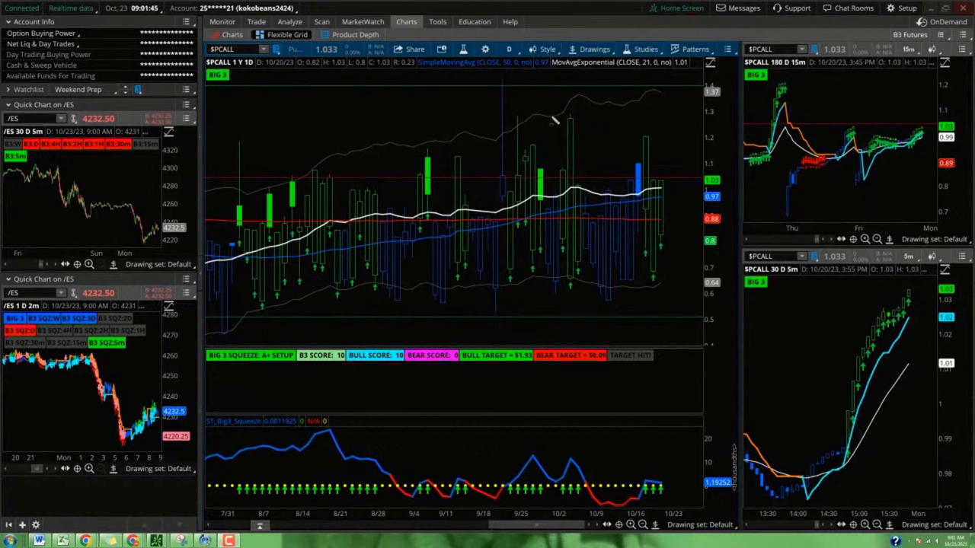
{"action": "left_click_drag", "start_coordinate": [556, 125], "coordinate": [606, 190]}
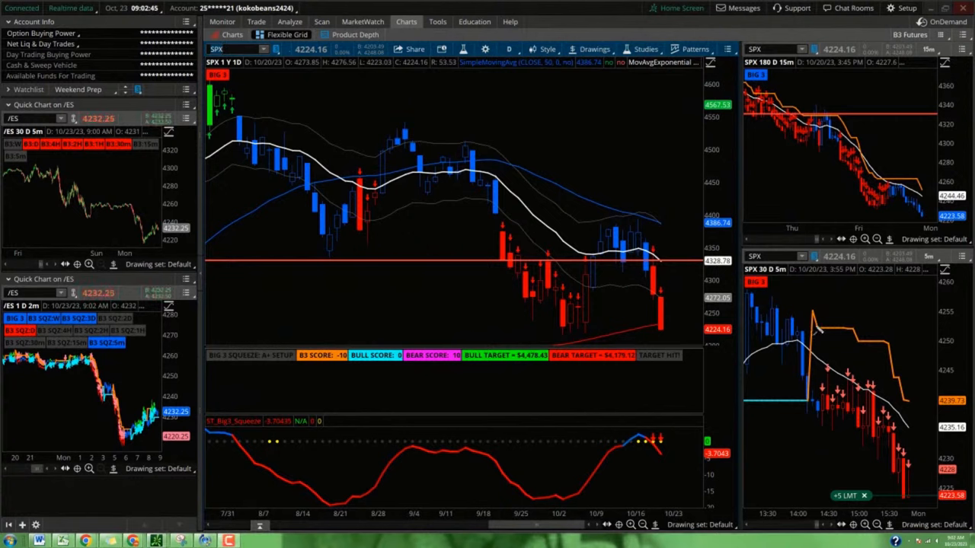
{"action": "mouse_move", "coordinate": [640, 301]}
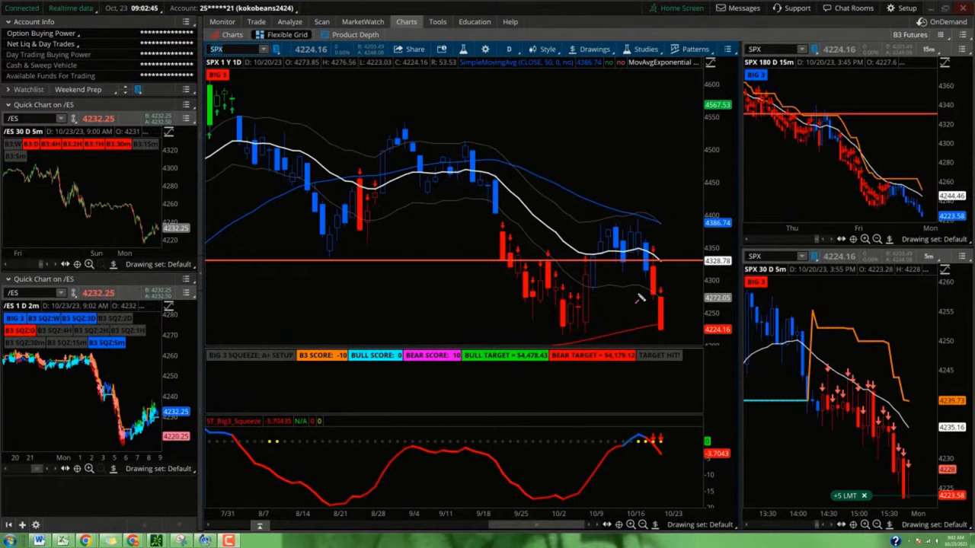
{"action": "mouse_move", "coordinate": [640, 286]}
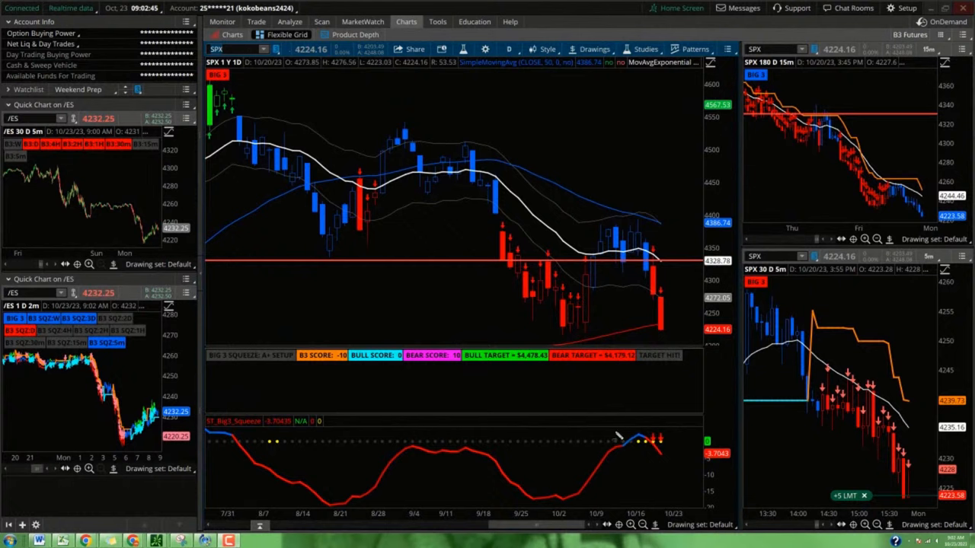
Step: Circle in green the latest Big3 Squeeze turn and the October SPX candles near the red line
{"action": "left_click_drag", "start_coordinate": [617, 426], "coordinate": [678, 464]}
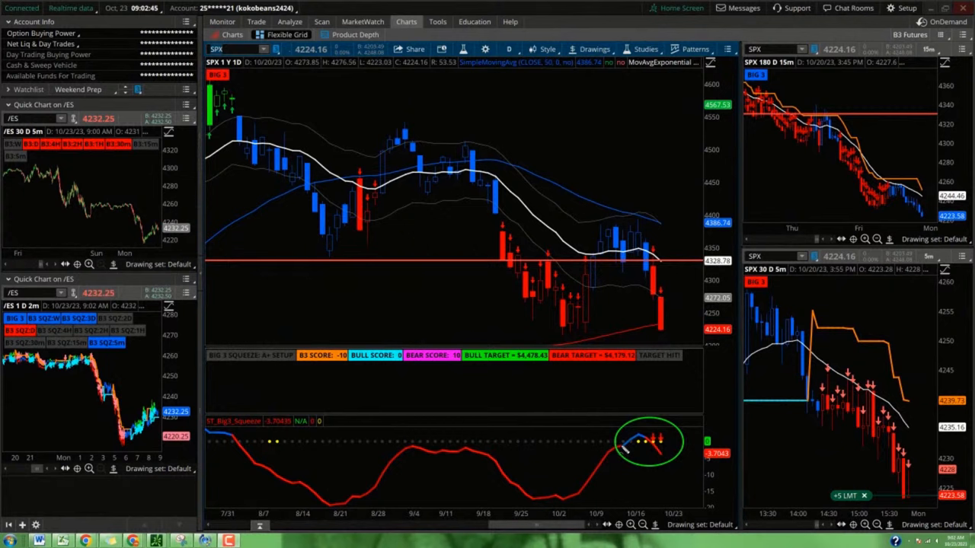
{"action": "mouse_move", "coordinate": [612, 272]}
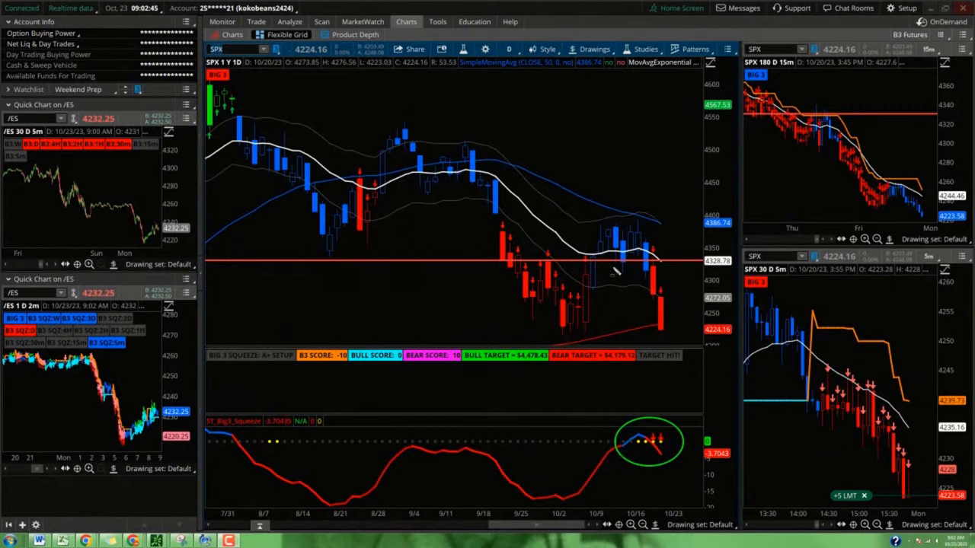
{"action": "mouse_move", "coordinate": [624, 204]}
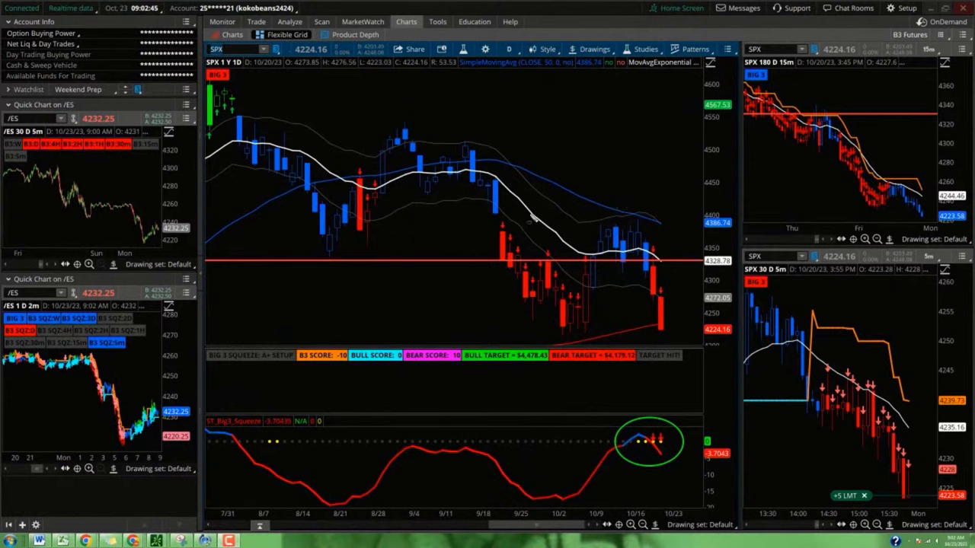
{"action": "left_click_drag", "start_coordinate": [526, 229], "coordinate": [662, 274]}
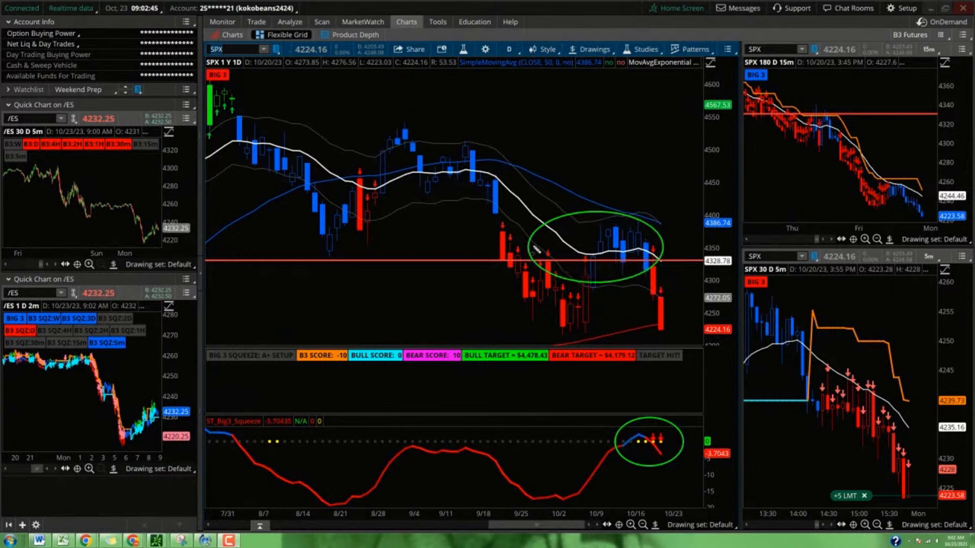
{"action": "mouse_move", "coordinate": [610, 226]}
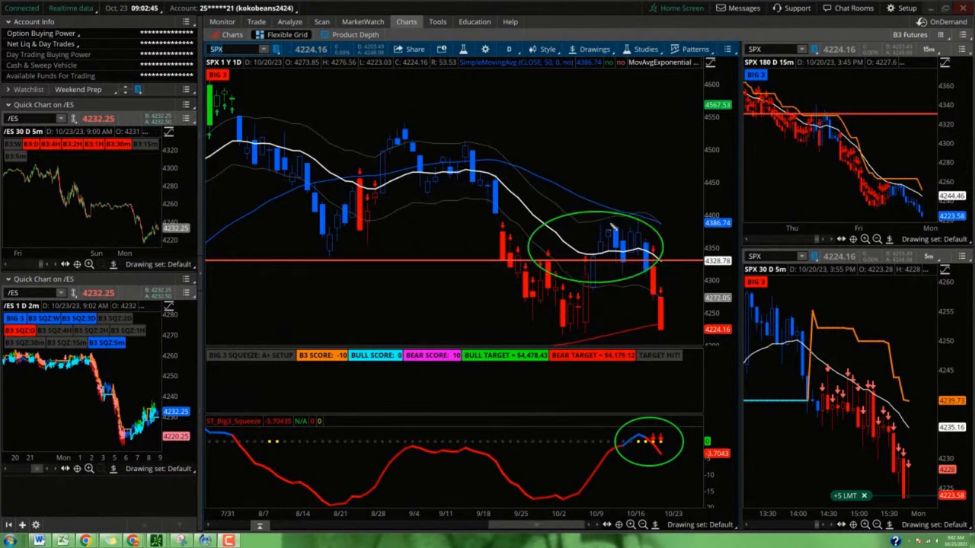
{"action": "mouse_move", "coordinate": [627, 259]}
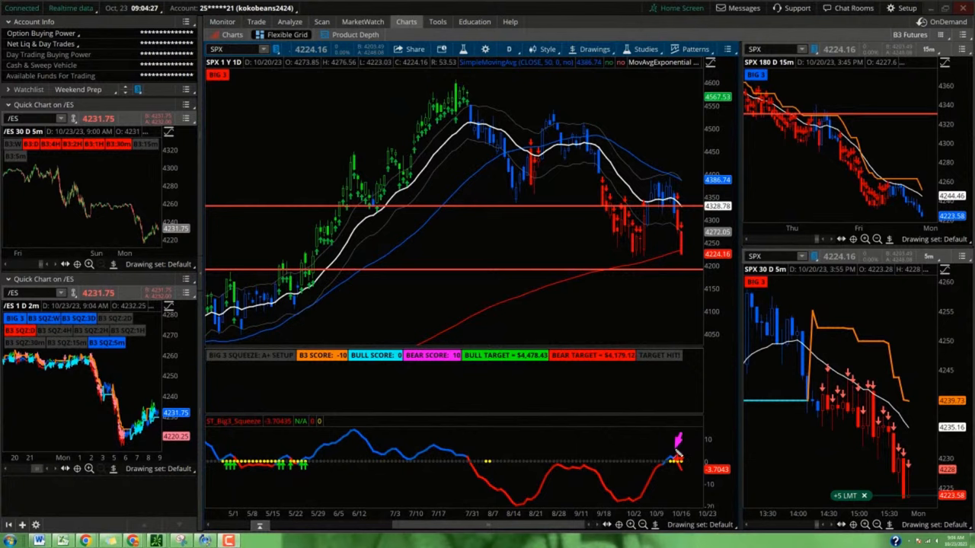
Step: Mark the latest squeeze signal, an arrow from the recent SPX high, and a cross on the latest candles
{"action": "left_click_drag", "start_coordinate": [594, 159], "coordinate": [734, 160]}
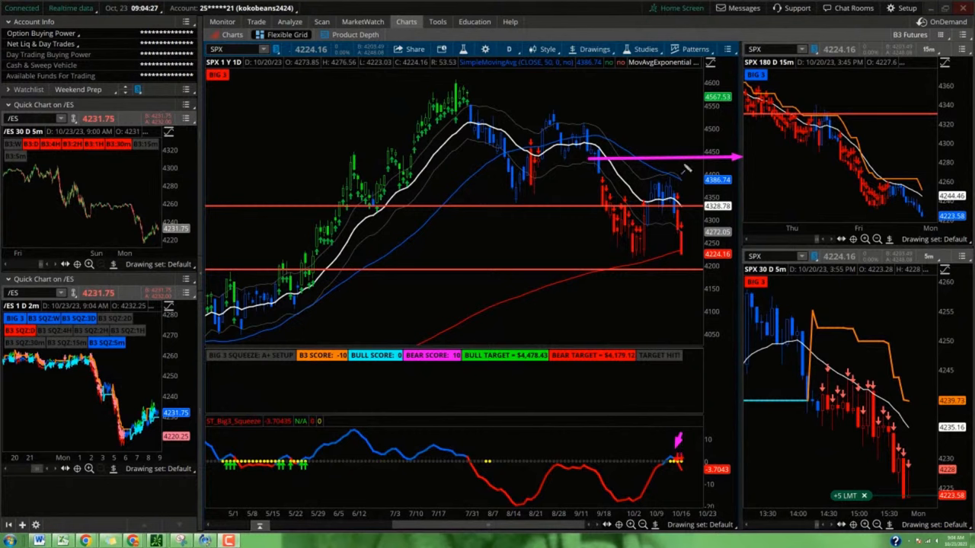
{"action": "mouse_move", "coordinate": [698, 165]}
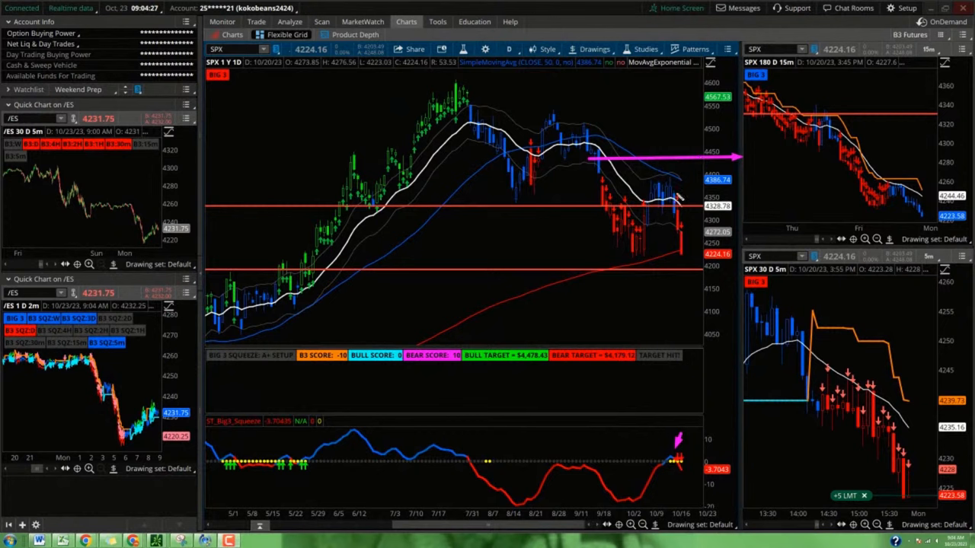
{"action": "left_click_drag", "start_coordinate": [647, 210], "coordinate": [688, 170]}
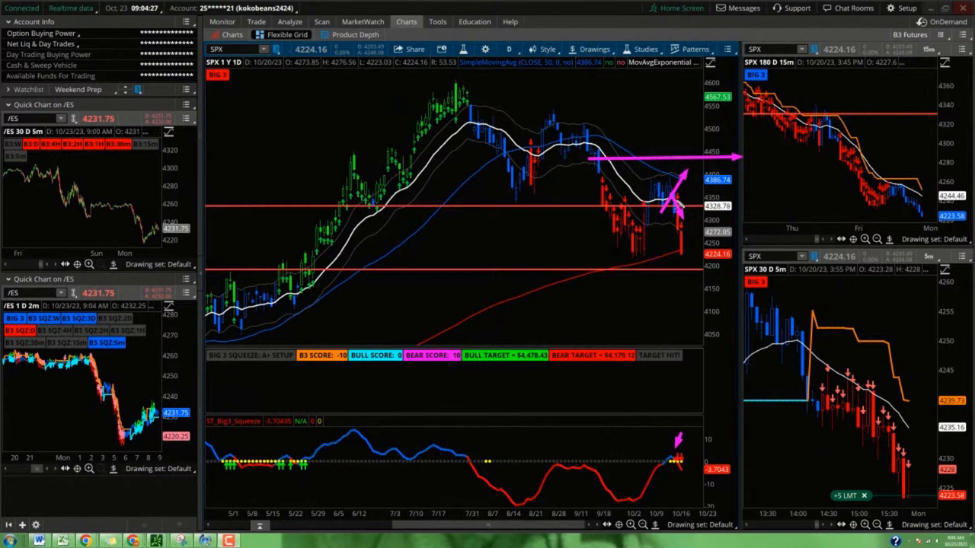
{"action": "left_click_drag", "start_coordinate": [673, 213], "coordinate": [708, 347]}
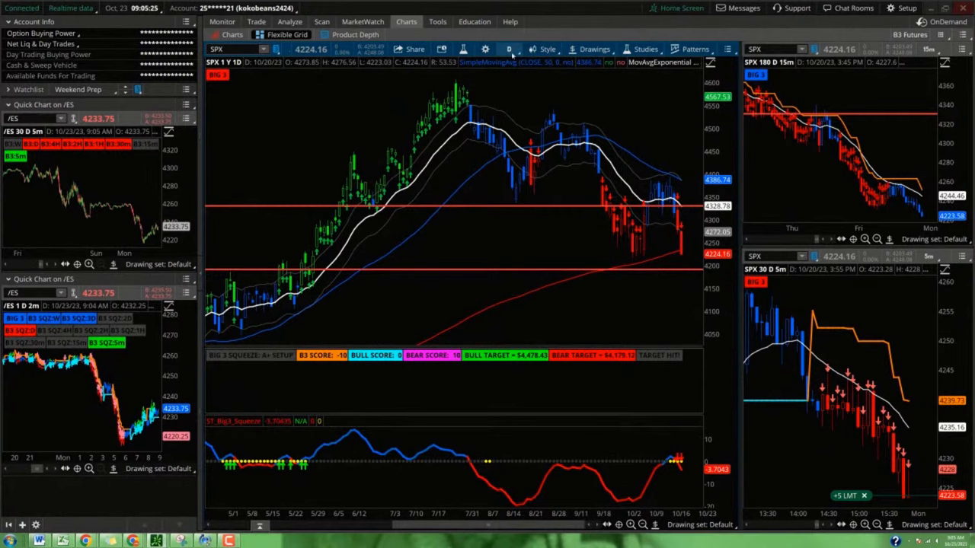
Step: Switch the main SPX chart to the 15Y:W weekly time frame
{"action": "left_click", "coordinate": [523, 47]}
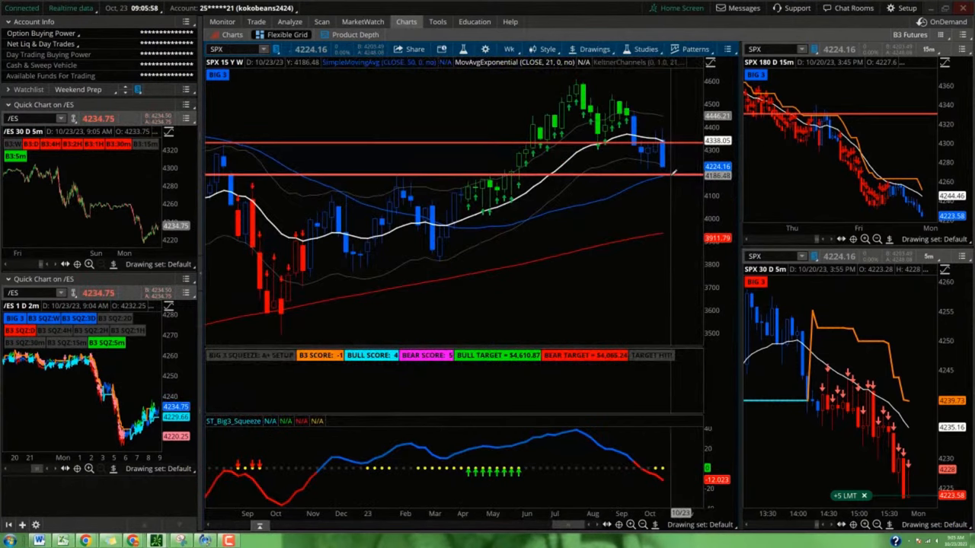
{"action": "mouse_move", "coordinate": [678, 170]}
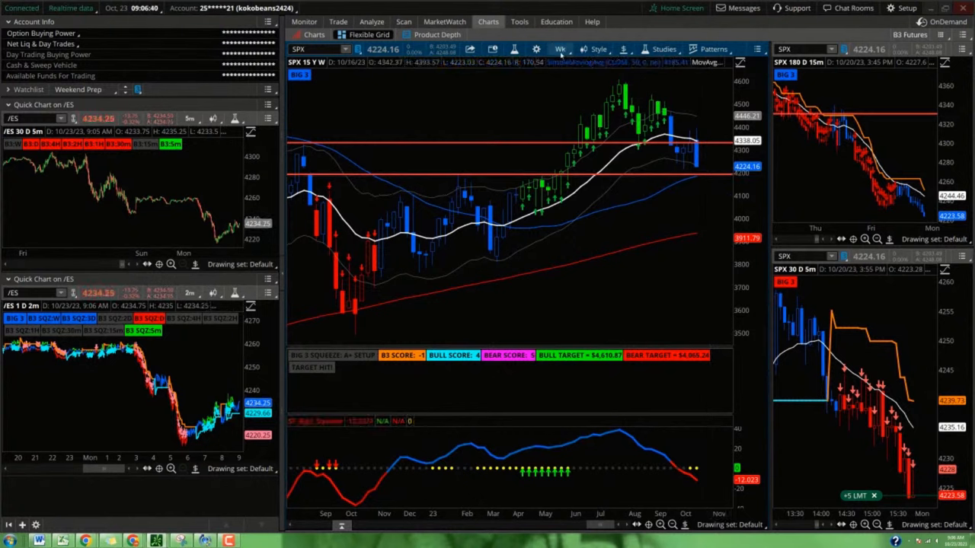
Step: Set the main SPX chart back to 1Y:1D from the Favorites list
{"action": "left_click", "coordinate": [557, 49]}
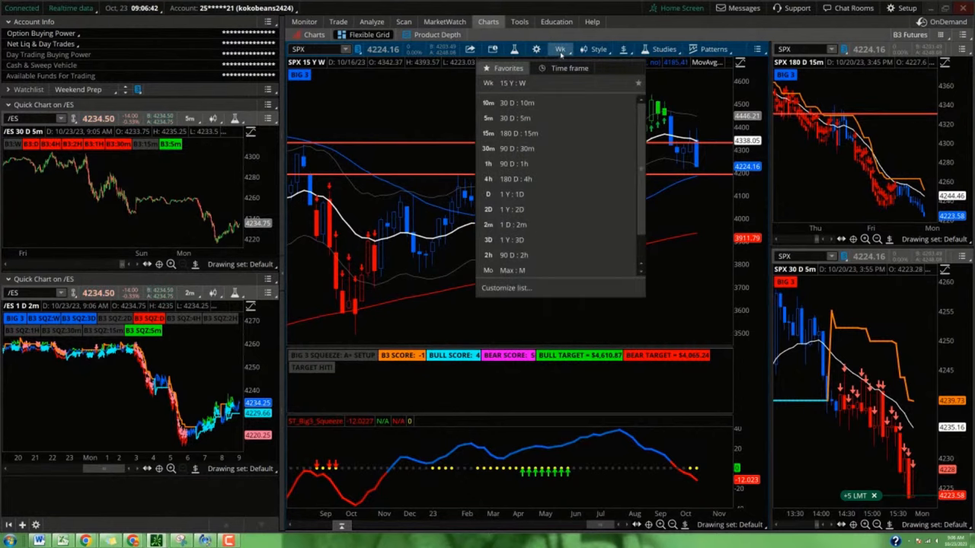
{"action": "mouse_move", "coordinate": [542, 195]}
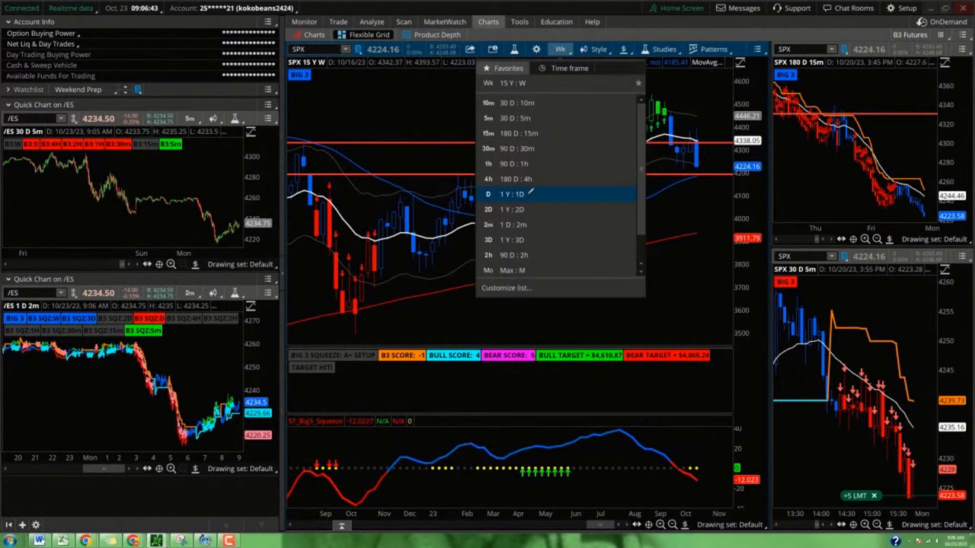
{"action": "left_click", "coordinate": [510, 193]}
{"action": "type", "text": "$DXY"}
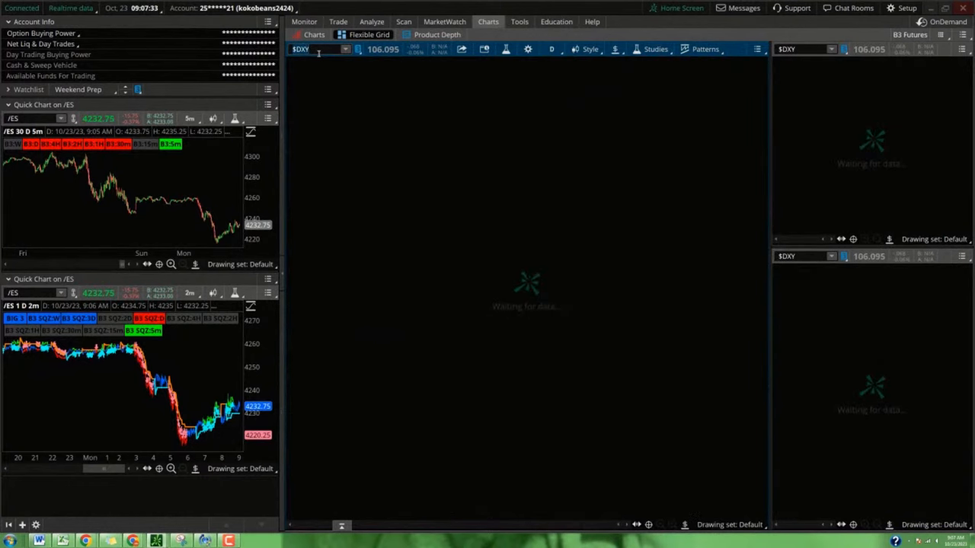
Step: Load $DXY at 1Y:1D and circle the squeeze histogram crossover and nearby price action
{"action": "left_click", "coordinate": [312, 49]}
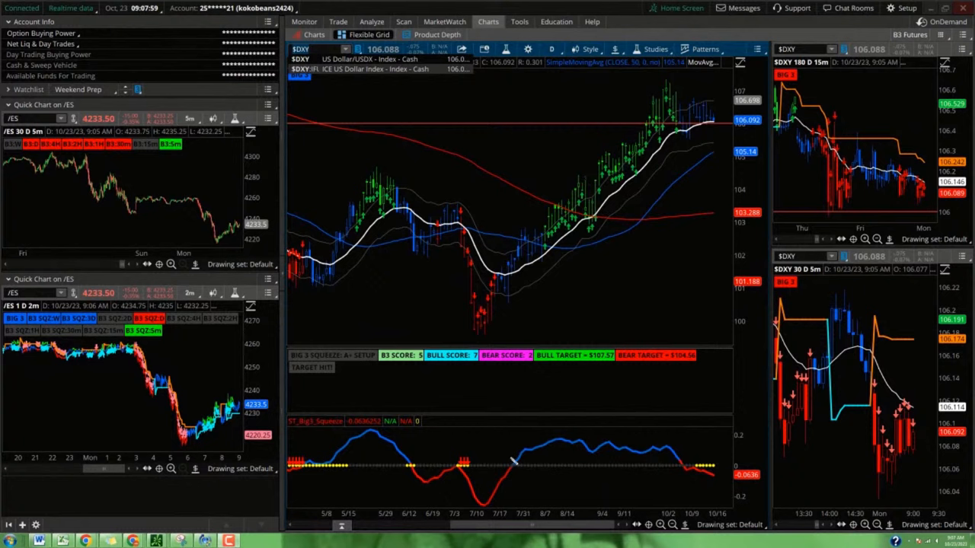
{"action": "left_click_drag", "start_coordinate": [494, 442], "coordinate": [549, 487]}
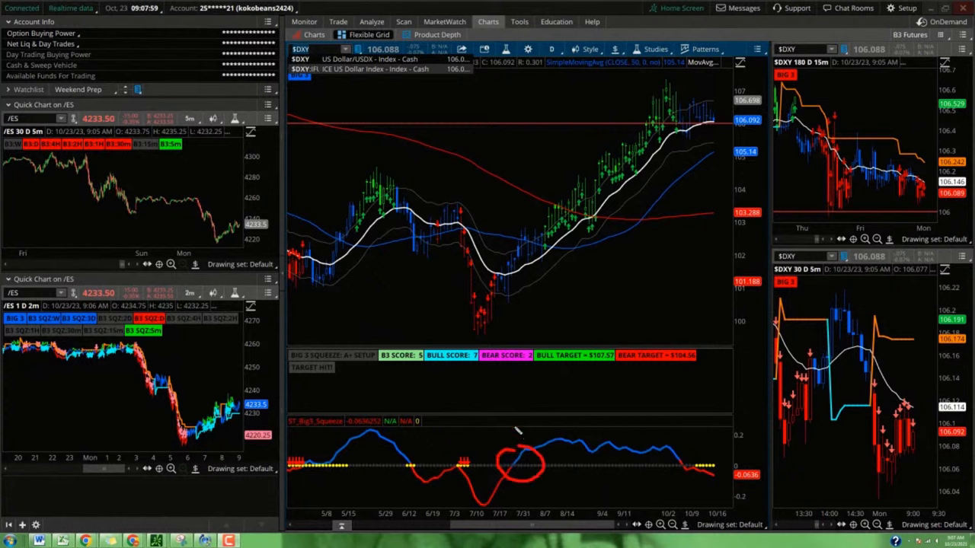
{"action": "left_click_drag", "start_coordinate": [506, 258], "coordinate": [556, 206]}
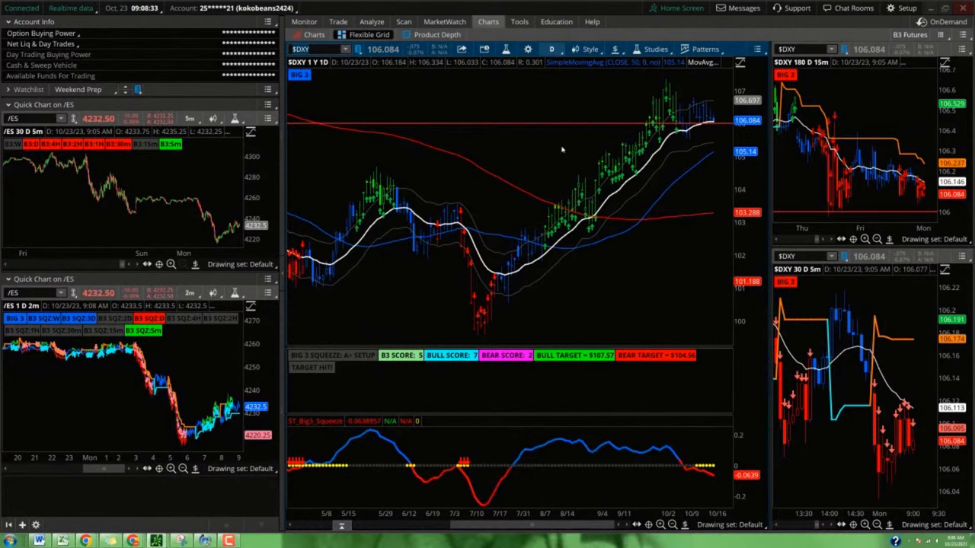
Step: Switch the $DXY chart to the 15Y:W weekly aggregation
{"action": "left_click", "coordinate": [564, 48]}
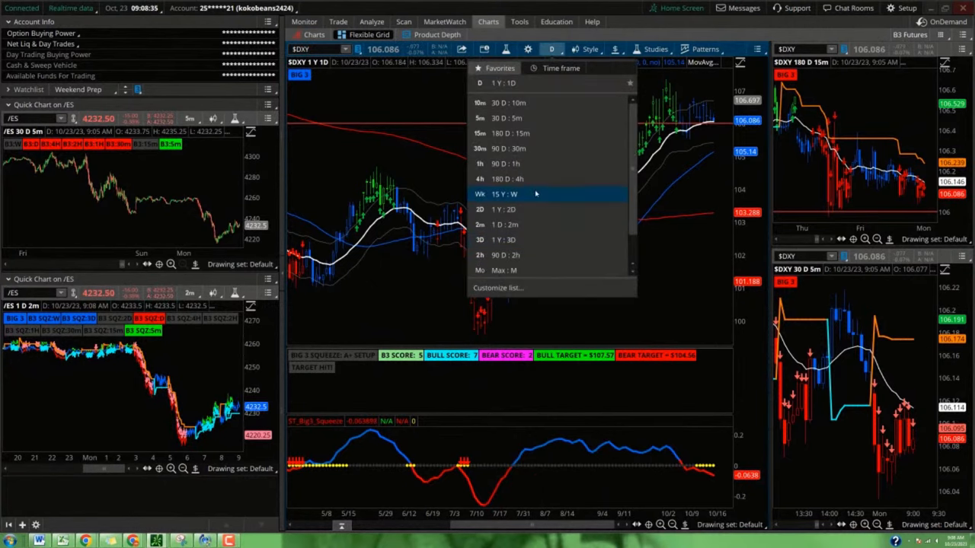
{"action": "left_click", "coordinate": [498, 194]}
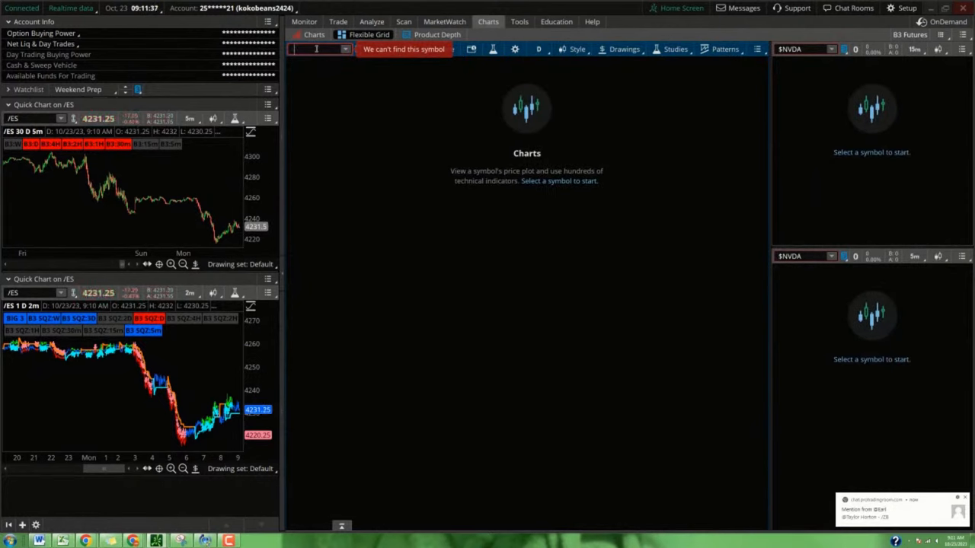
Step: Load NVDA, mark flat resistance across recent highs and the squeeze's August dip
{"action": "type", "text": "NVDA"}
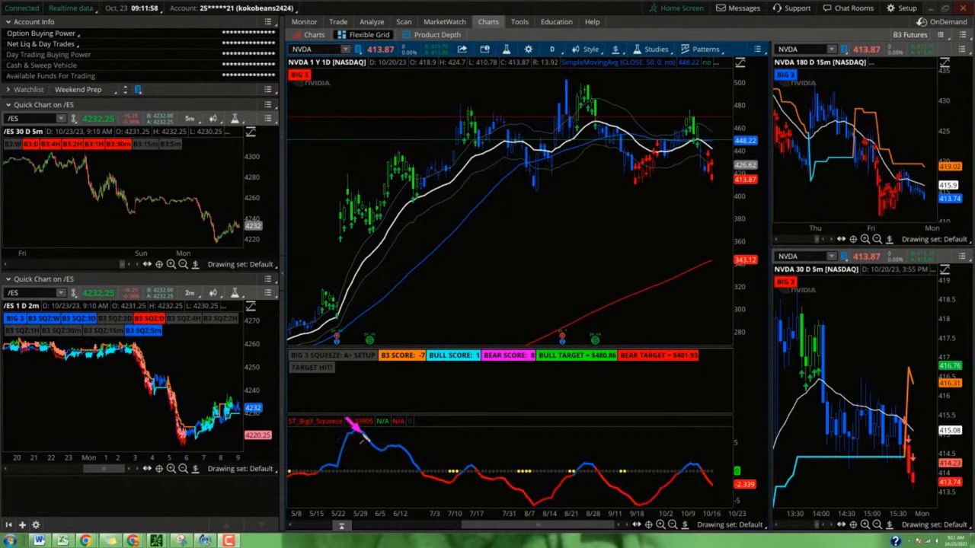
{"action": "left_click_drag", "start_coordinate": [441, 95], "coordinate": [749, 105]}
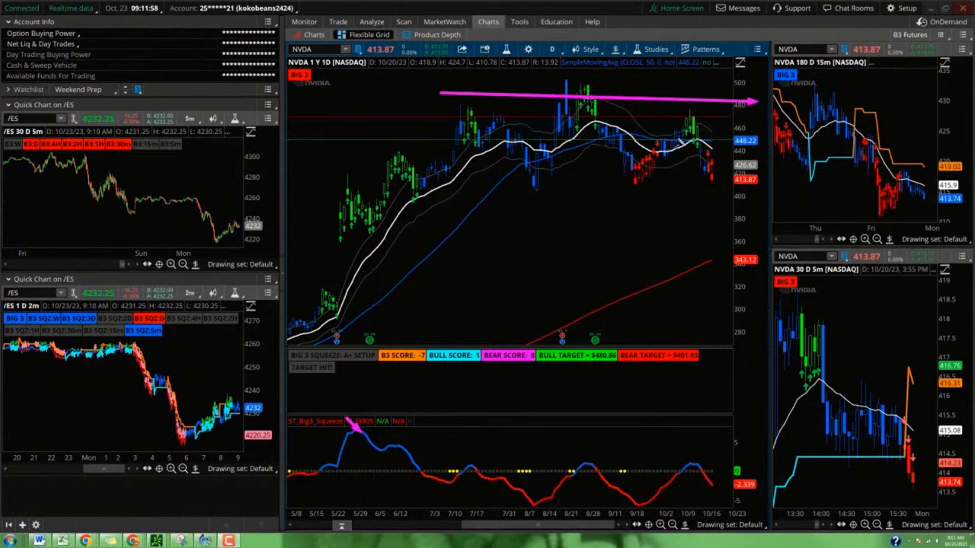
{"action": "mouse_move", "coordinate": [469, 463]}
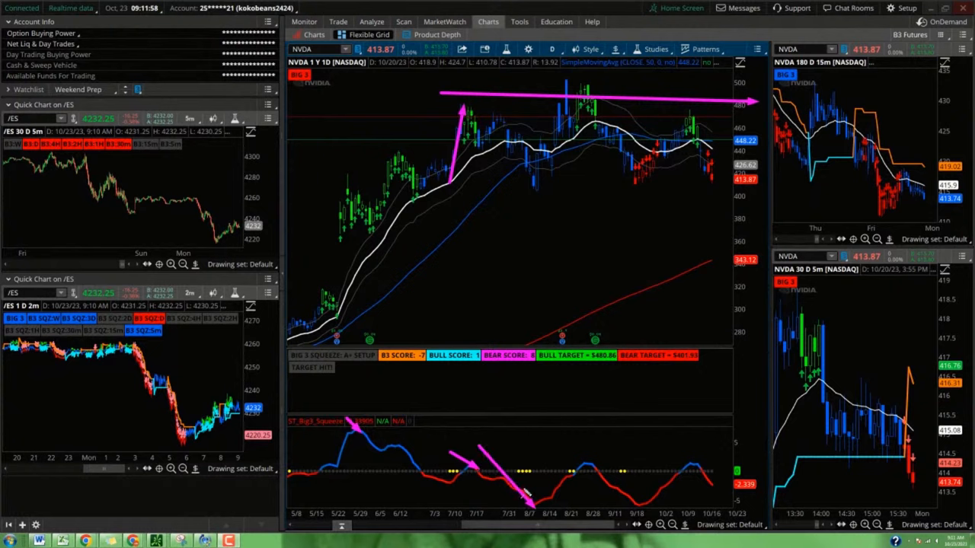
{"action": "left_click_drag", "start_coordinate": [533, 502], "coordinate": [579, 460]}
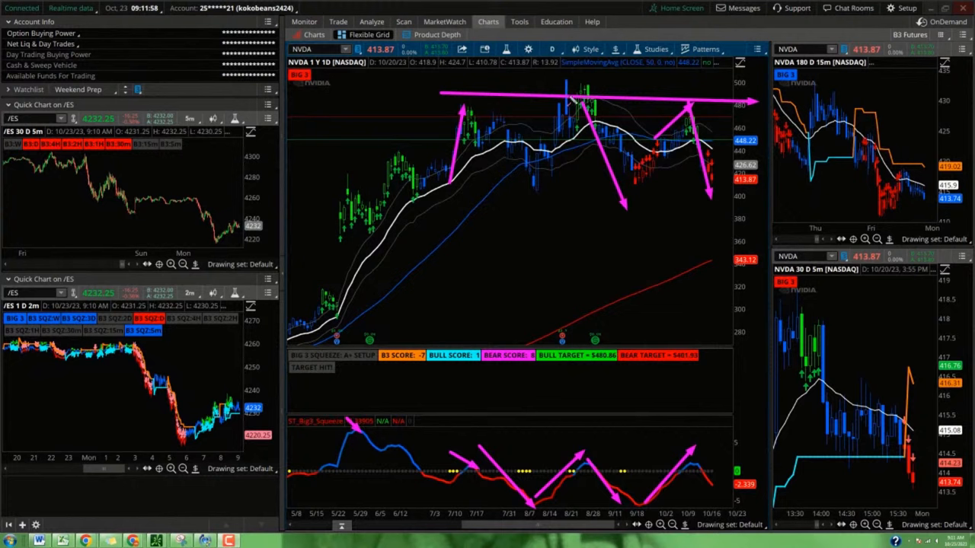
{"action": "mouse_move", "coordinate": [678, 67]}
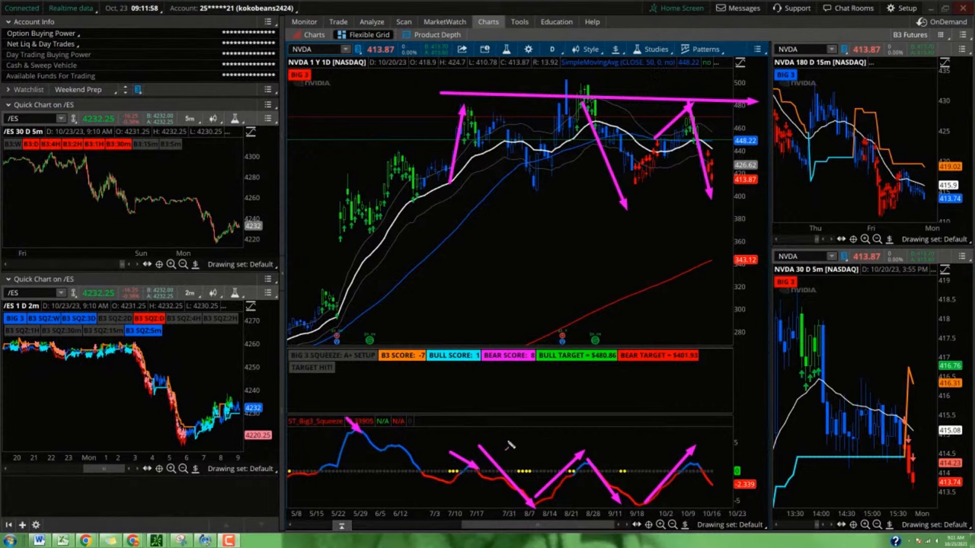
{"action": "mouse_move", "coordinate": [636, 439]}
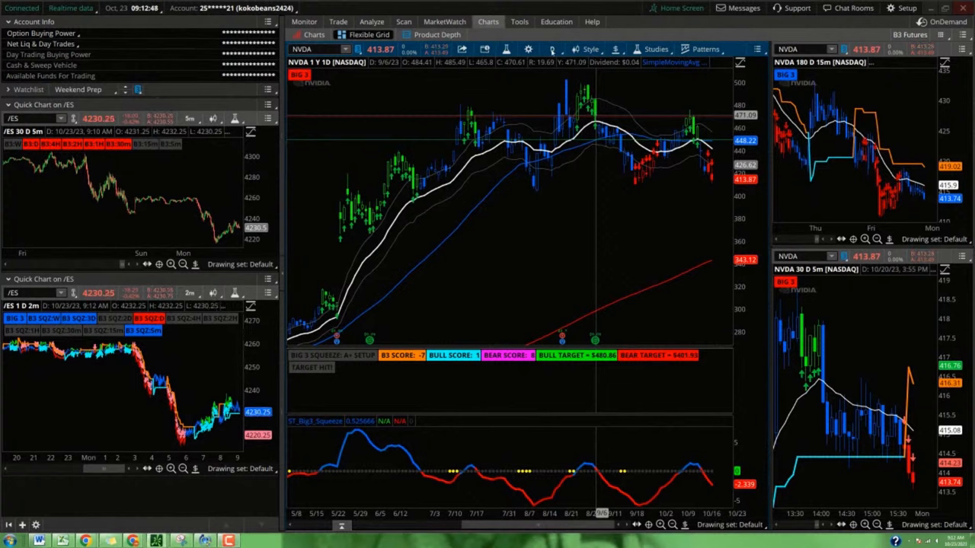
Step: Show NVDA on 15Y:W weekly bars and circle the pullback toward the moving averages
{"action": "left_click", "coordinate": [564, 49]}
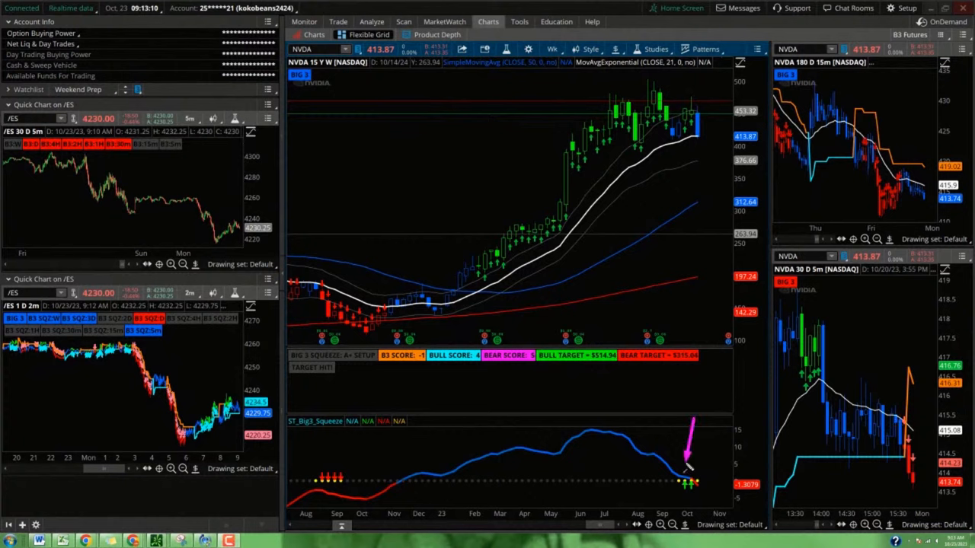
{"action": "mouse_move", "coordinate": [402, 495]}
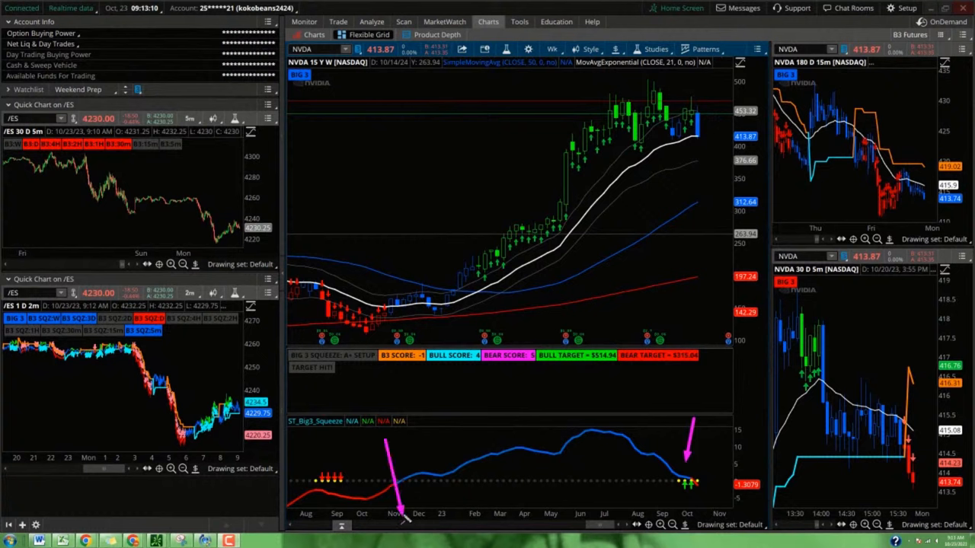
{"action": "mouse_move", "coordinate": [734, 486]}
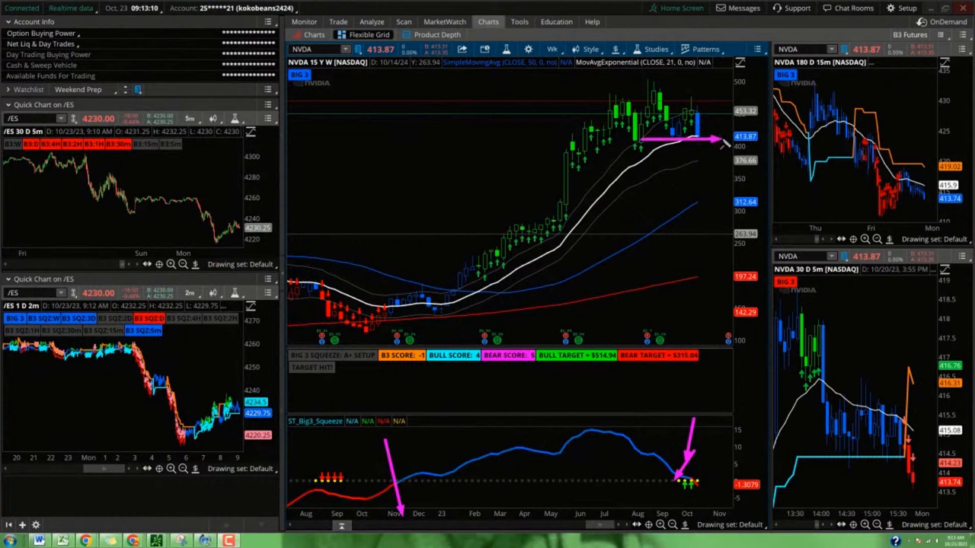
{"action": "mouse_move", "coordinate": [723, 145]}
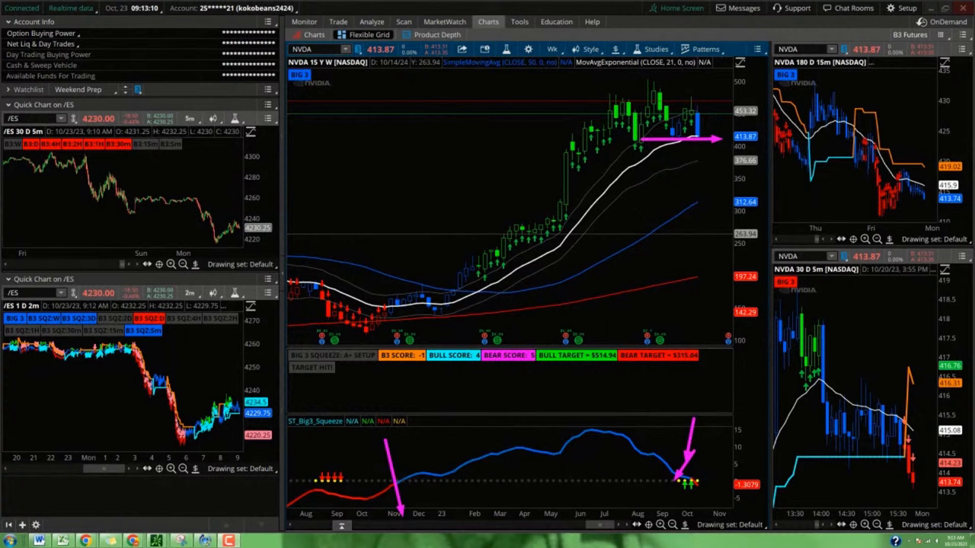
{"action": "mouse_move", "coordinate": [682, 152]}
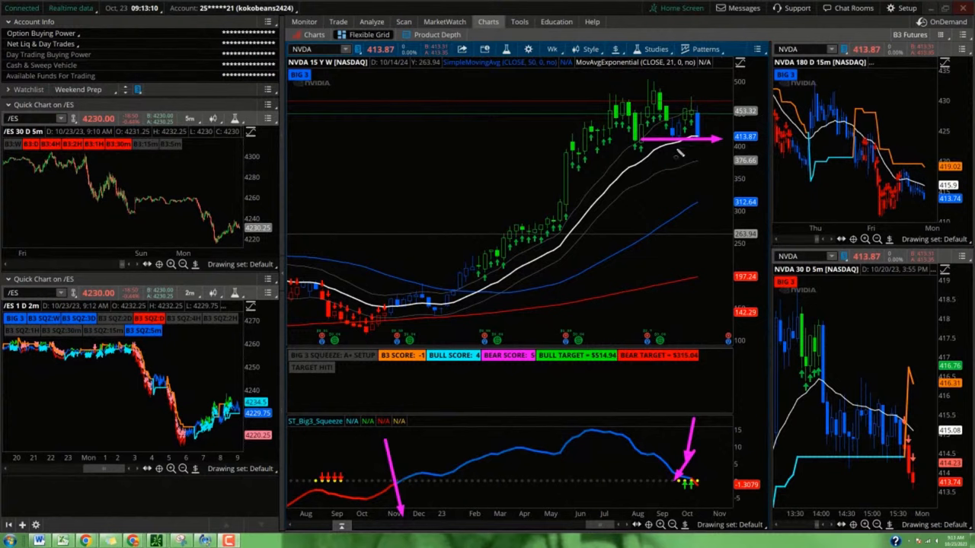
{"action": "left_click_drag", "start_coordinate": [670, 155], "coordinate": [728, 201]}
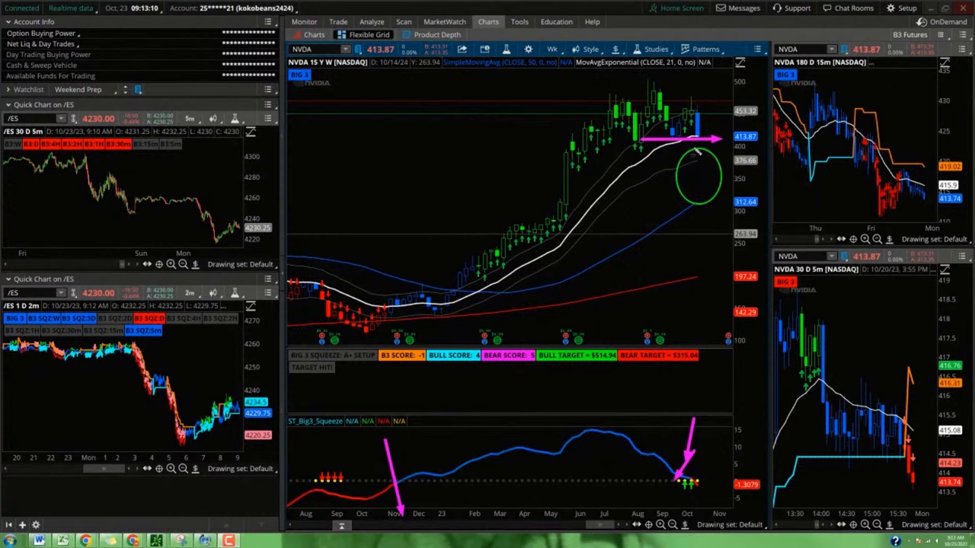
{"action": "mouse_move", "coordinate": [699, 204]}
{"action": "type", "text": "/BTC"}
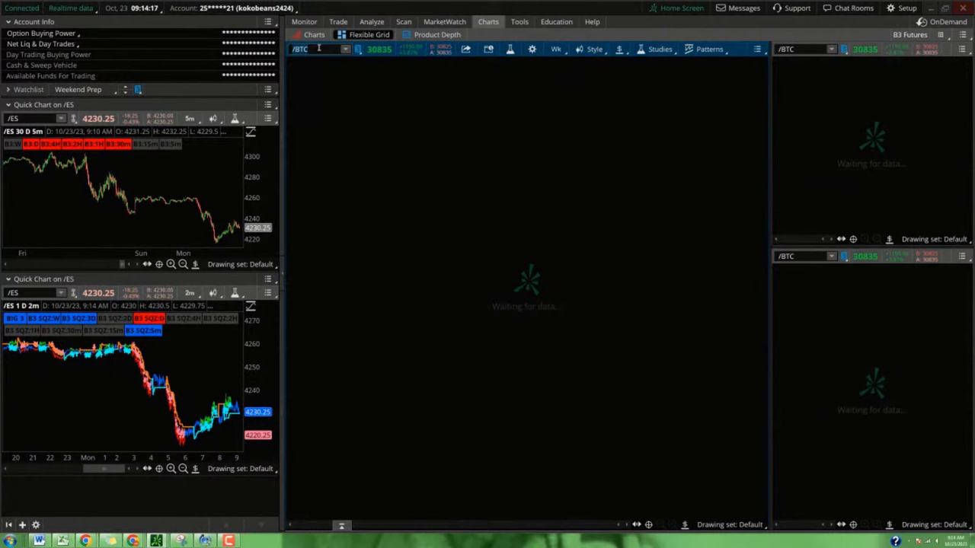
Step: Change the main /BTC chart to a one-year aggregation, then reload another time frame
{"action": "left_click", "coordinate": [317, 49]}
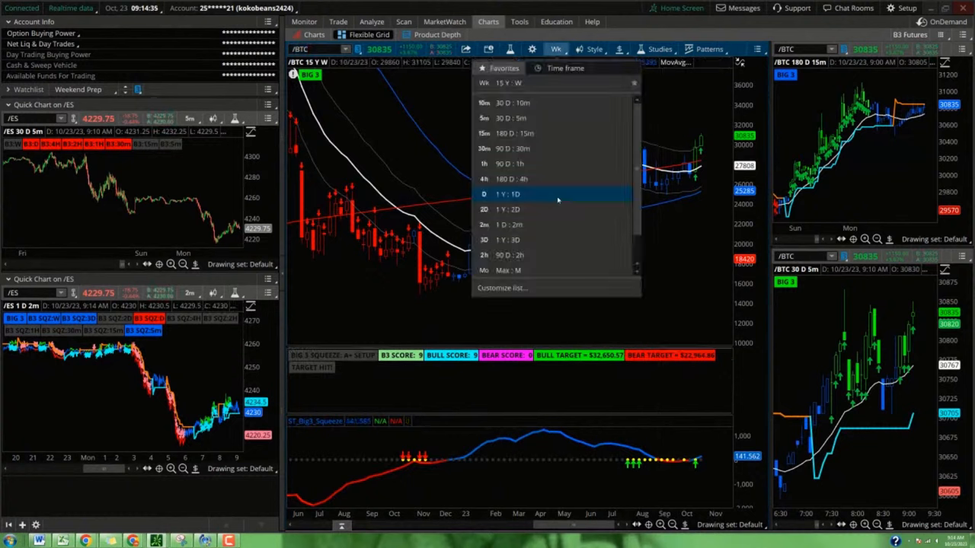
{"action": "mouse_move", "coordinate": [520, 223]}
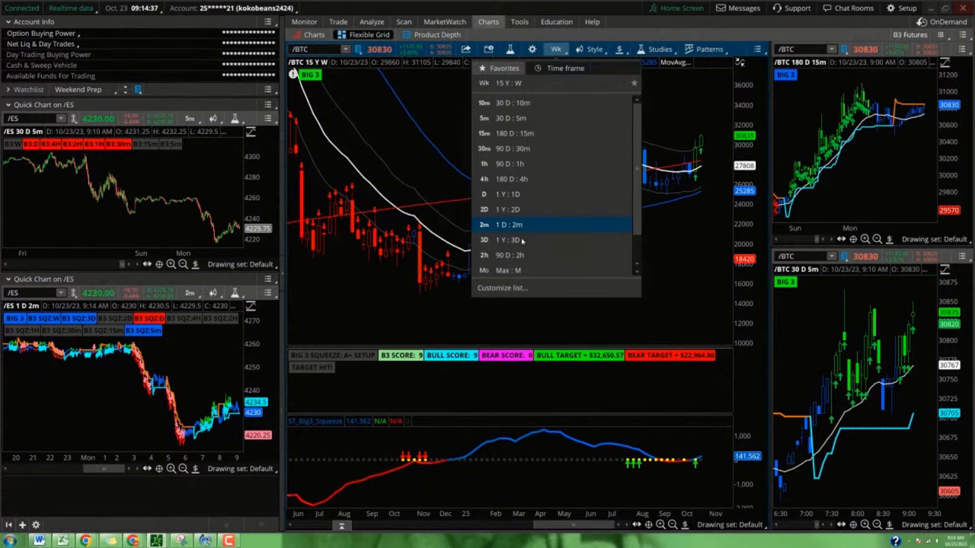
{"action": "left_click", "coordinate": [509, 240]}
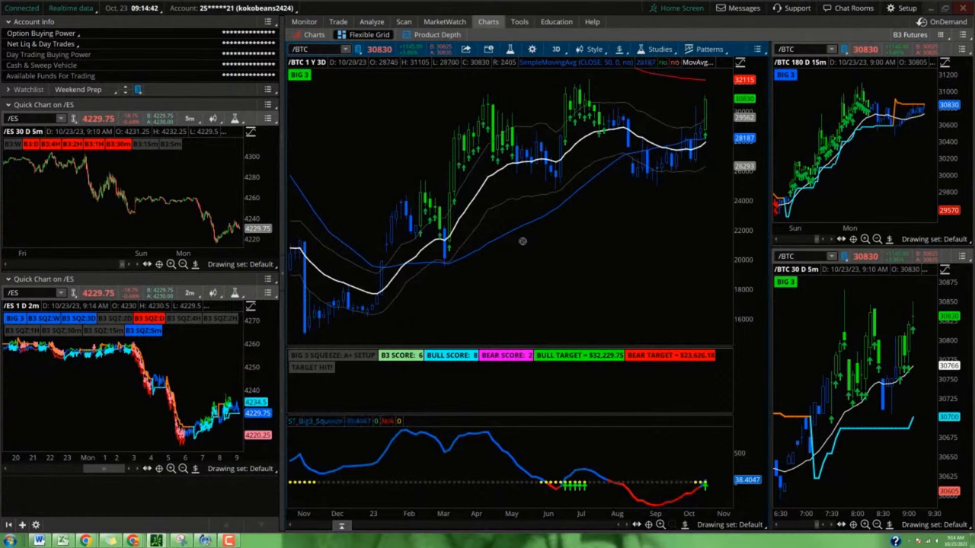
{"action": "mouse_move", "coordinate": [683, 475]}
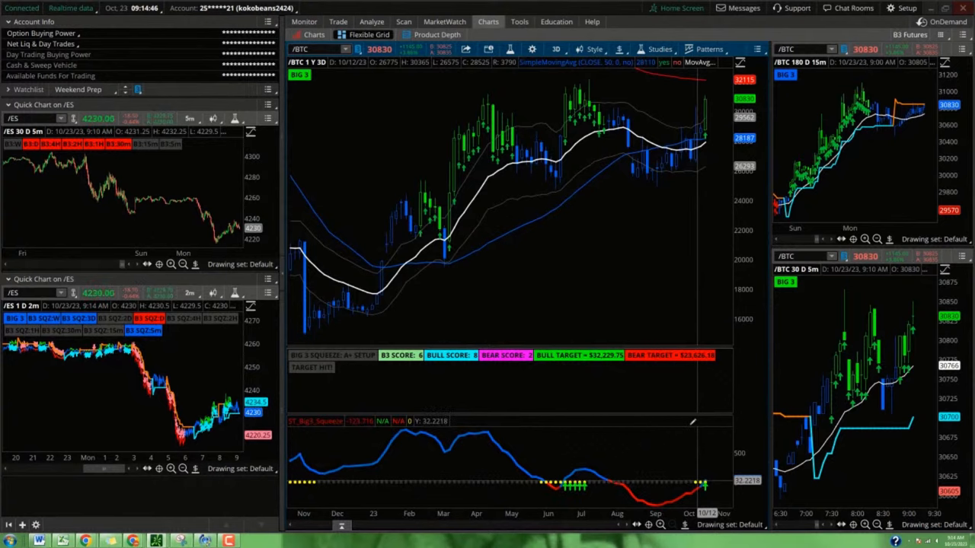
{"action": "left_click", "coordinate": [571, 49]}
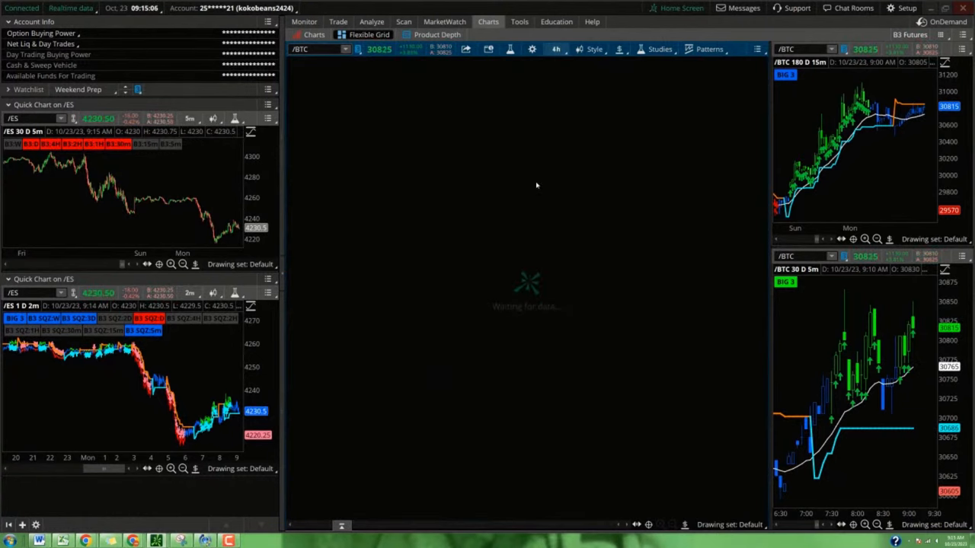
Step: Set /BTC to 1Y:1D daily bars and box off price zones around its recent highs
{"action": "left_click", "coordinate": [556, 49]}
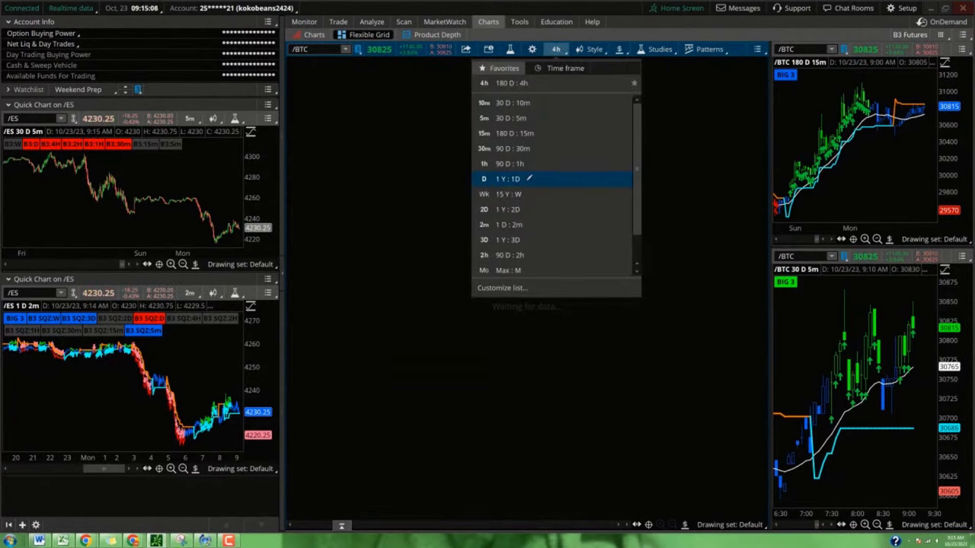
{"action": "left_click", "coordinate": [484, 178]}
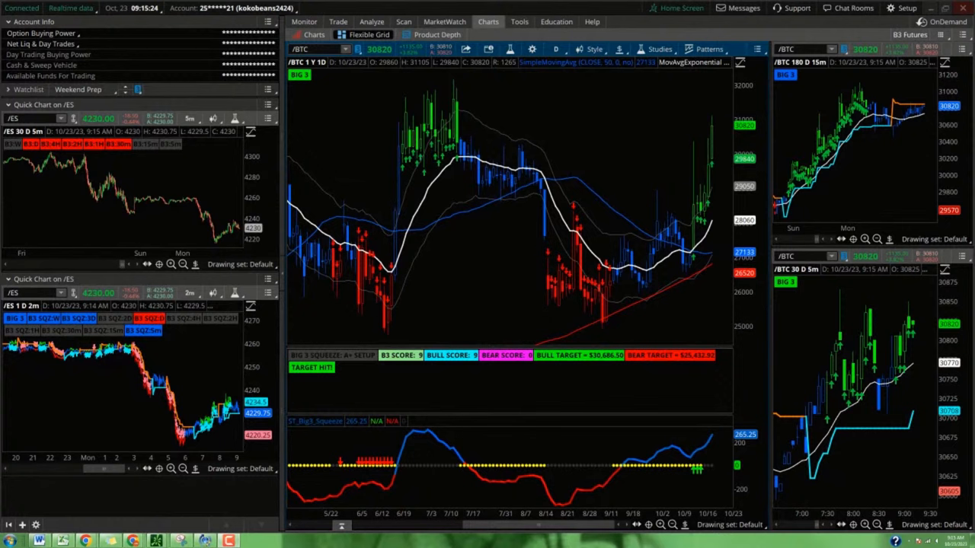
{"action": "mouse_move", "coordinate": [582, 143]}
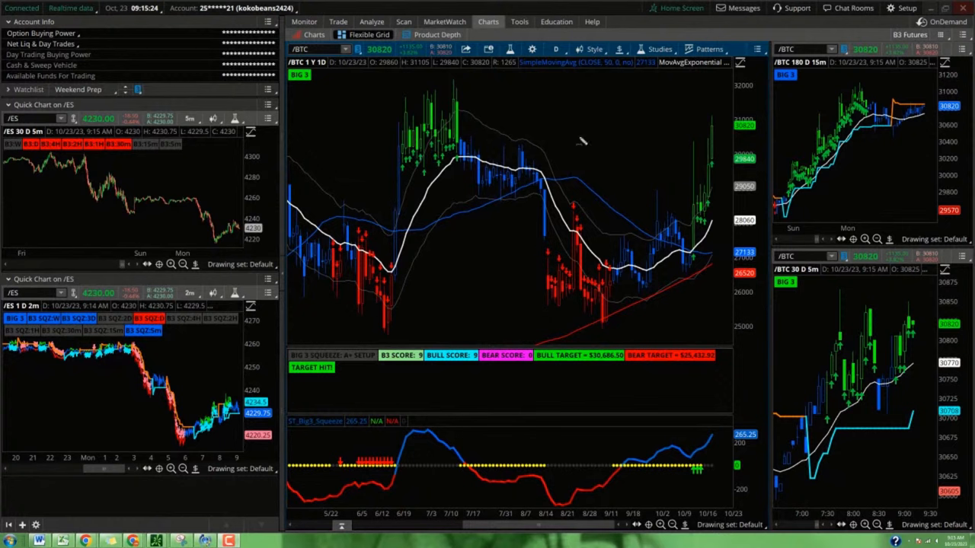
{"action": "left_click_drag", "start_coordinate": [500, 73], "coordinate": [601, 99]}
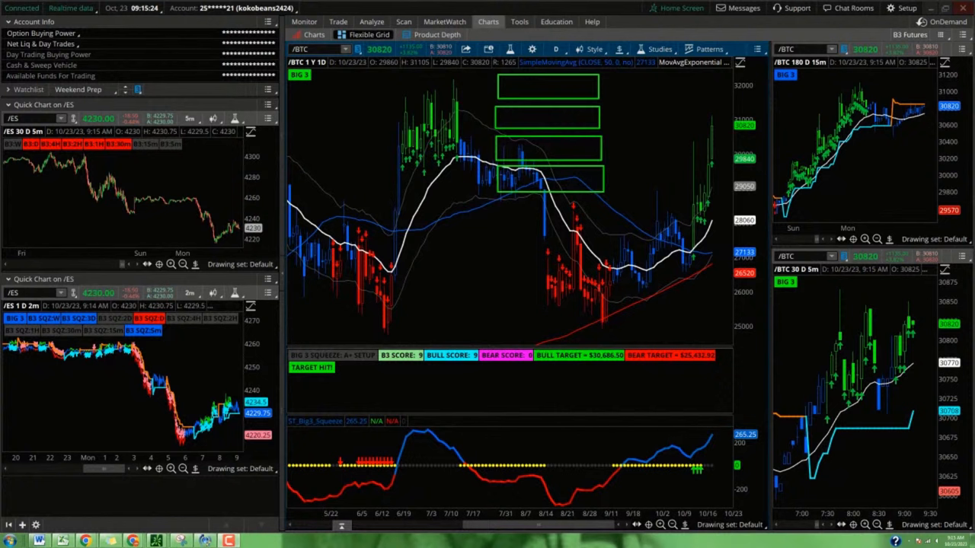
{"action": "mouse_move", "coordinate": [550, 183]}
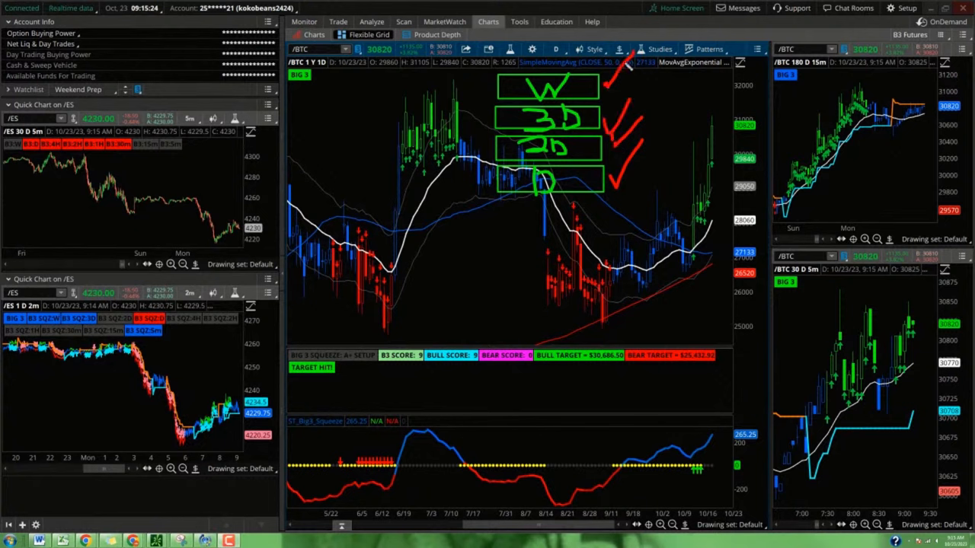
{"action": "mouse_move", "coordinate": [649, 183]}
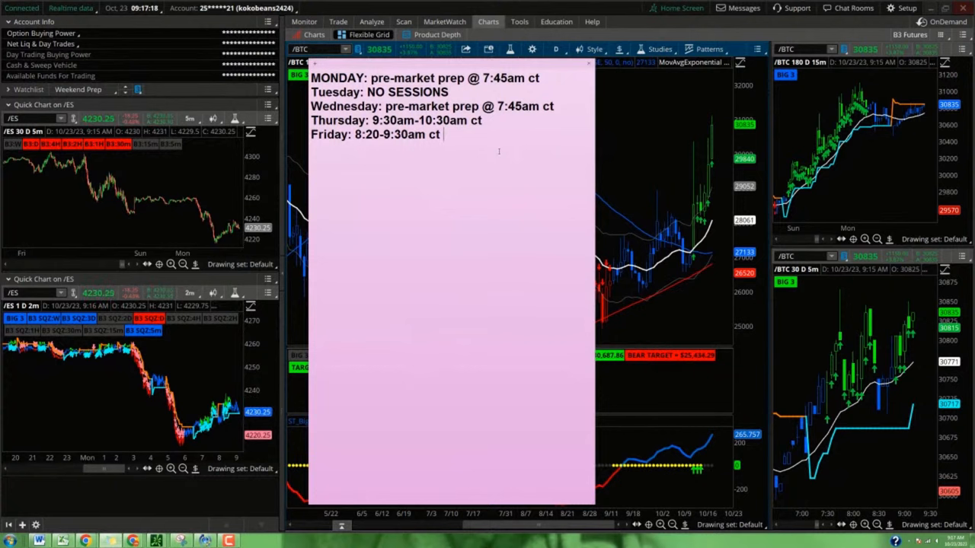
Step: Add the quote "the price of time" to the weekly schedule sticky note
{"action": "type", "text": "\"the price of time"}
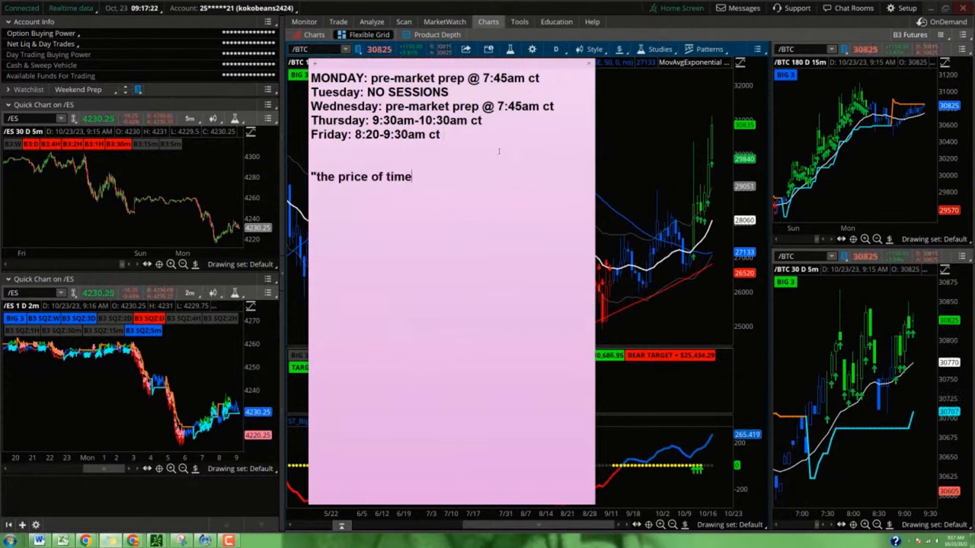
{"action": "type", "text": "\""}
{"action": "left_click", "coordinate": [320, 49]}
{"action": "type", "text": "PLTR"}
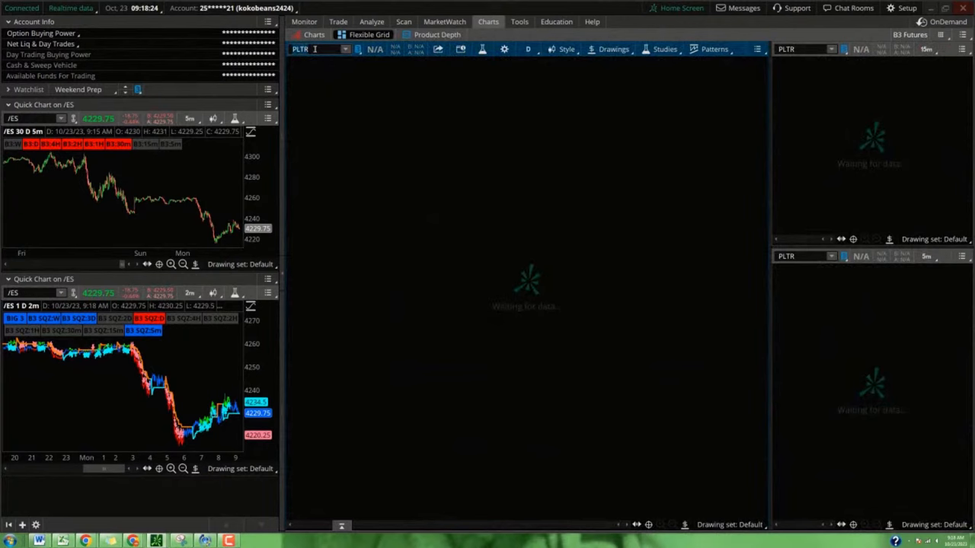
Step: Switch the main PLTR chart to 15Y:W weekly bars
{"action": "left_click", "coordinate": [308, 49]}
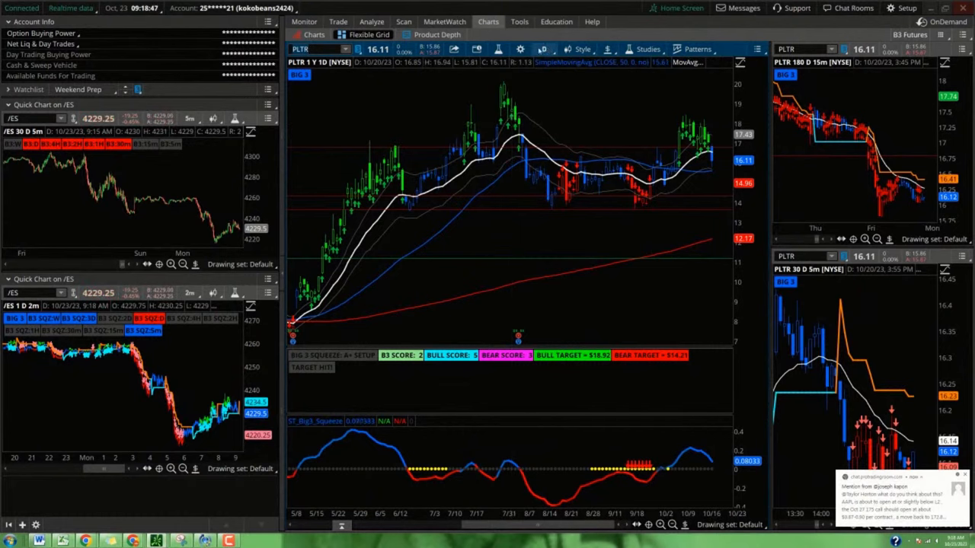
{"action": "left_click", "coordinate": [554, 49]}
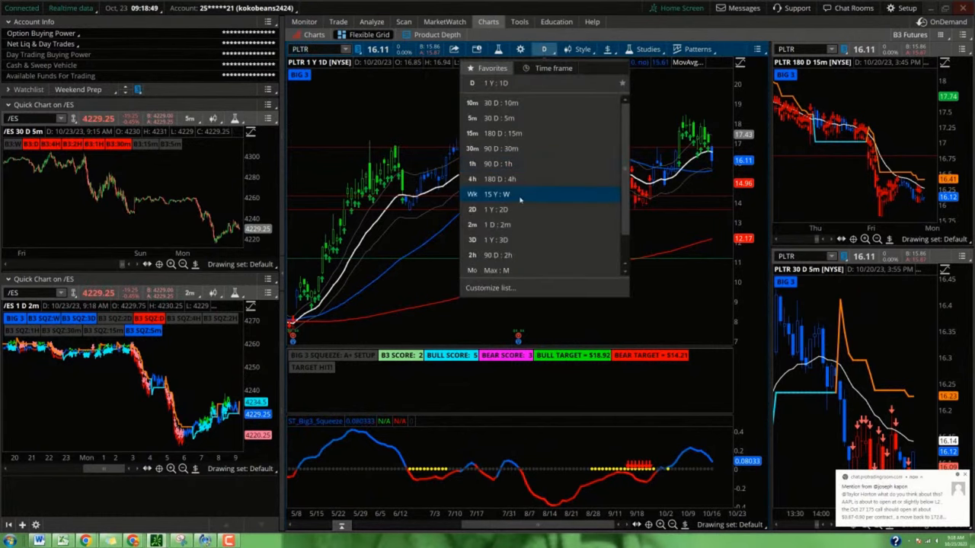
{"action": "left_click", "coordinate": [490, 193]}
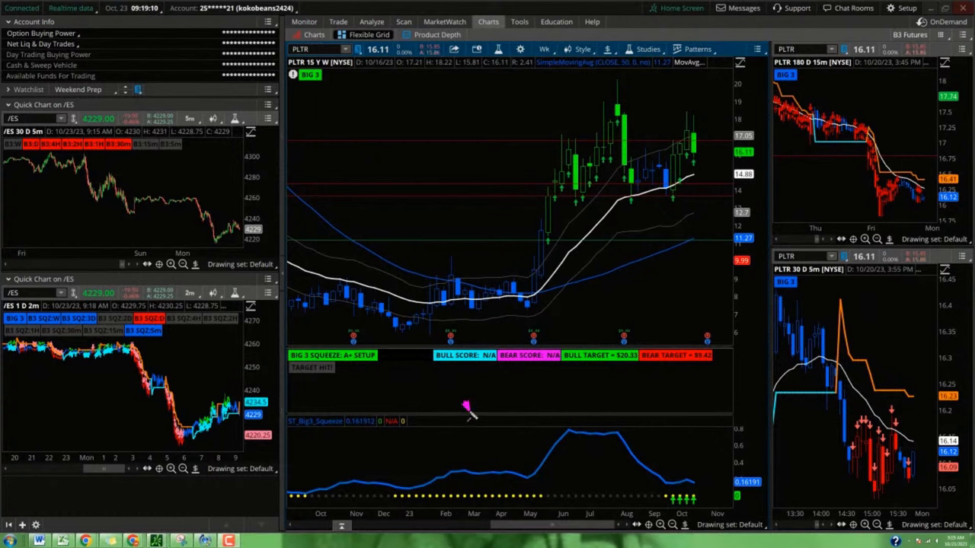
{"action": "left_click_drag", "start_coordinate": [469, 412], "coordinate": [506, 479]}
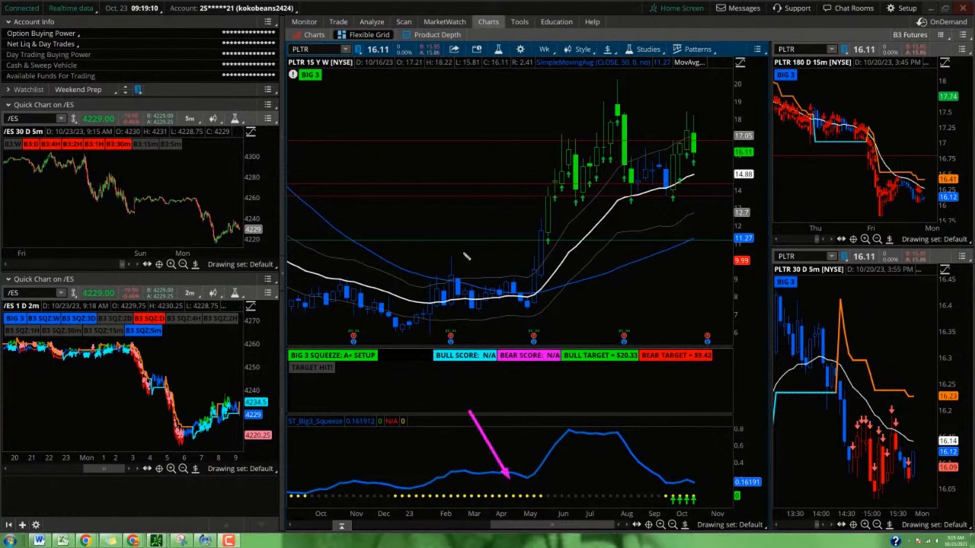
{"action": "left_click_drag", "start_coordinate": [491, 274], "coordinate": [610, 99]}
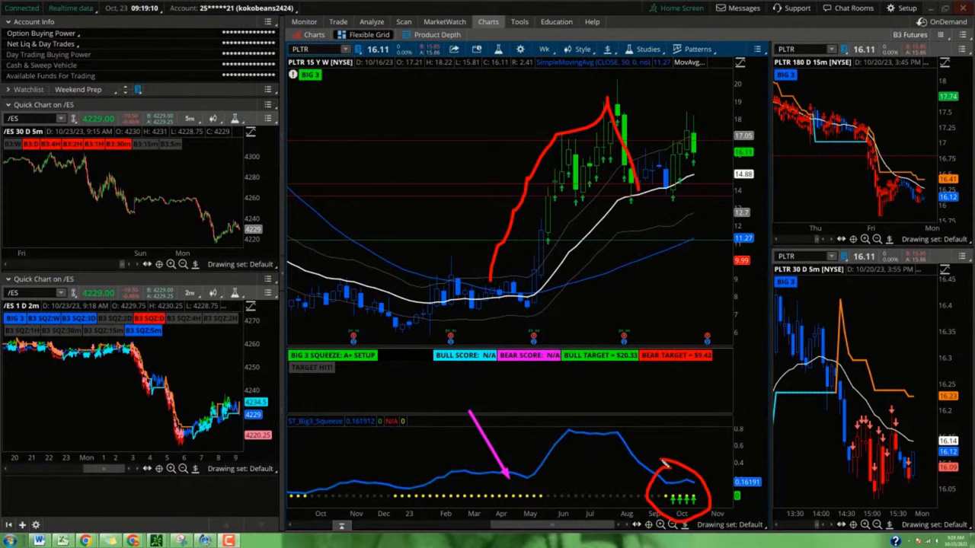
{"action": "mouse_move", "coordinate": [484, 153]}
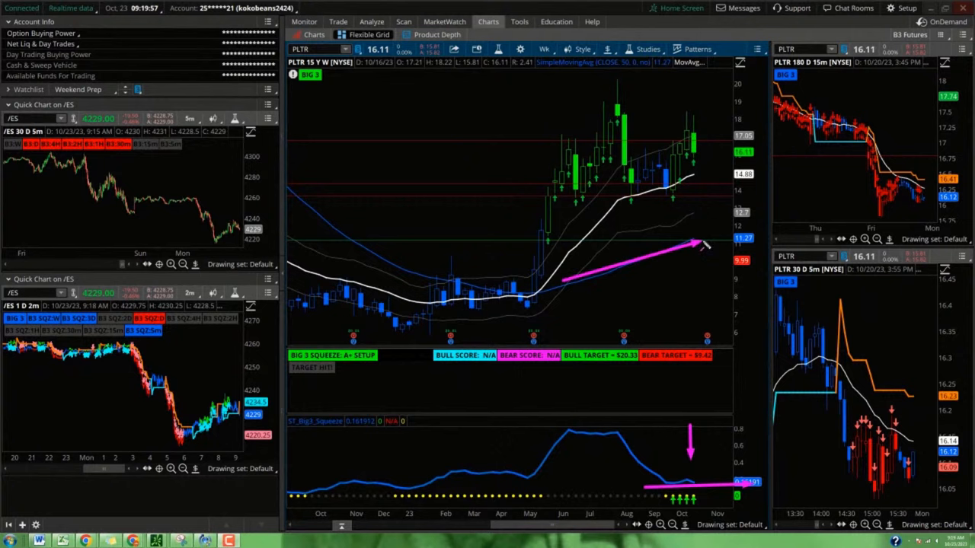
{"action": "left_click_drag", "start_coordinate": [546, 271], "coordinate": [693, 170]}
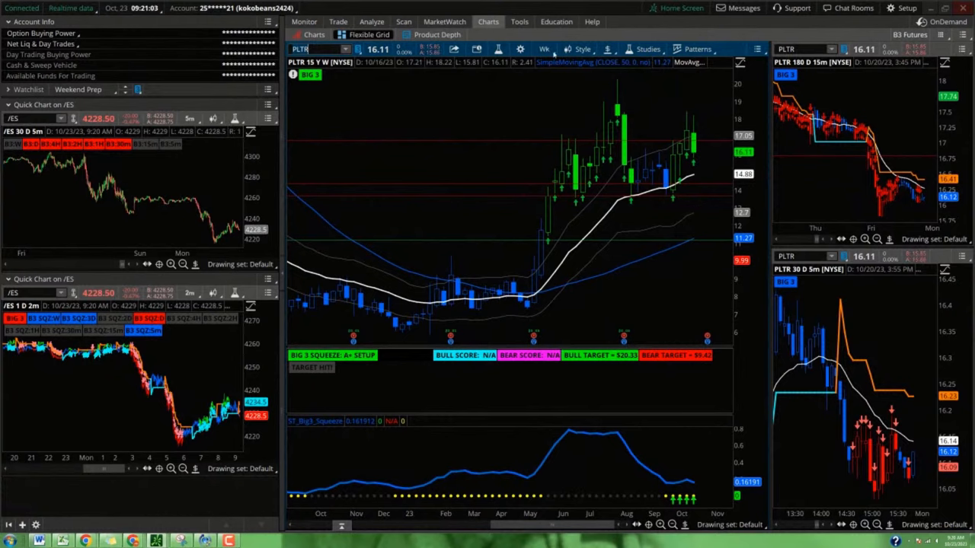
Step: Switch the main chart to the 1Y : 1D time frame
{"action": "left_click", "coordinate": [542, 49]}
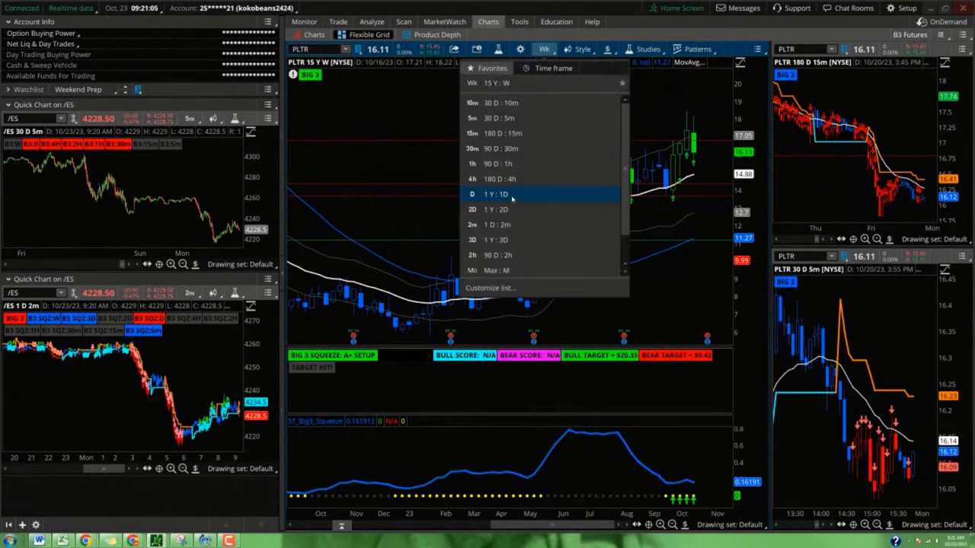
{"action": "left_click", "coordinate": [490, 195]}
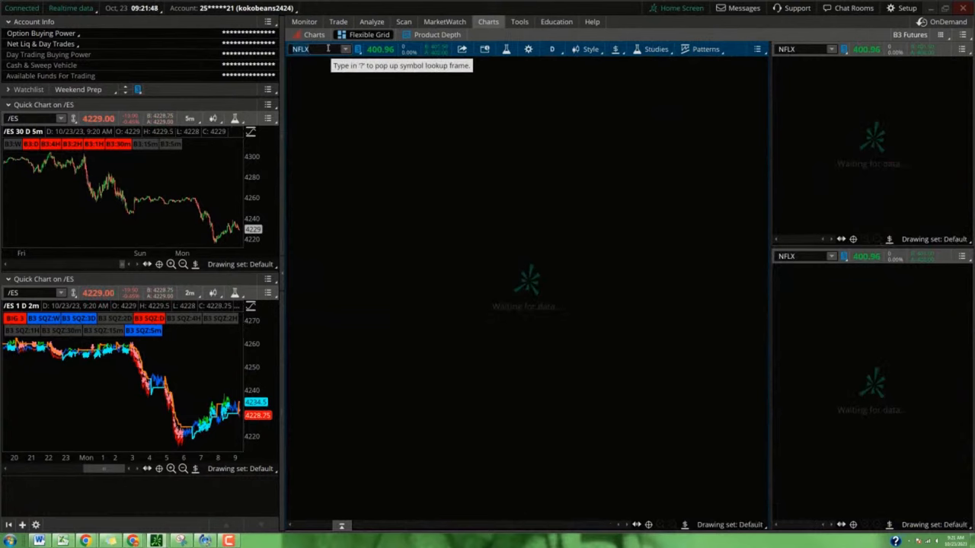
Step: Box the May breakout candles and the matching squeeze signal in green on the NFLX daily chart
{"action": "left_click", "coordinate": [322, 49]}
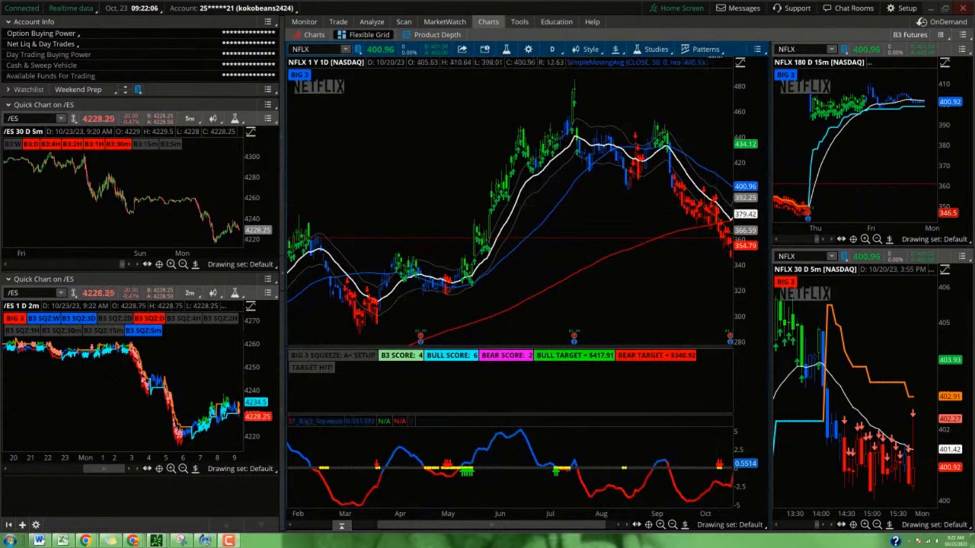
{"action": "left_click_drag", "start_coordinate": [438, 243], "coordinate": [515, 305]}
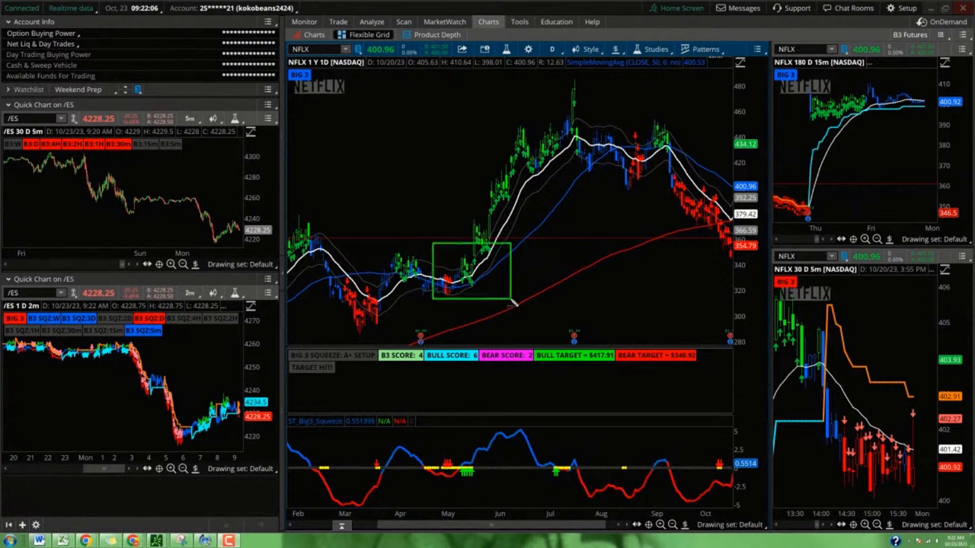
{"action": "left_click_drag", "start_coordinate": [453, 430], "coordinate": [487, 488]}
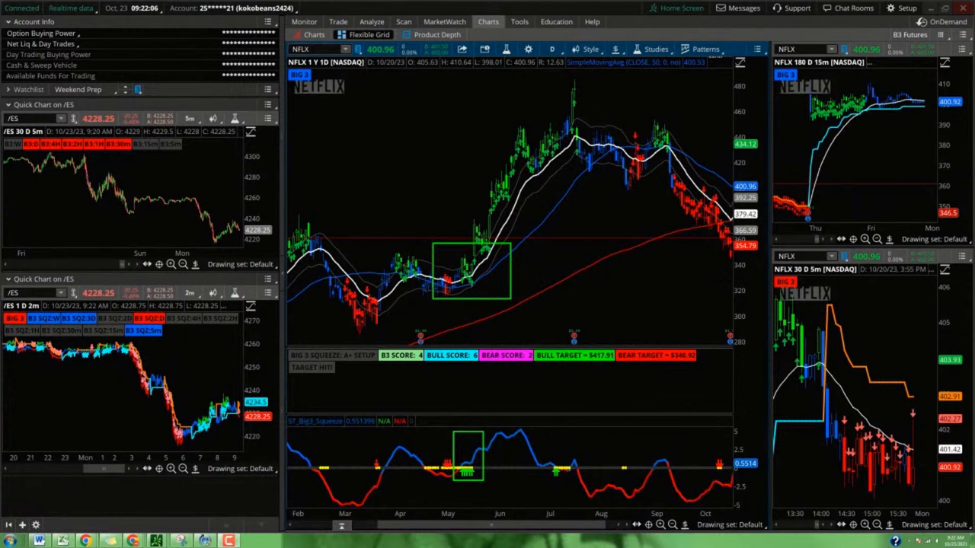
{"action": "mouse_move", "coordinate": [475, 272]}
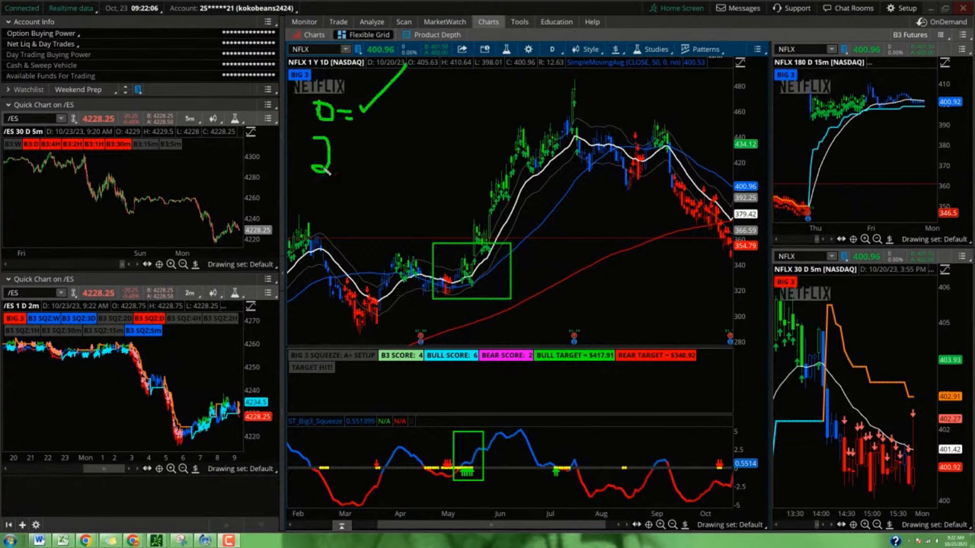
Step: Handwrite the '2D = ✓' note in green beside the NETFLIX logo
{"action": "left_click_drag", "start_coordinate": [327, 137], "coordinate": [373, 168]}
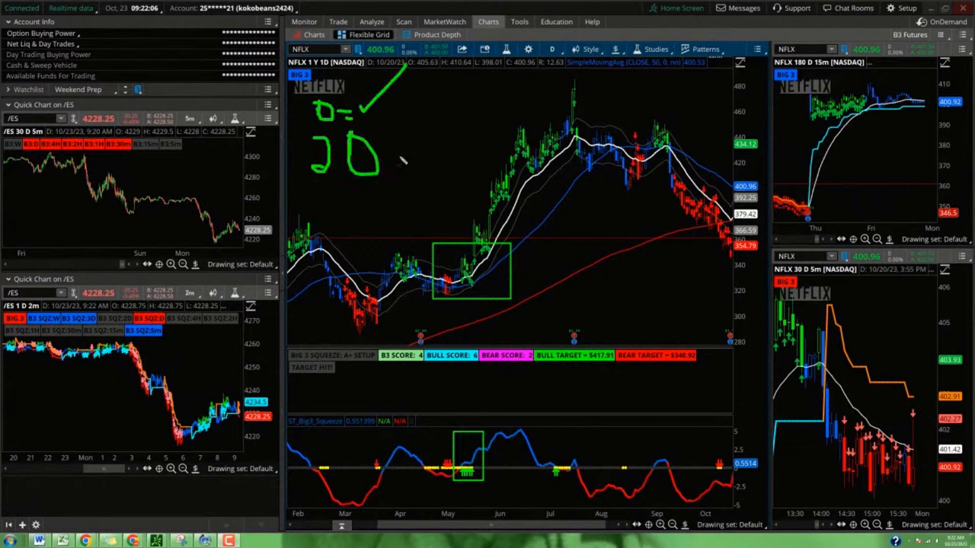
{"action": "left_click_drag", "start_coordinate": [396, 175], "coordinate": [469, 122]}
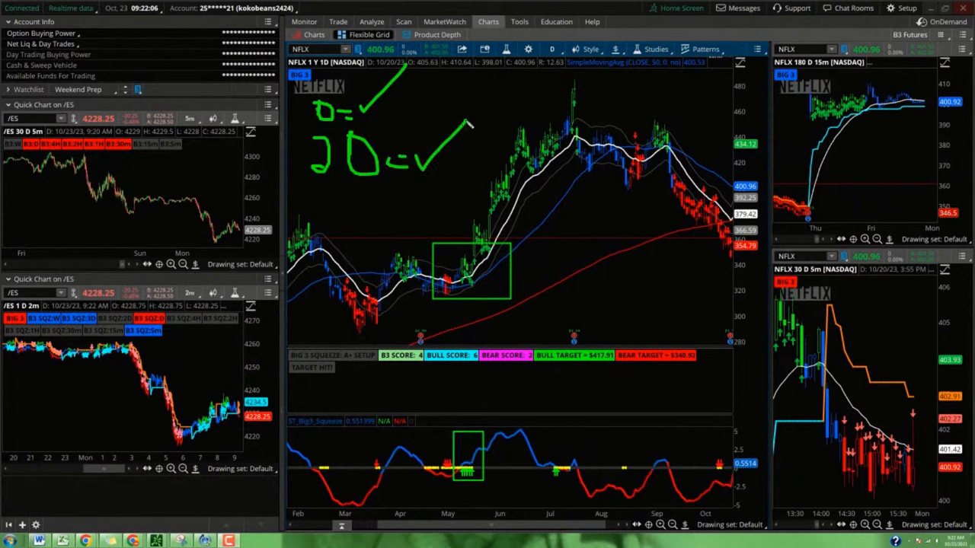